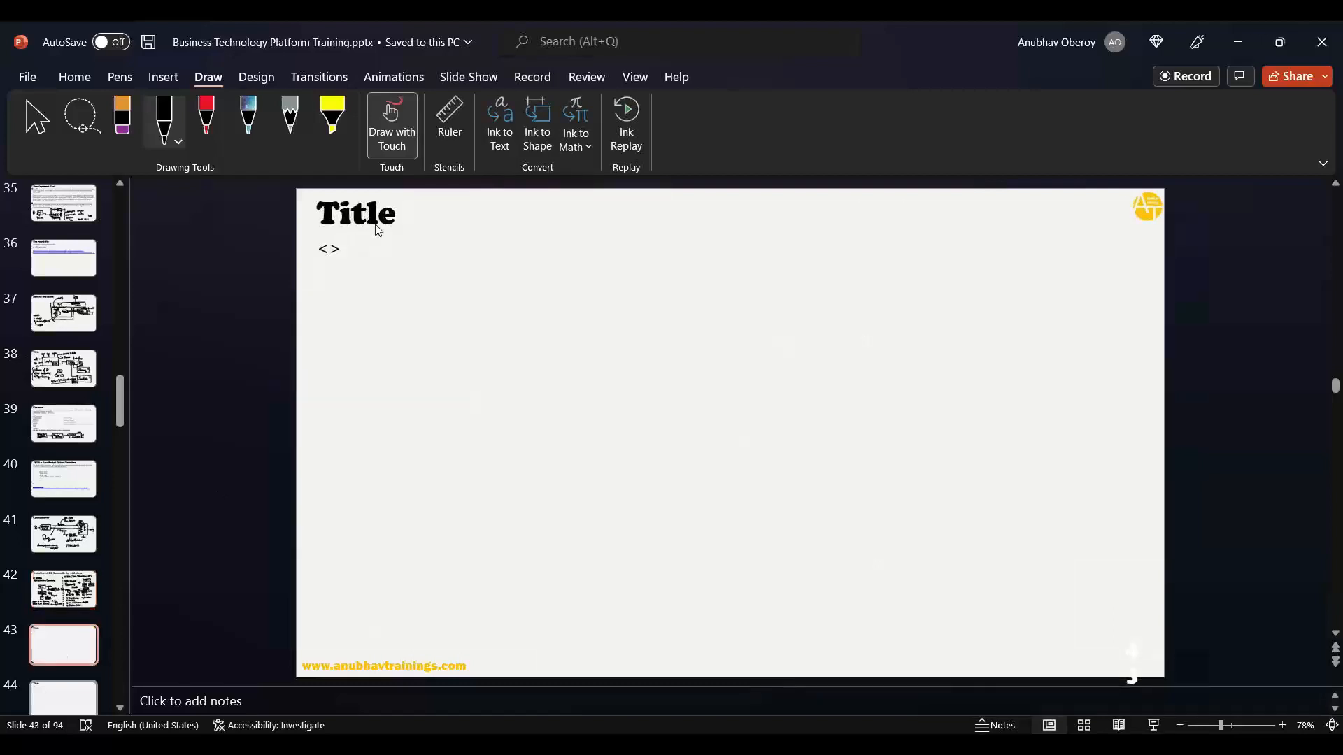
- Enter 'Postgre SQL database - open source' in slide 43's title placeholder, then deselect it
{"action": "left_click", "coordinate": [355, 212]}
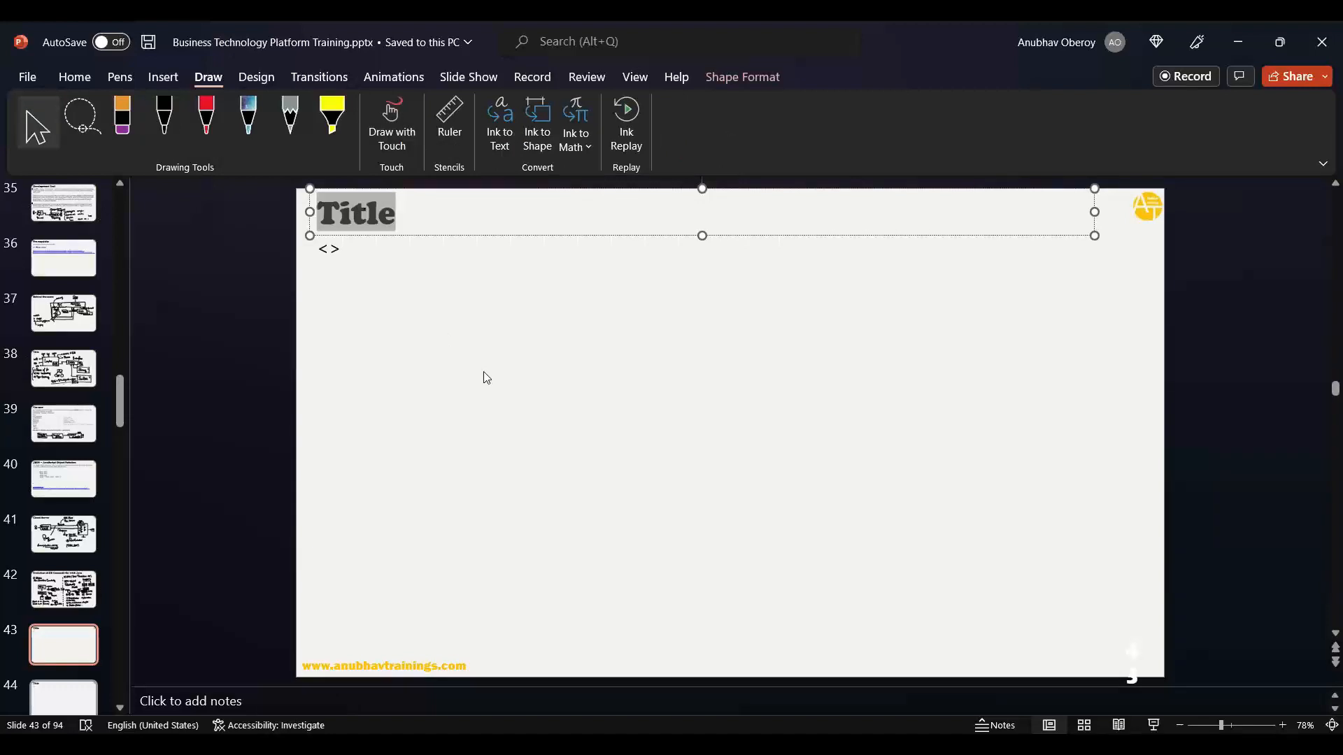
{"action": "type", "text": "Postg"}
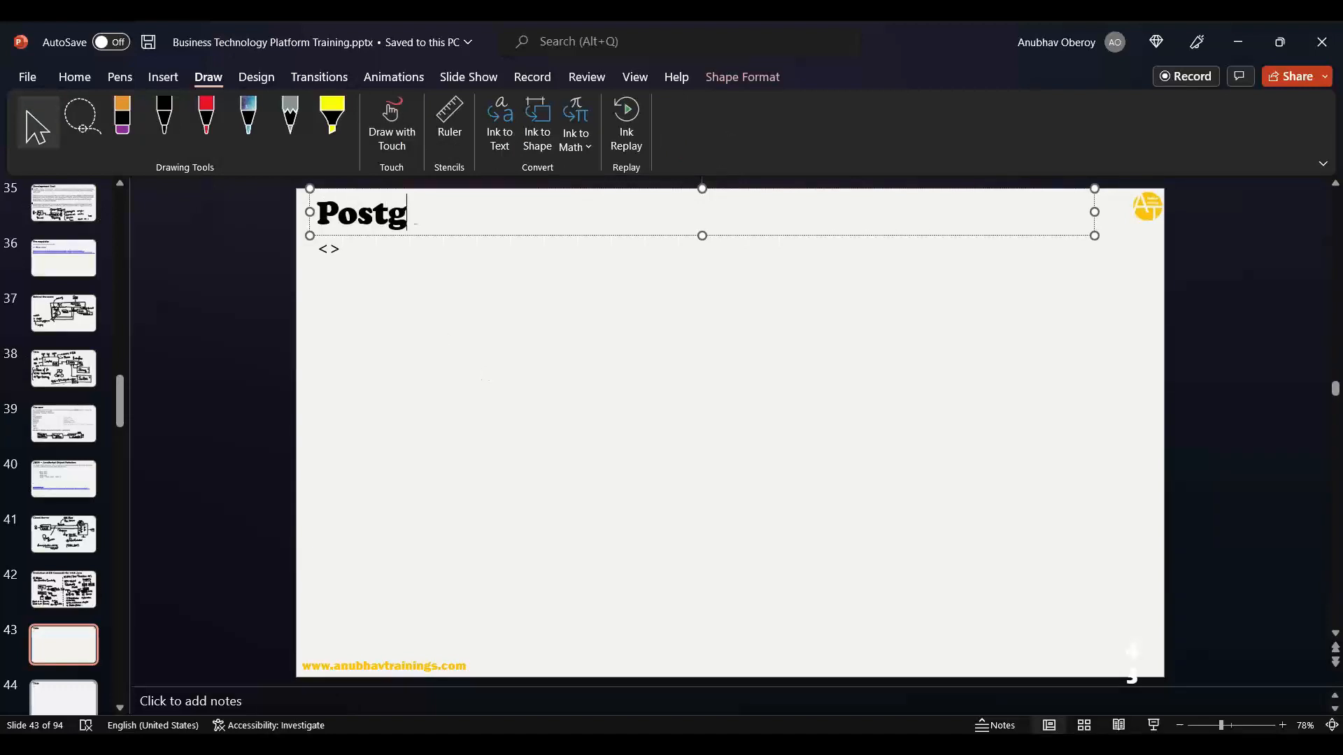
{"action": "type", "text": "re SQL"}
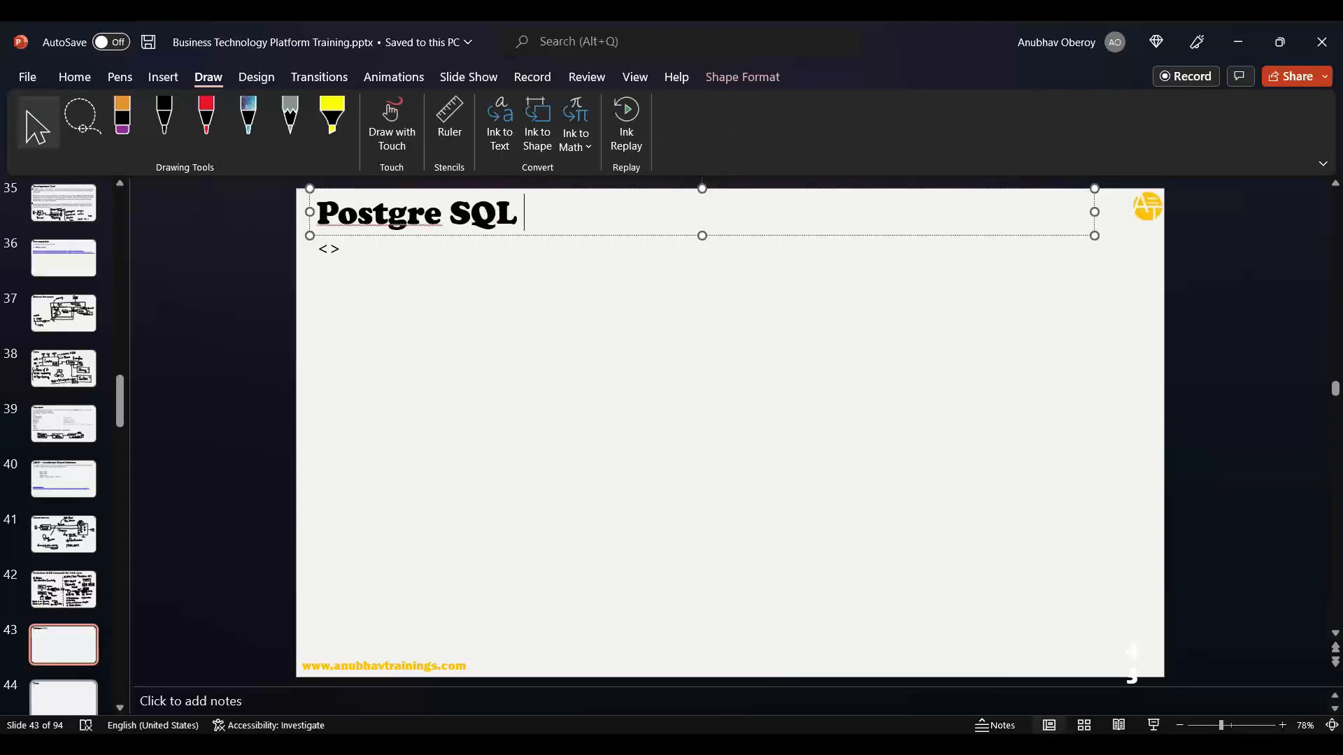
{"action": "type", "text": "database"}
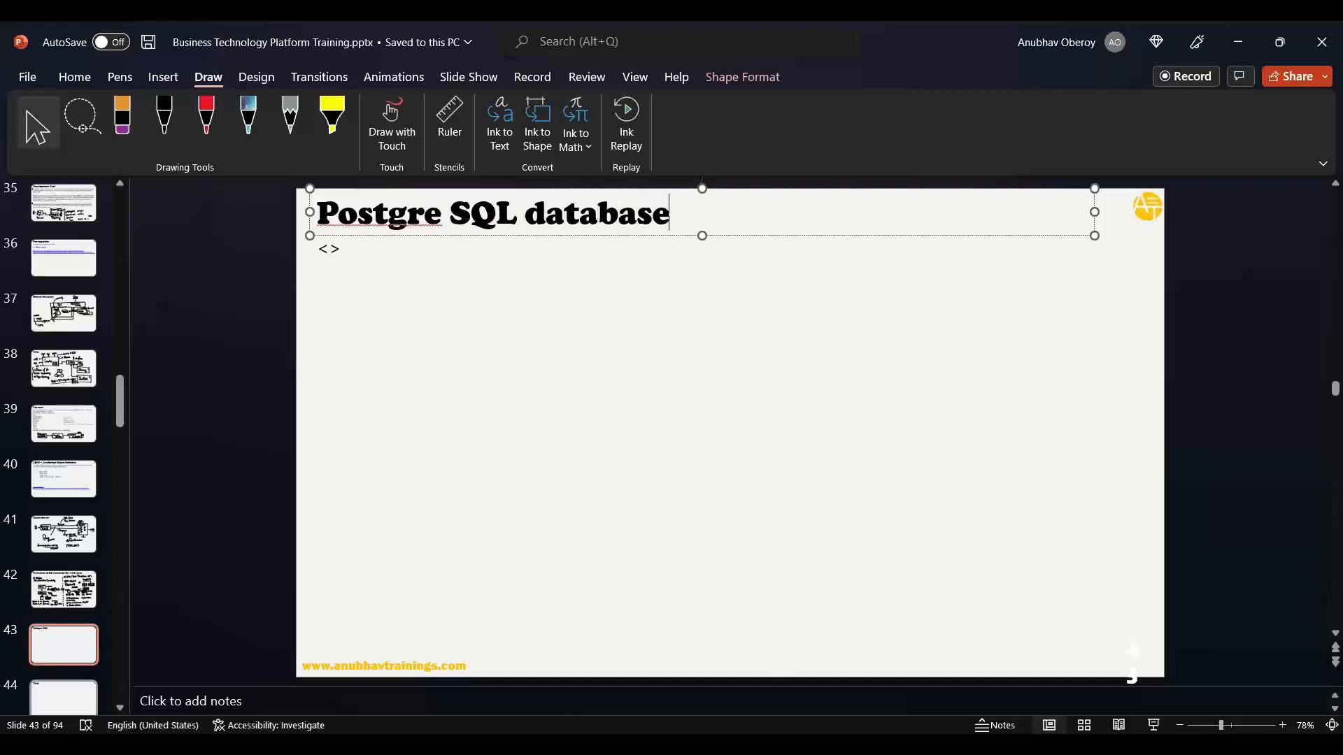
{"action": "type", "text": "- open source"}
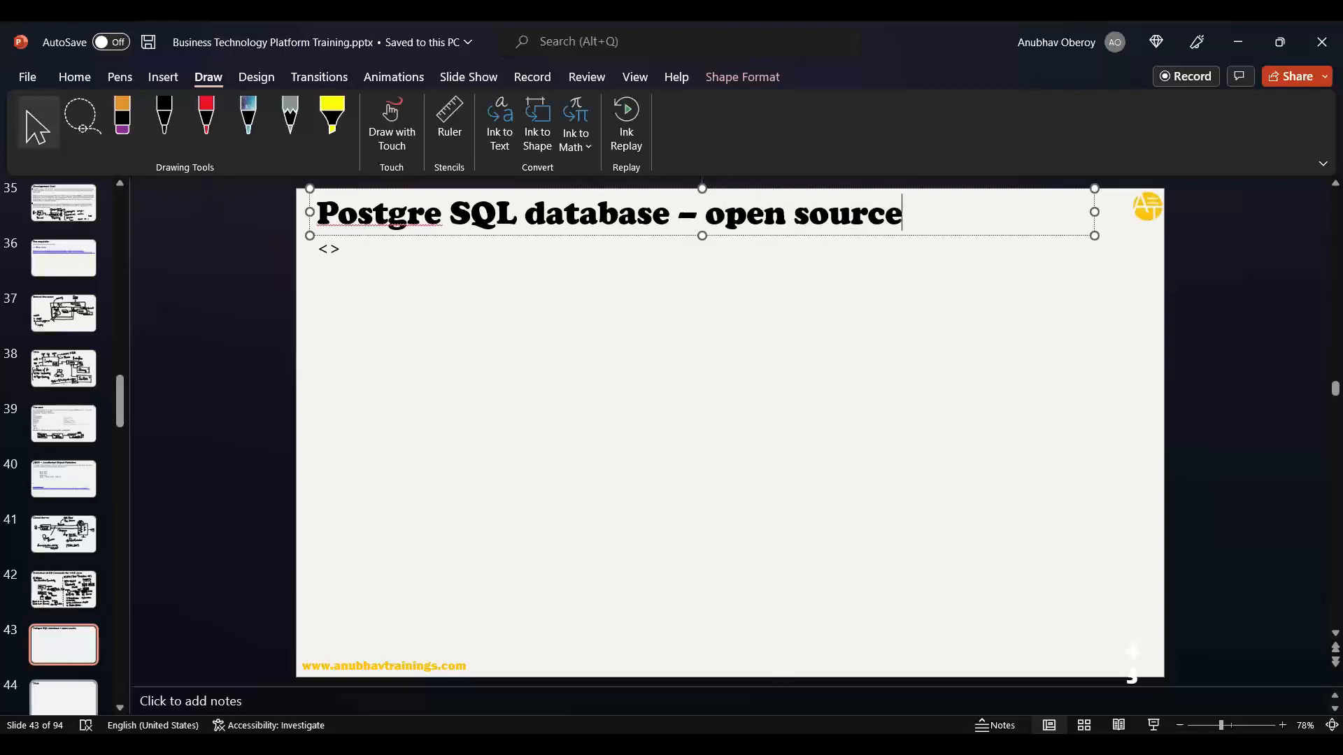
{"action": "left_click", "coordinate": [387, 271]}
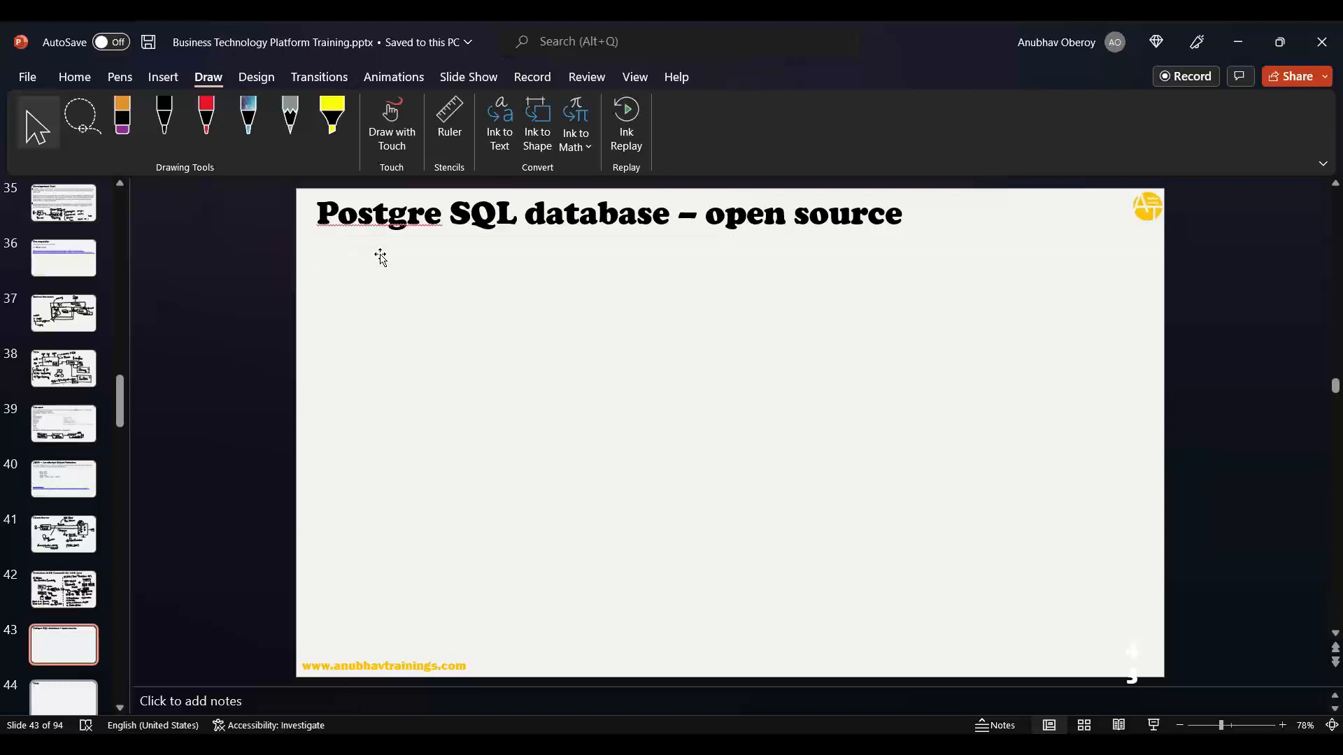
{"action": "mouse_move", "coordinate": [396, 257]}
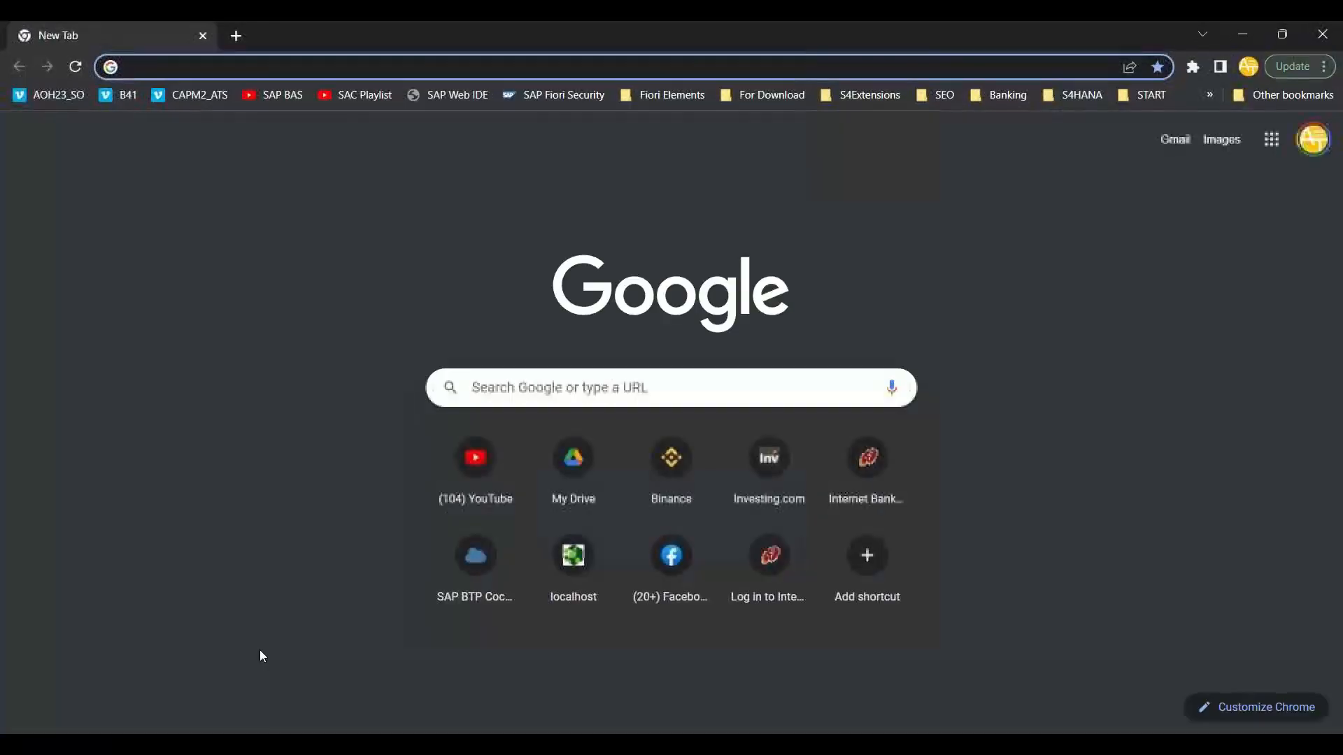
- Go to postgresql.org in Chrome and follow its Download link
{"action": "type", "text": "postgresql.or"}
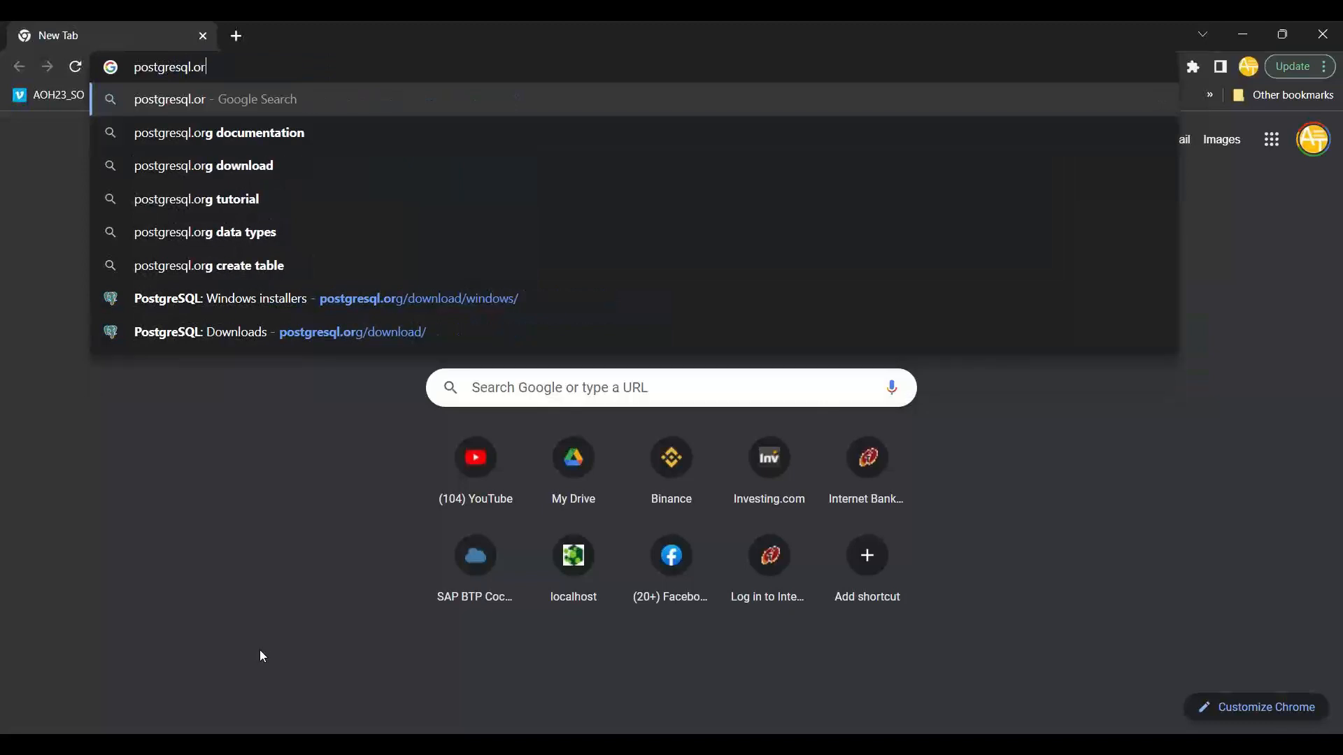
{"action": "key", "text": "Return"}
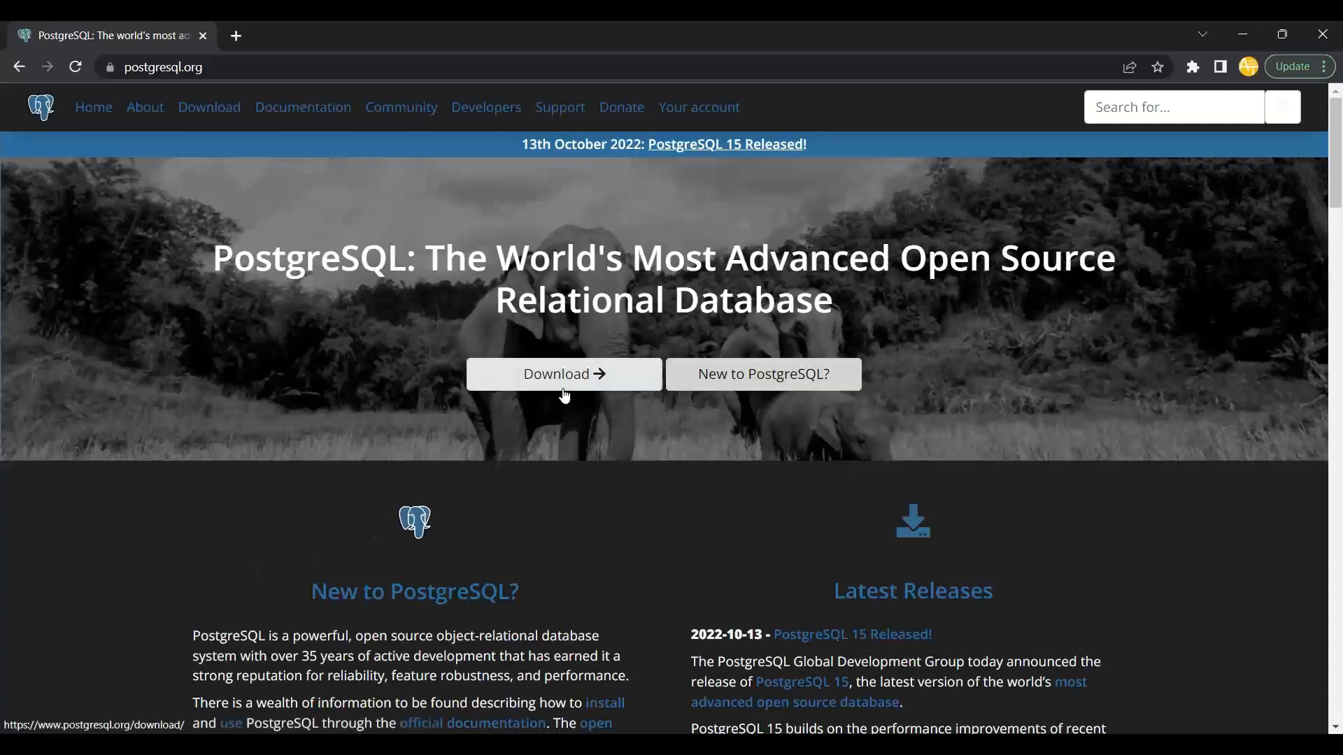
{"action": "mouse_move", "coordinate": [41, 107]}
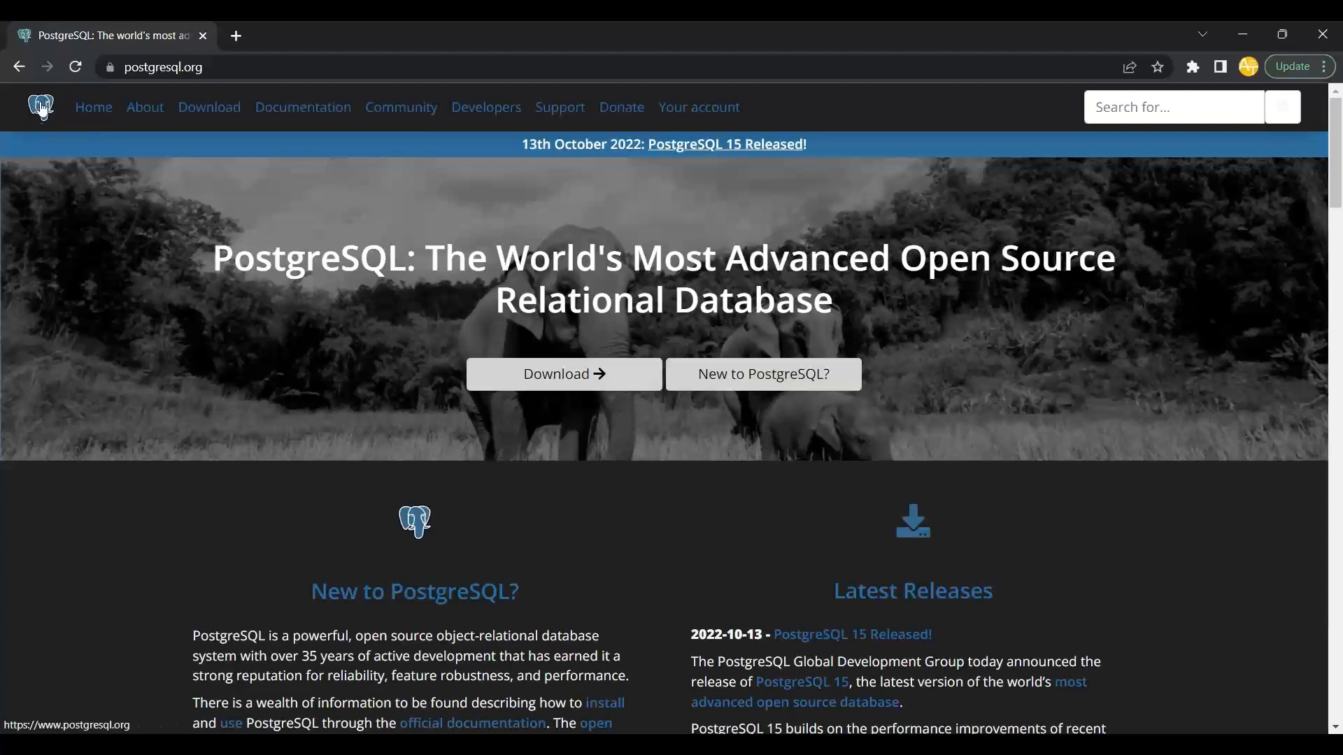
{"action": "mouse_move", "coordinate": [40, 120]}
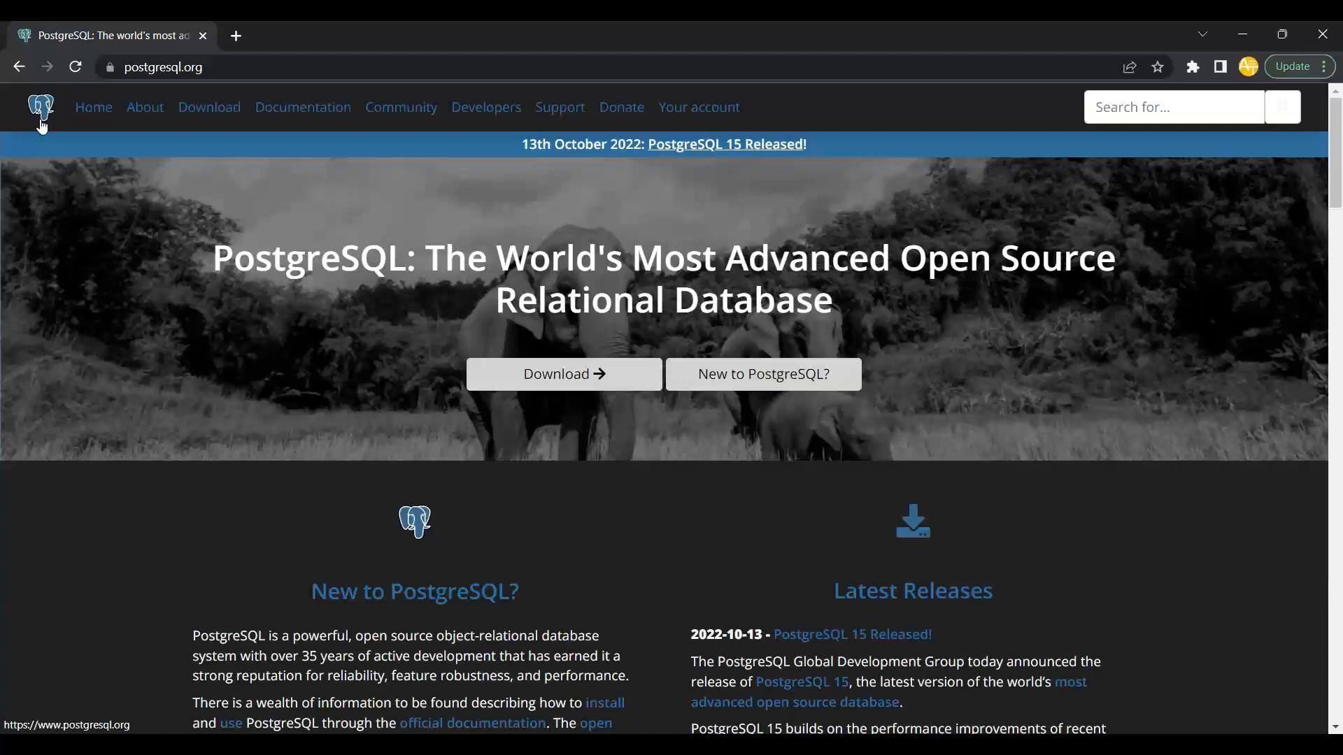
{"action": "mouse_move", "coordinate": [422, 358]}
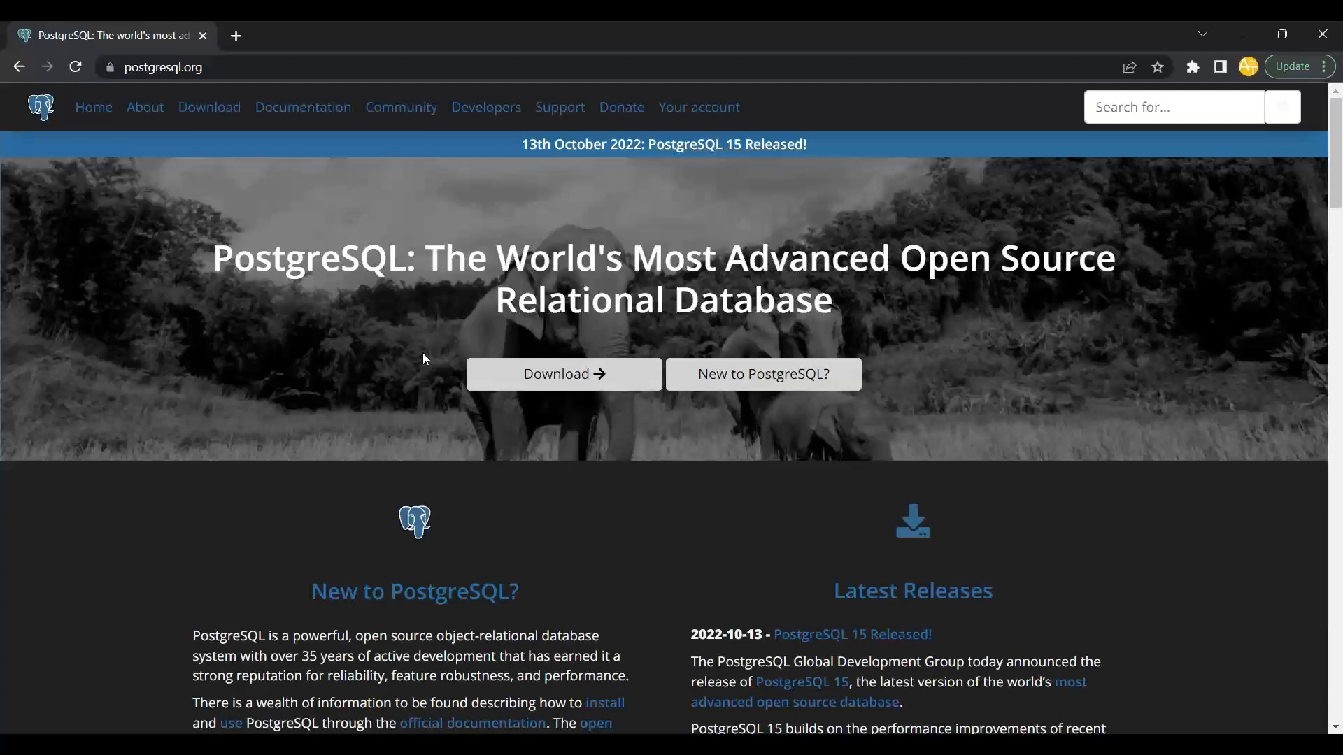
{"action": "mouse_move", "coordinate": [203, 262]}
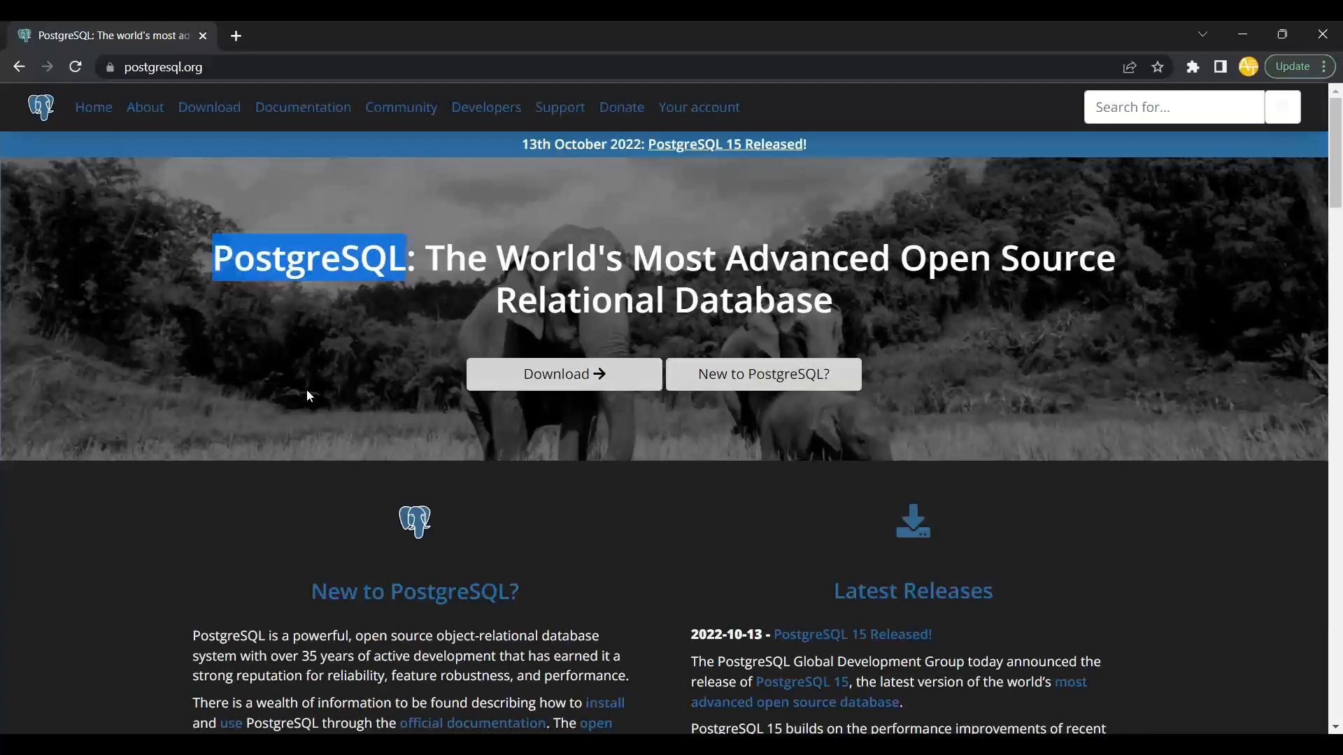
{"action": "left_click", "coordinate": [562, 374]}
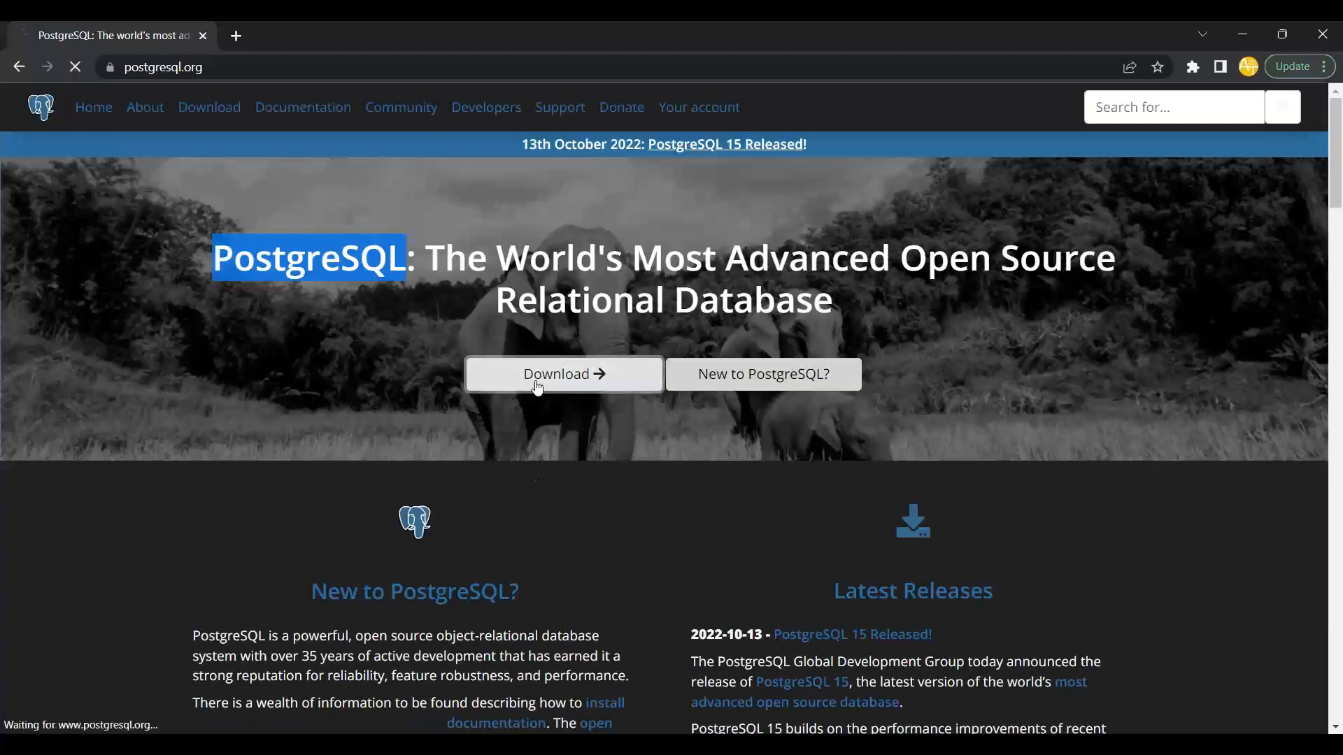
- Choose the Windows downloads and follow the 'Download the installer' link to EDB
{"action": "left_click", "coordinate": [562, 373]}
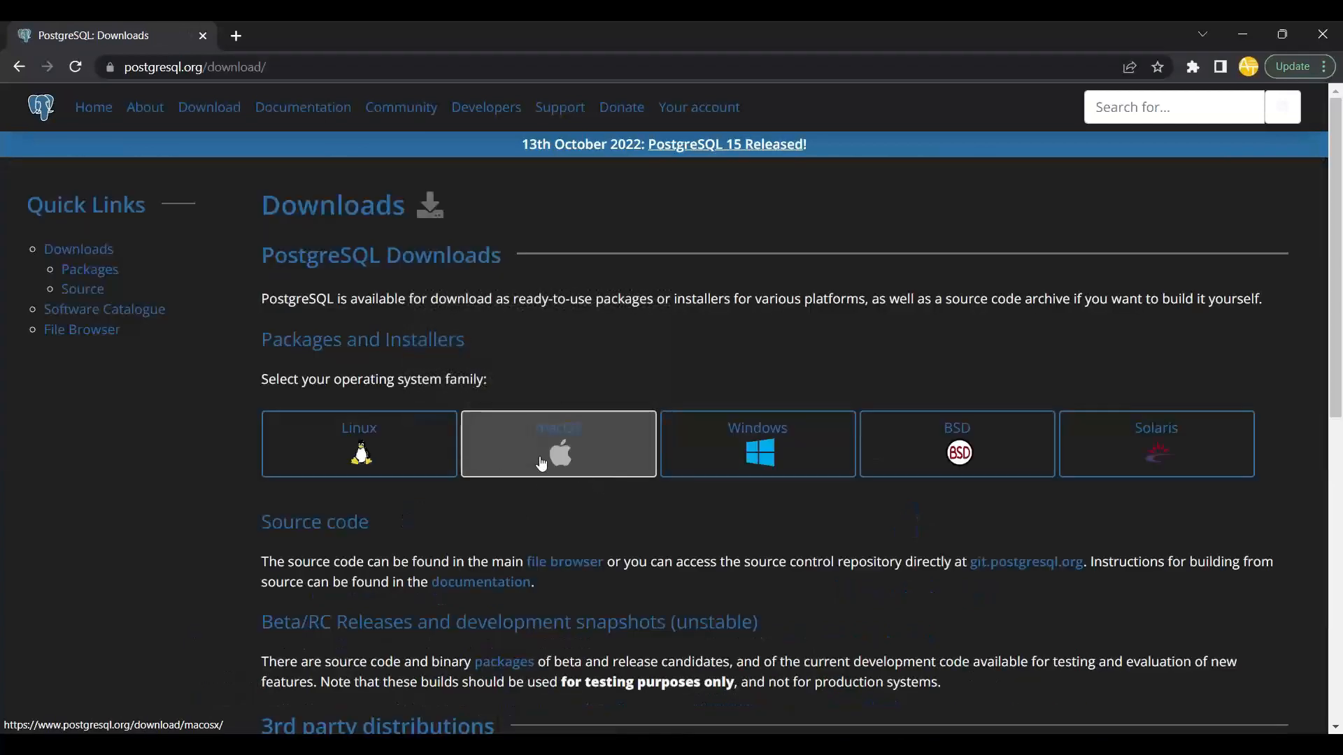
{"action": "left_click", "coordinate": [755, 443]}
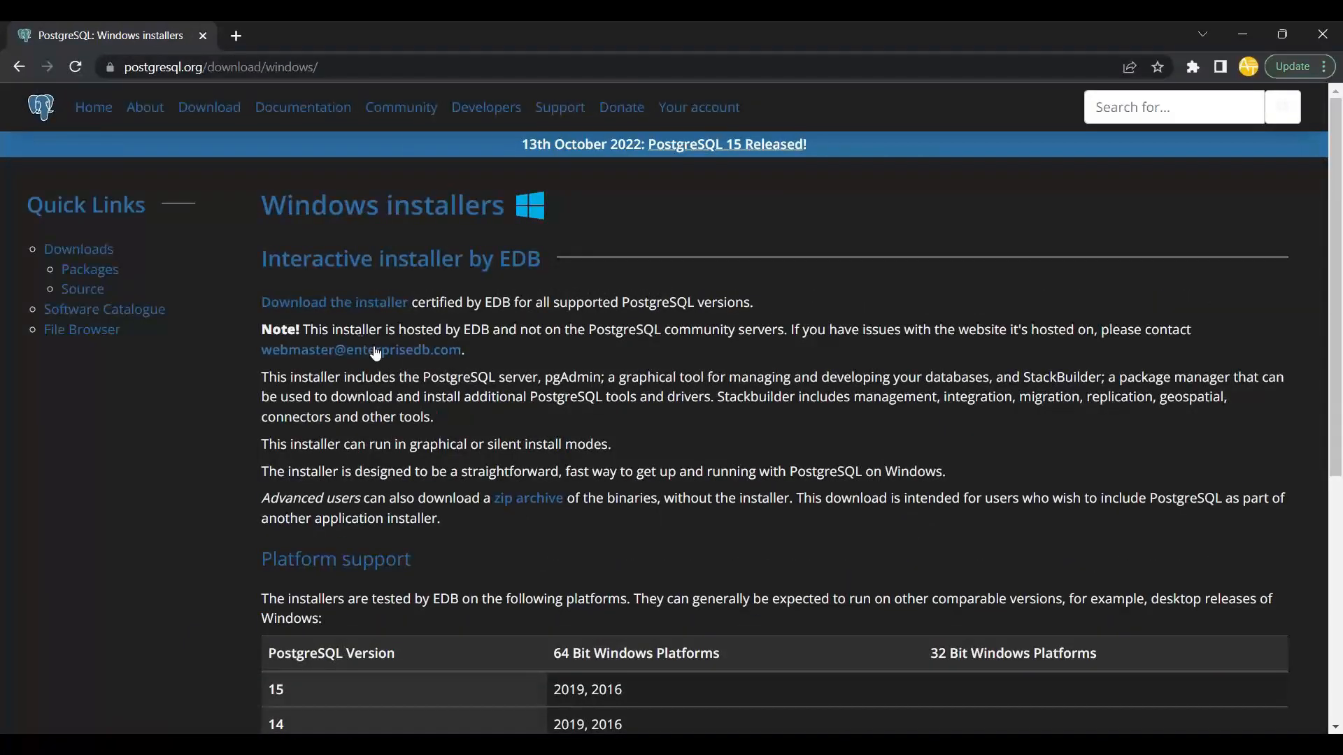
{"action": "mouse_move", "coordinate": [332, 308]}
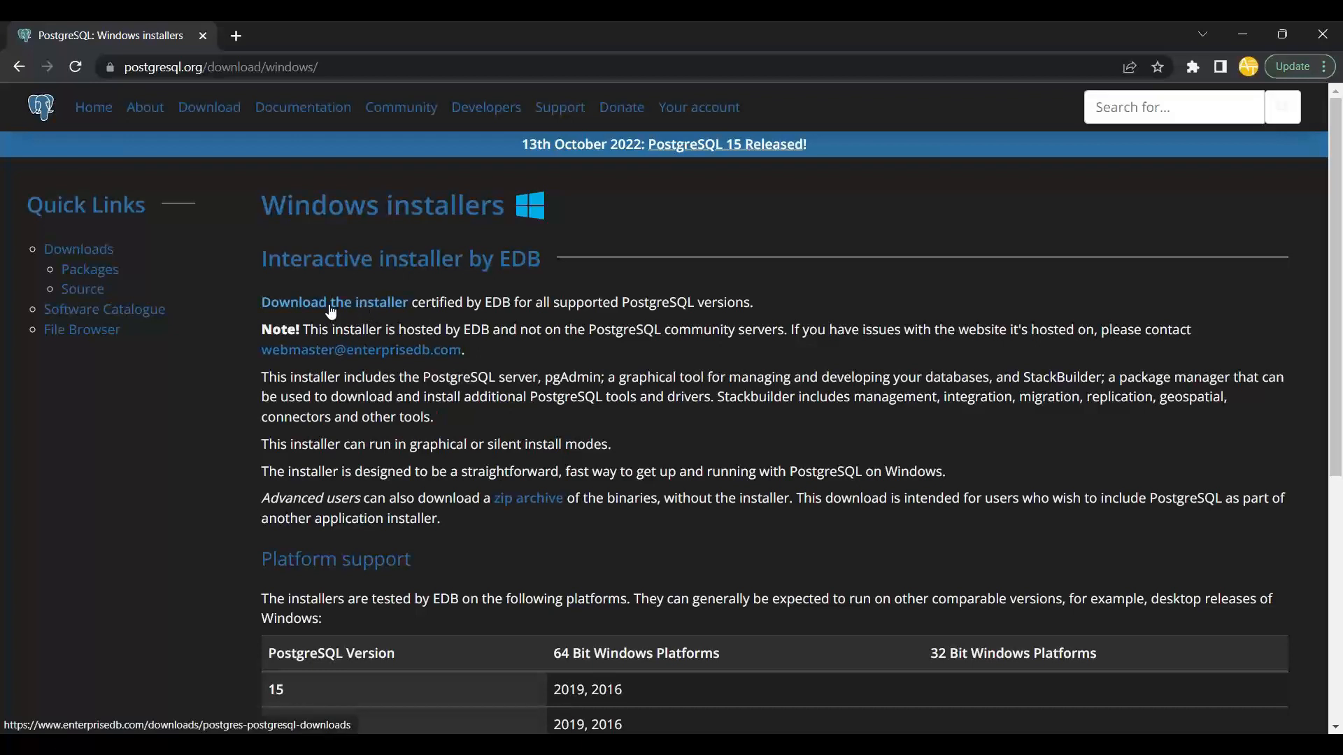
{"action": "left_click", "coordinate": [333, 301]}
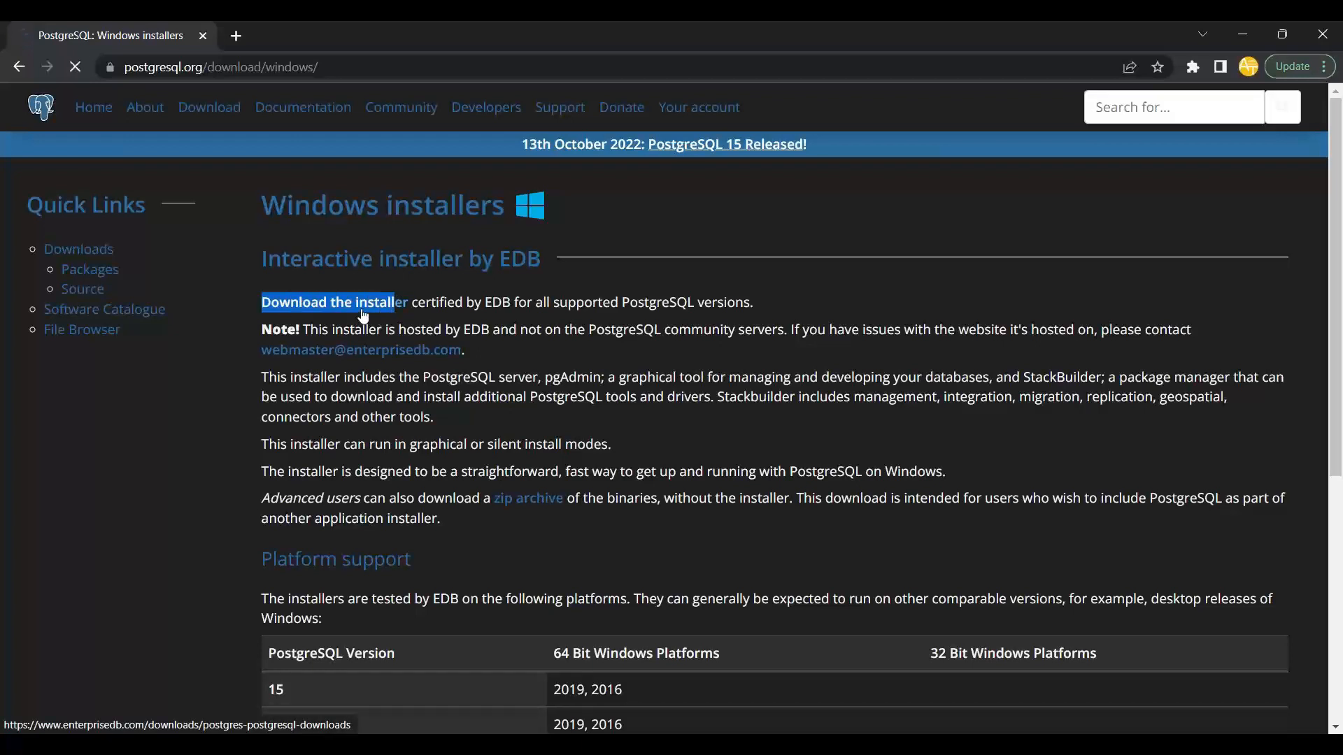
- Review the EDB version table, highlighting PostgreSQL versions 15.0 and 13.8
{"action": "left_click", "coordinate": [329, 302]}
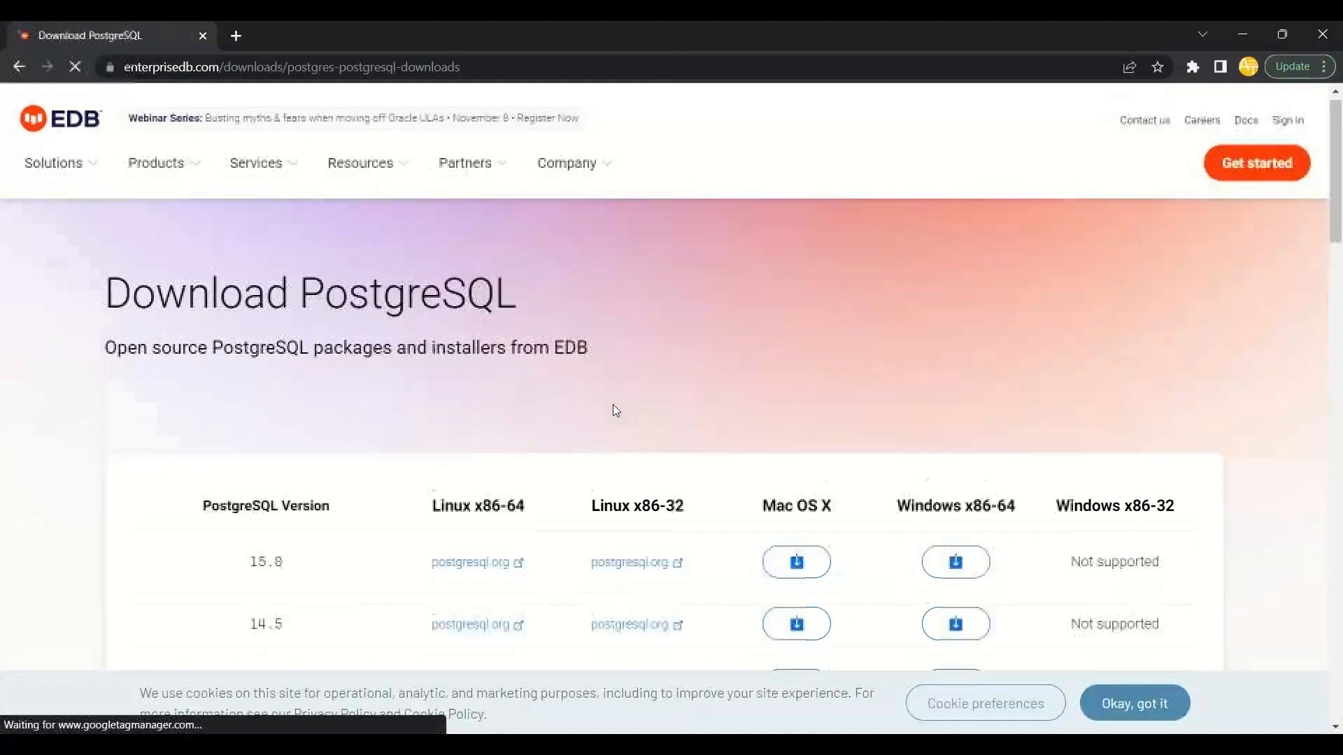
{"action": "scroll", "scroll_direction": "down", "scroll_amount": 3}
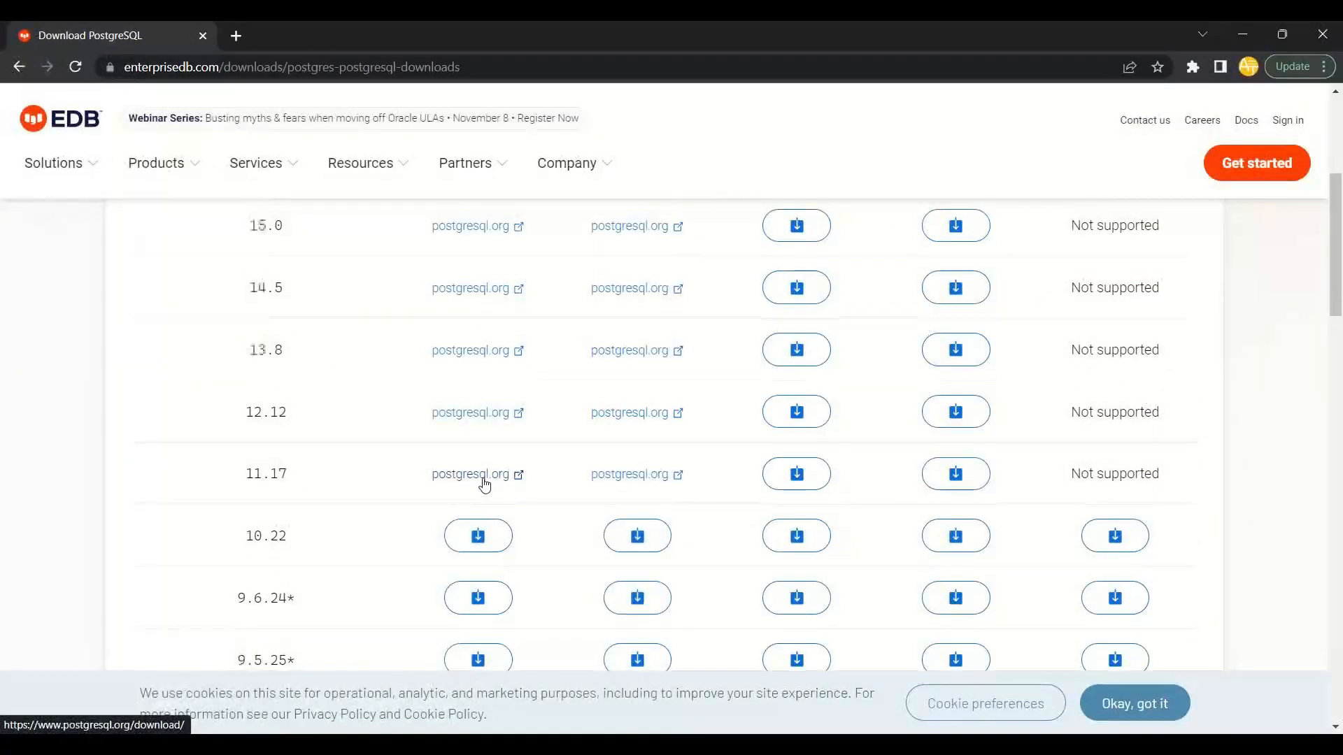
{"action": "scroll", "scroll_direction": "up", "scroll_amount": 3}
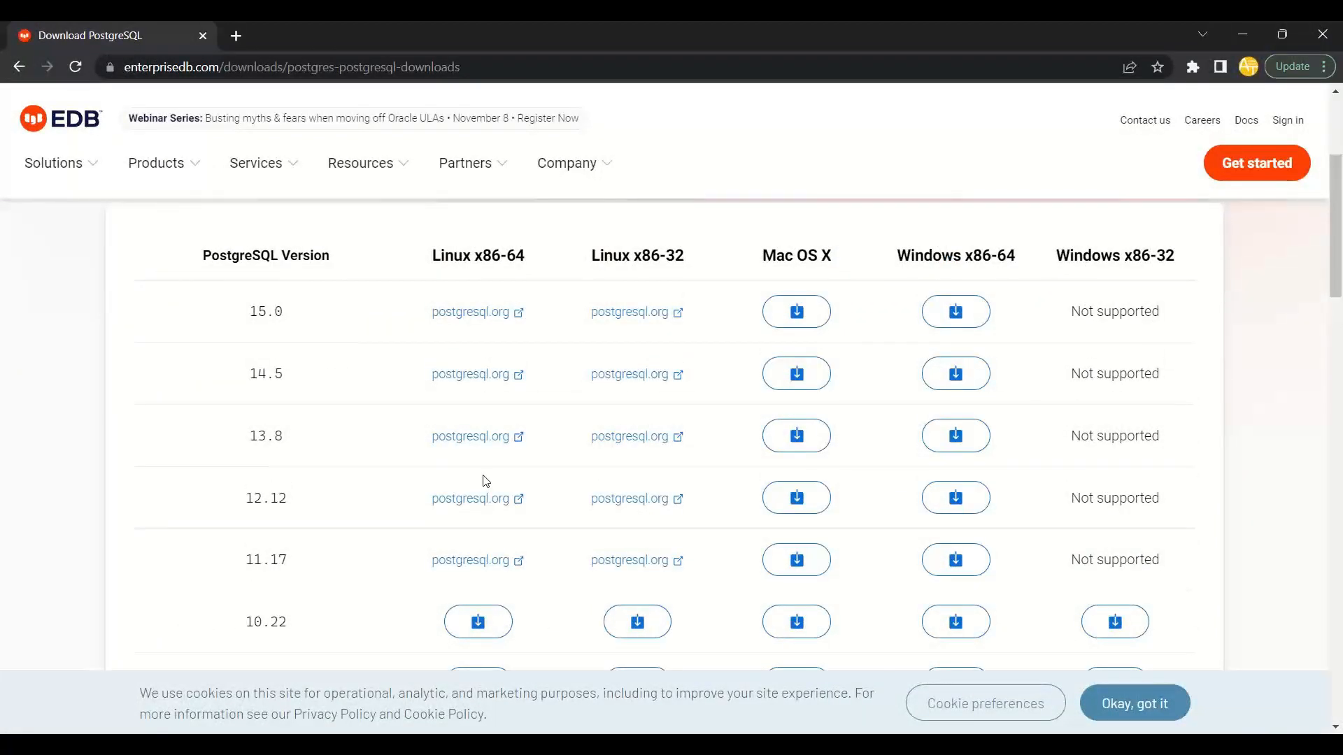
{"action": "mouse_move", "coordinate": [250, 321]}
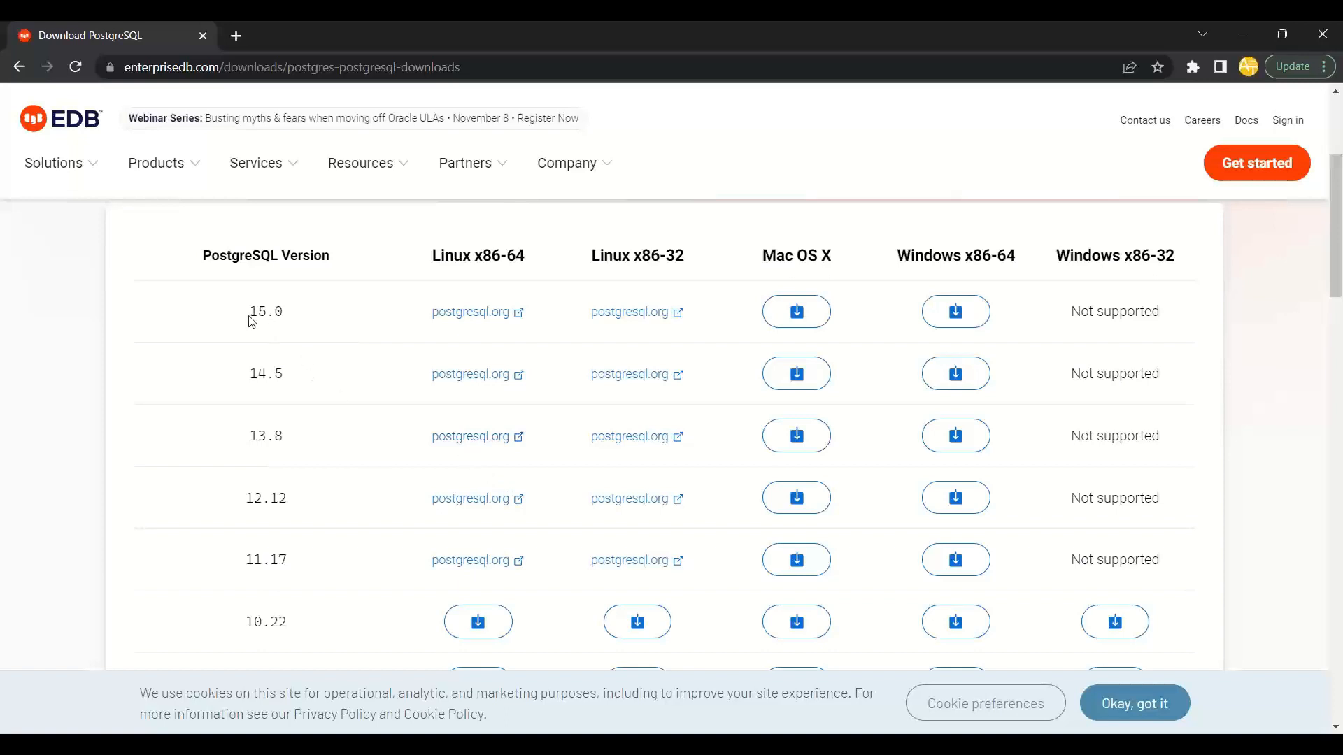
{"action": "double_click", "coordinate": [266, 310]}
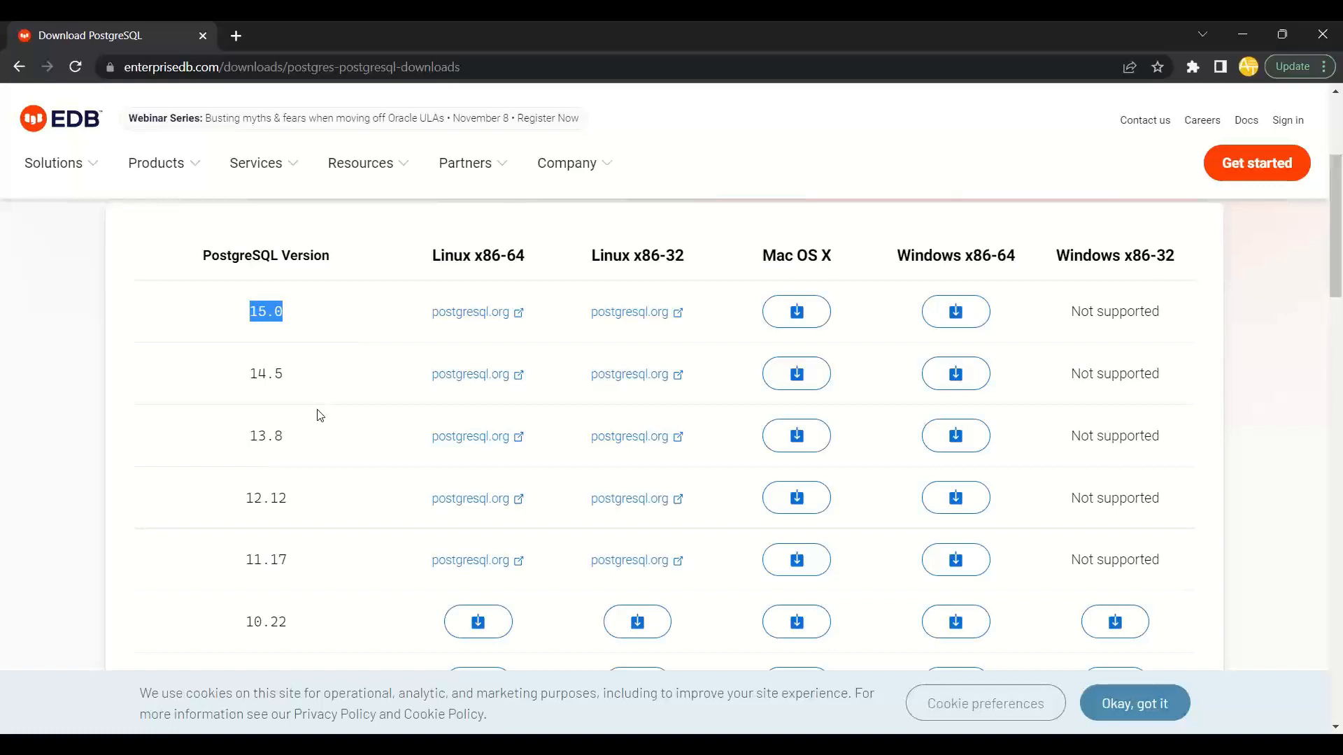
{"action": "double_click", "coordinate": [266, 436]}
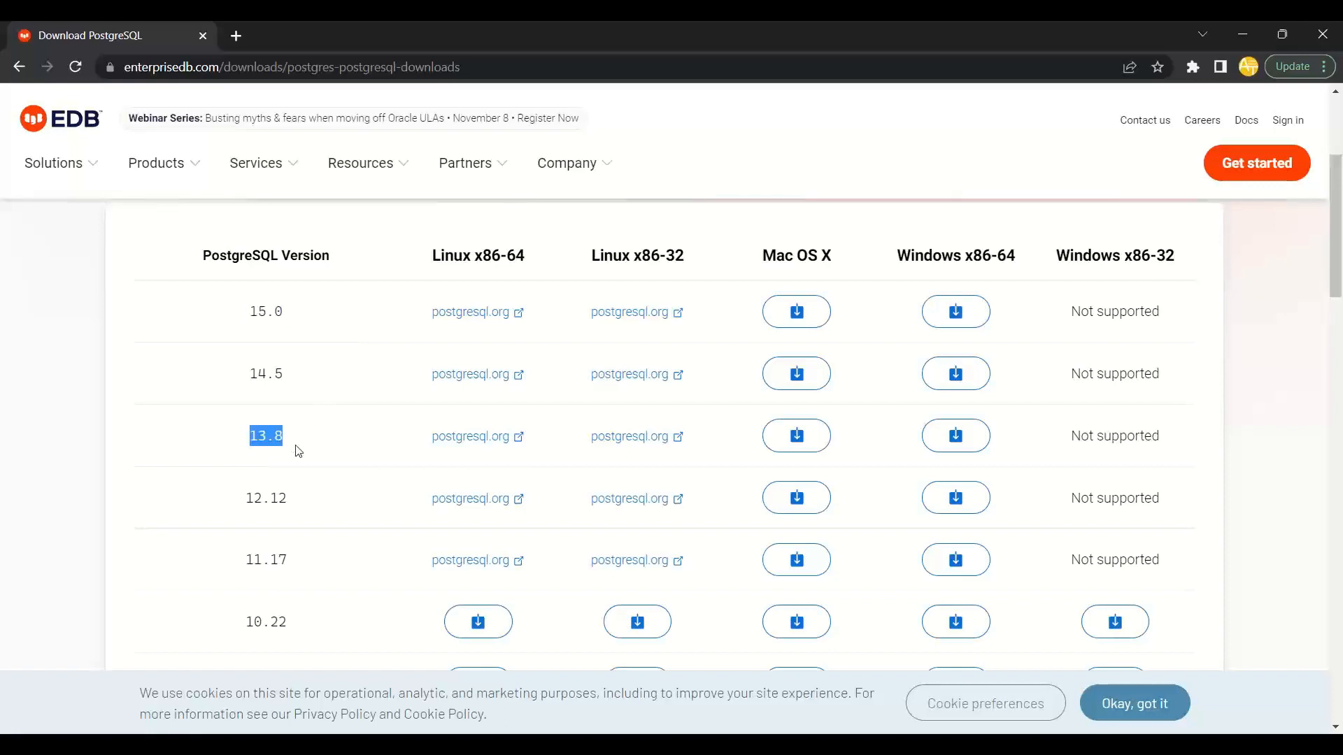
{"action": "mouse_move", "coordinate": [332, 512]}
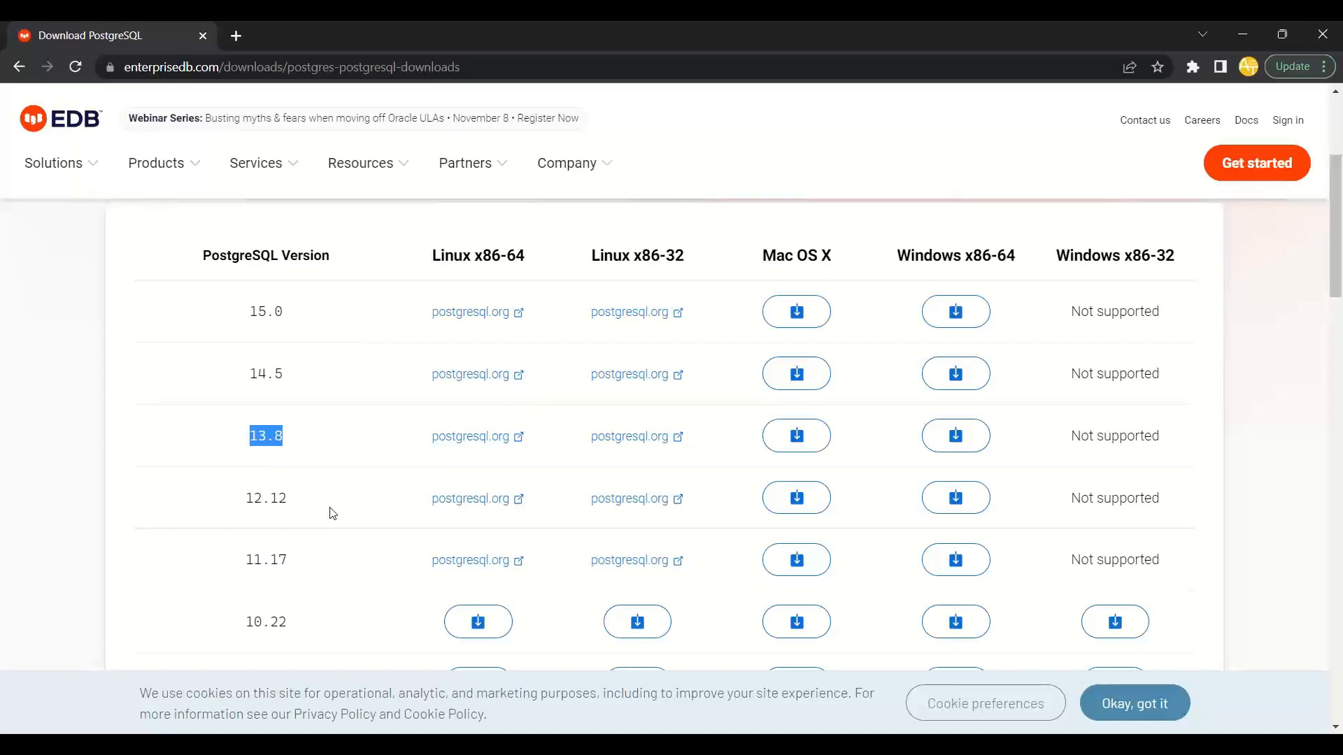
{"action": "mouse_move", "coordinate": [350, 517]}
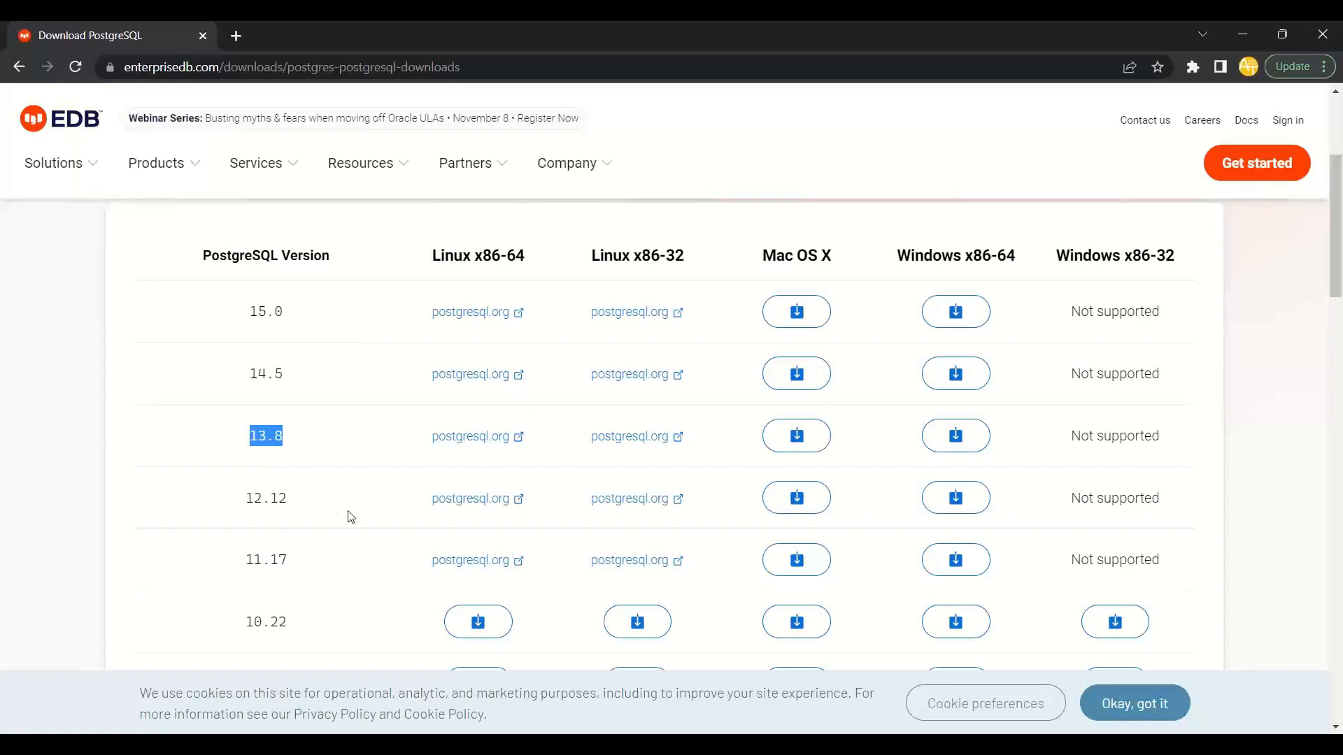
{"action": "mouse_move", "coordinate": [954, 310]}
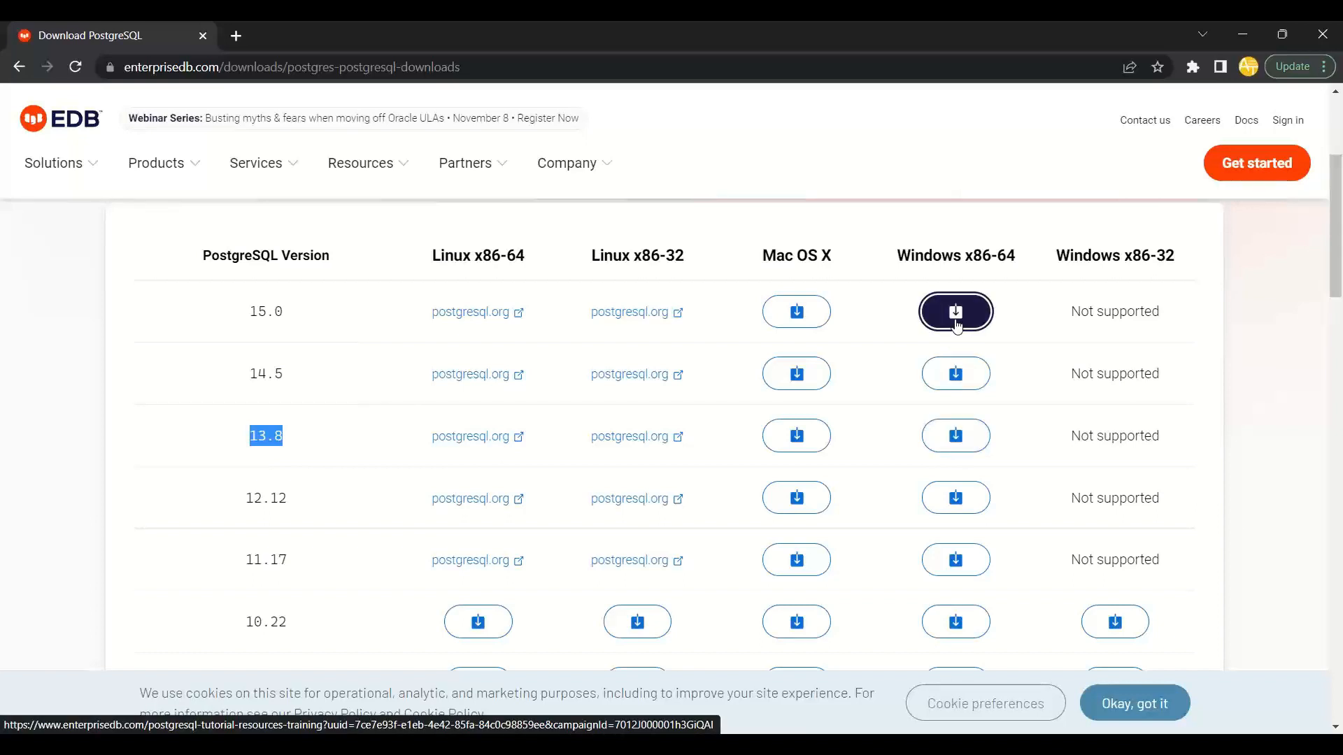
- Start the PostgreSQL 15.0 Windows x86-64 installer download from EDB
{"action": "left_click", "coordinate": [954, 311]}
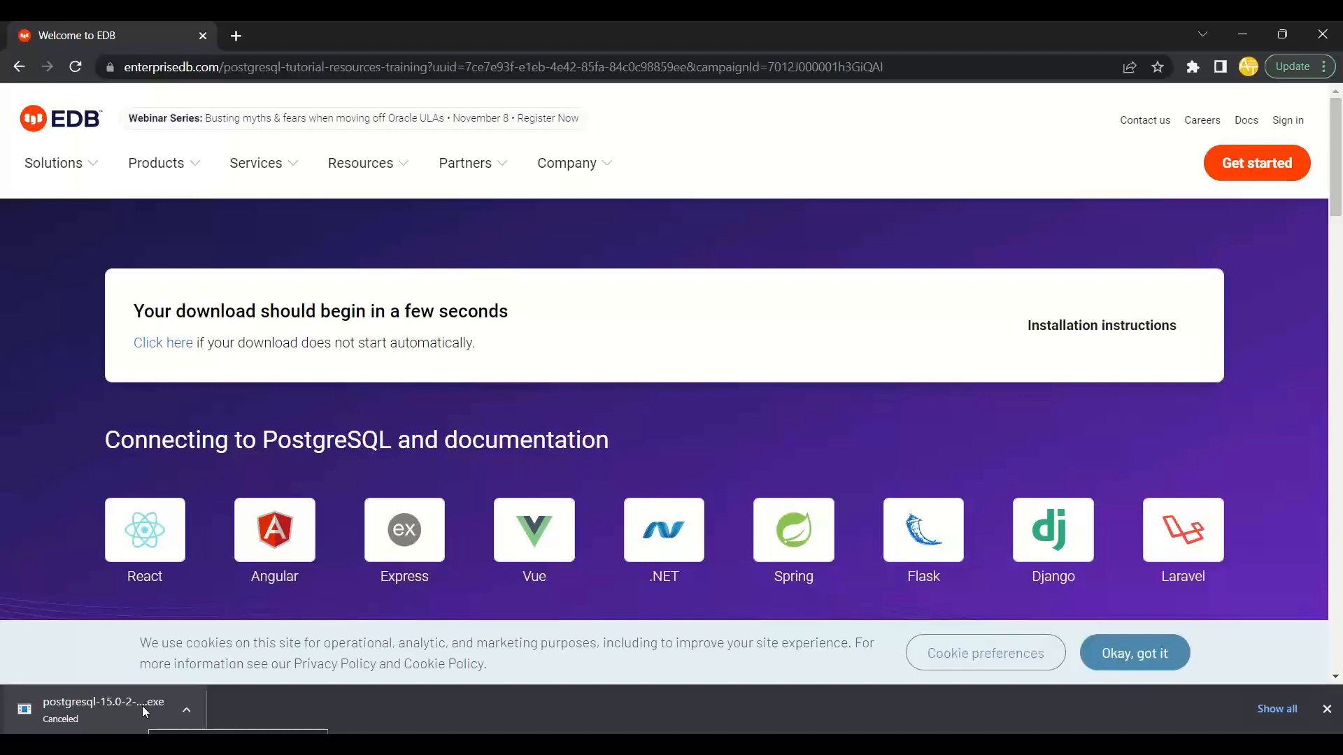
{"action": "mouse_move", "coordinate": [141, 696]}
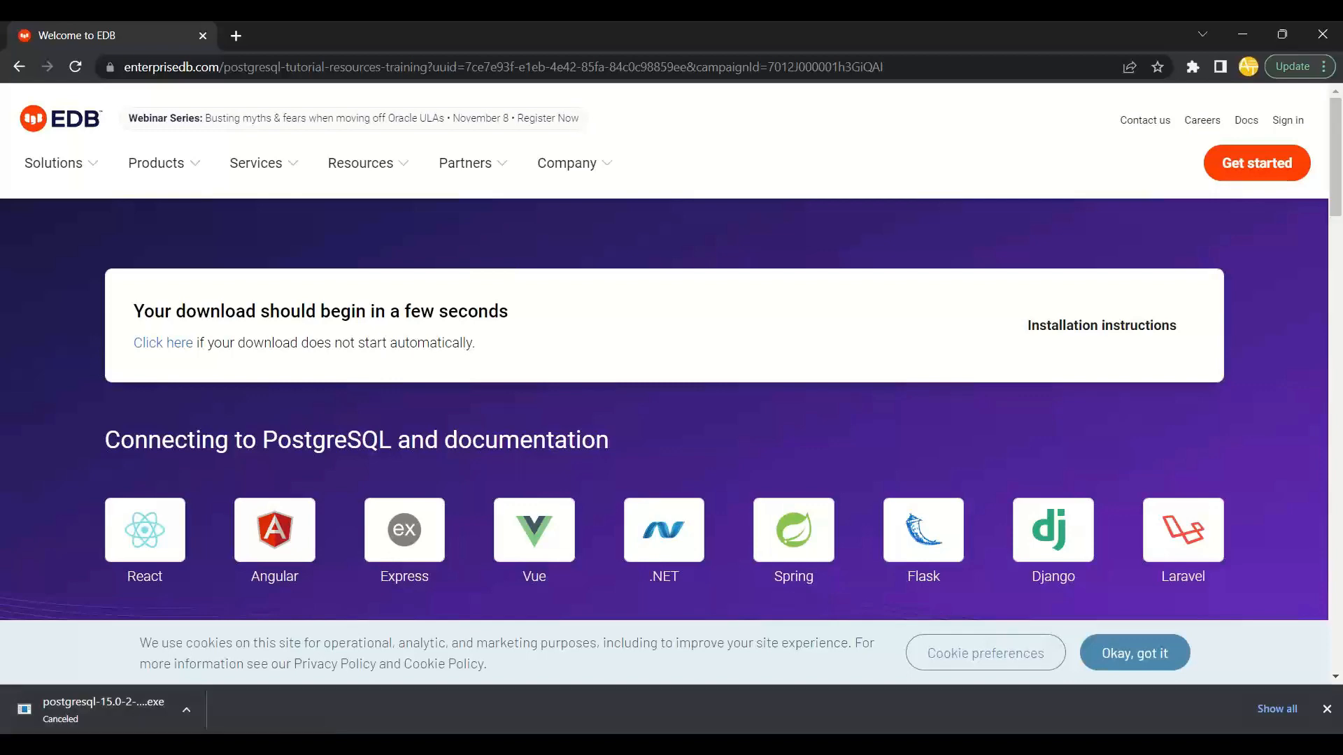
- Back in PowerPoint, draw a cylinder on slide 43 and label it 'Postgresql'
{"action": "key", "text": "alt+tab"}
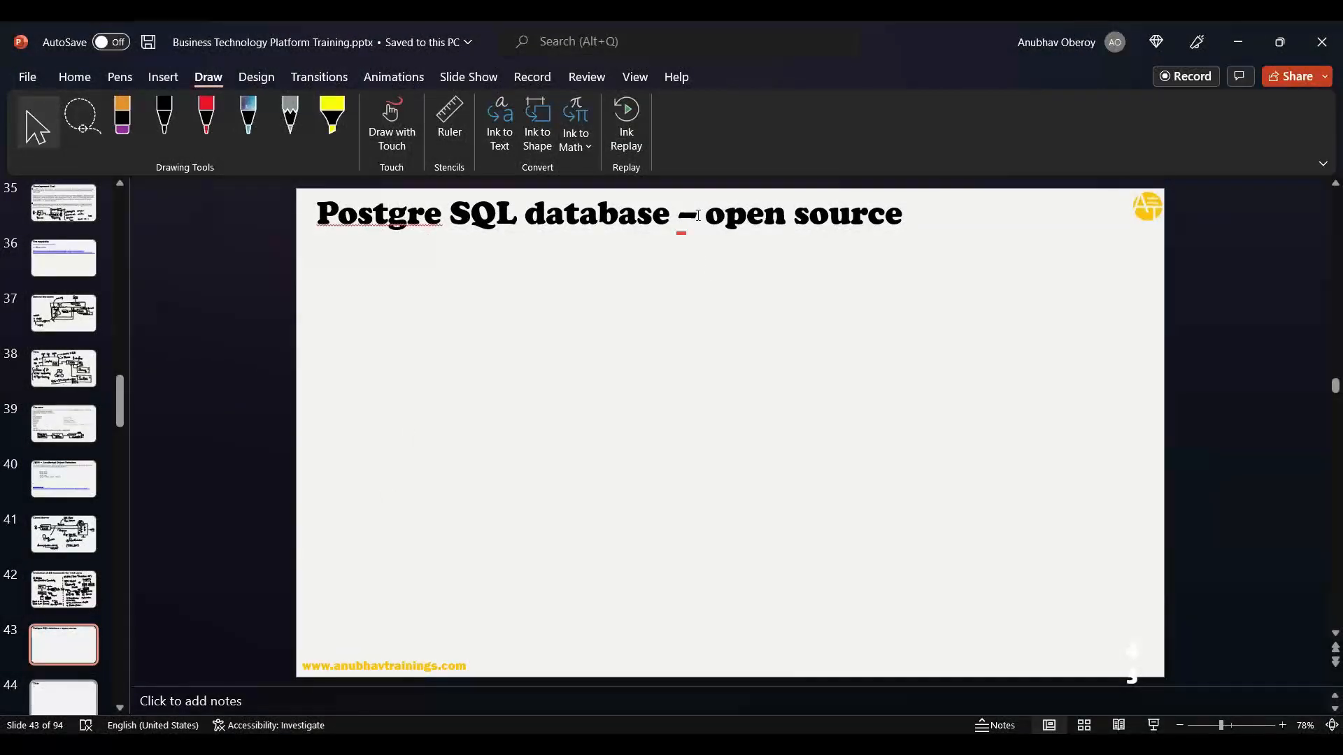
{"action": "left_click", "coordinate": [73, 77]}
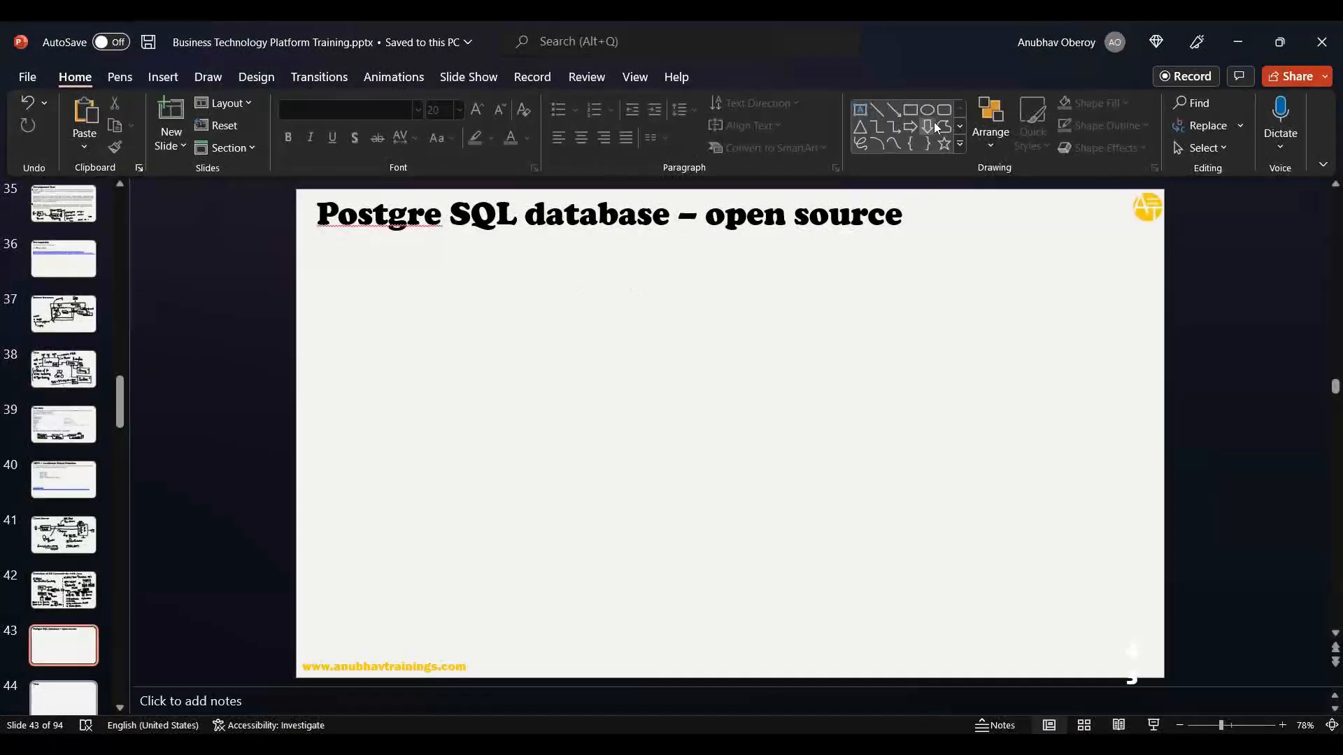
{"action": "left_click", "coordinate": [958, 126]}
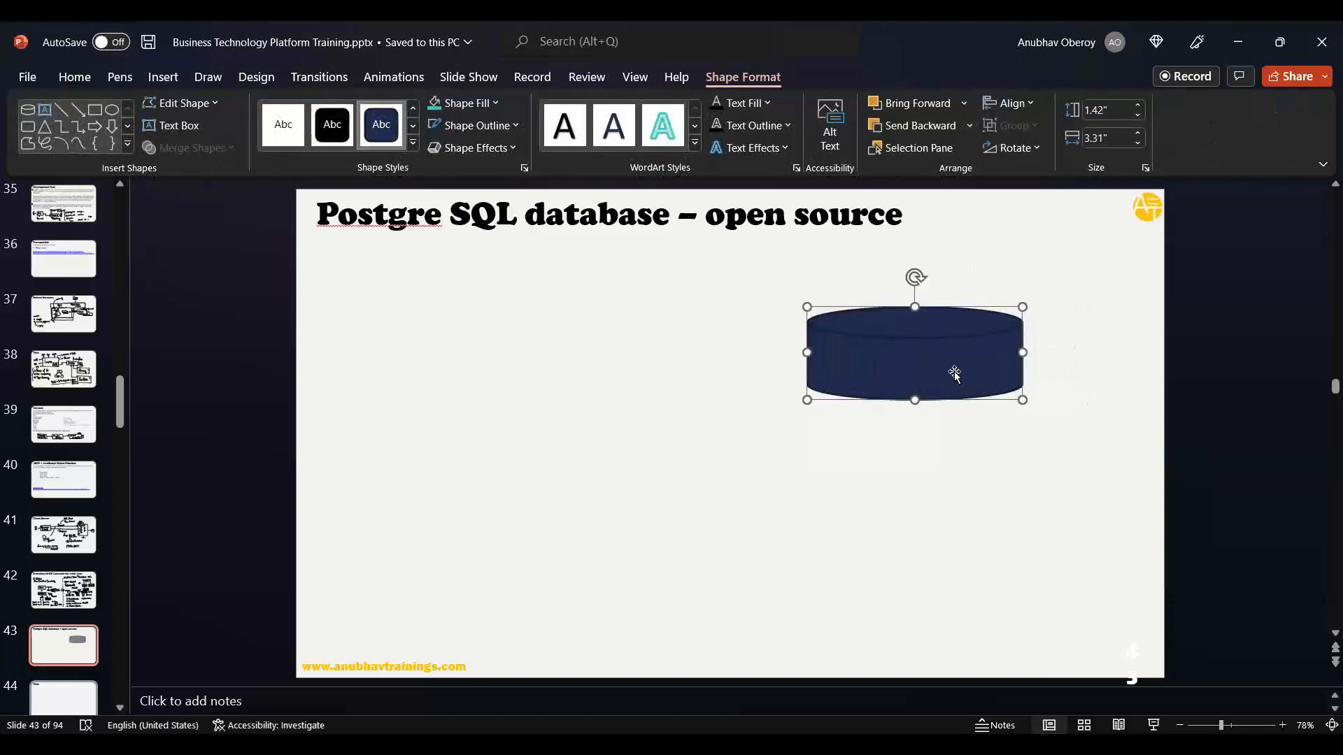
{"action": "type", "text": "Pos"}
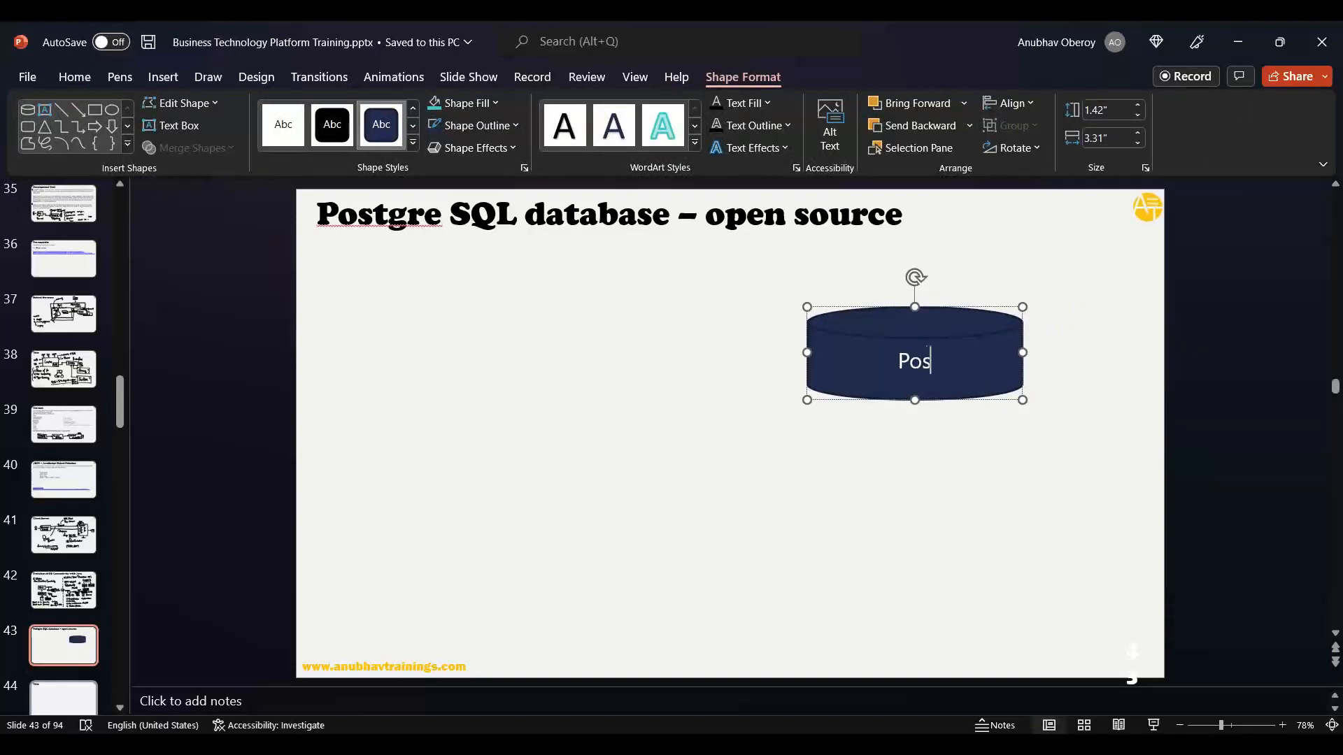
{"action": "type", "text": "tgresql"}
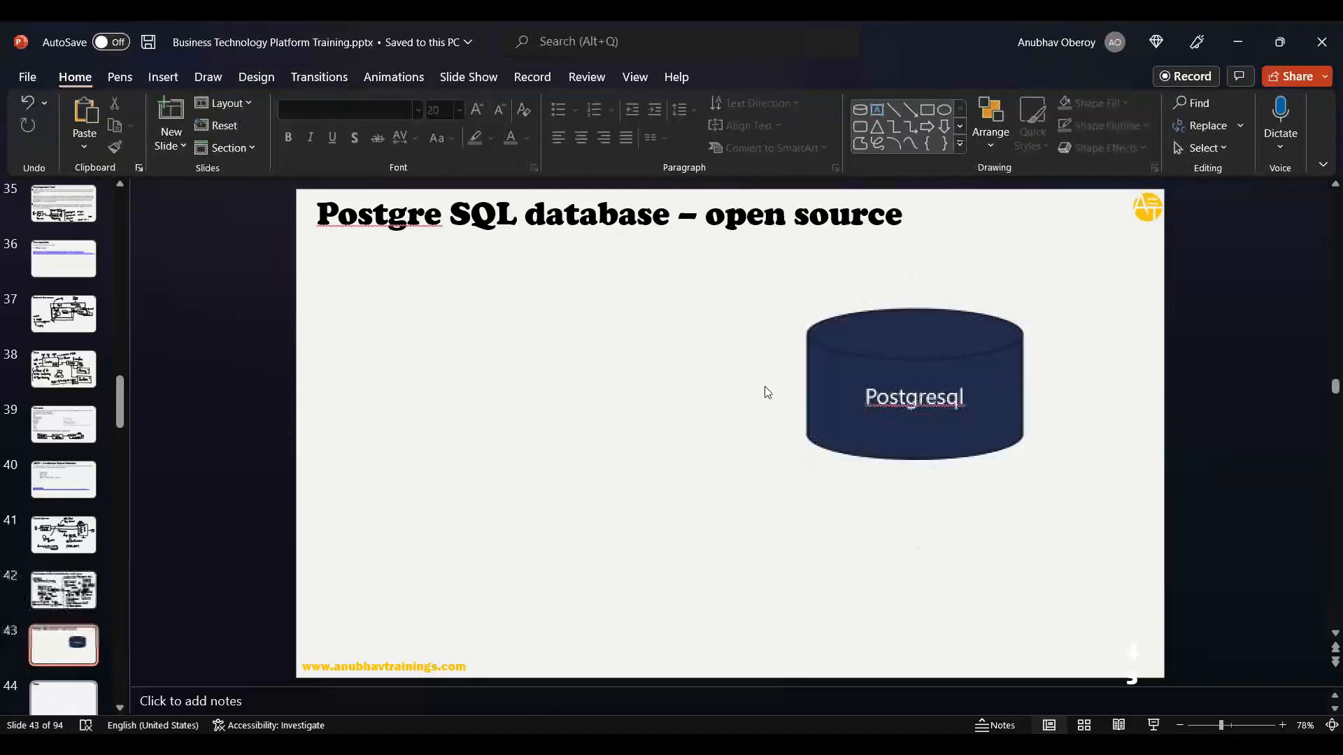
- Add a rectangle labelled 'pgAdmin' beside the Postgresql cylinder and select it
{"action": "left_click", "coordinate": [928, 110]}
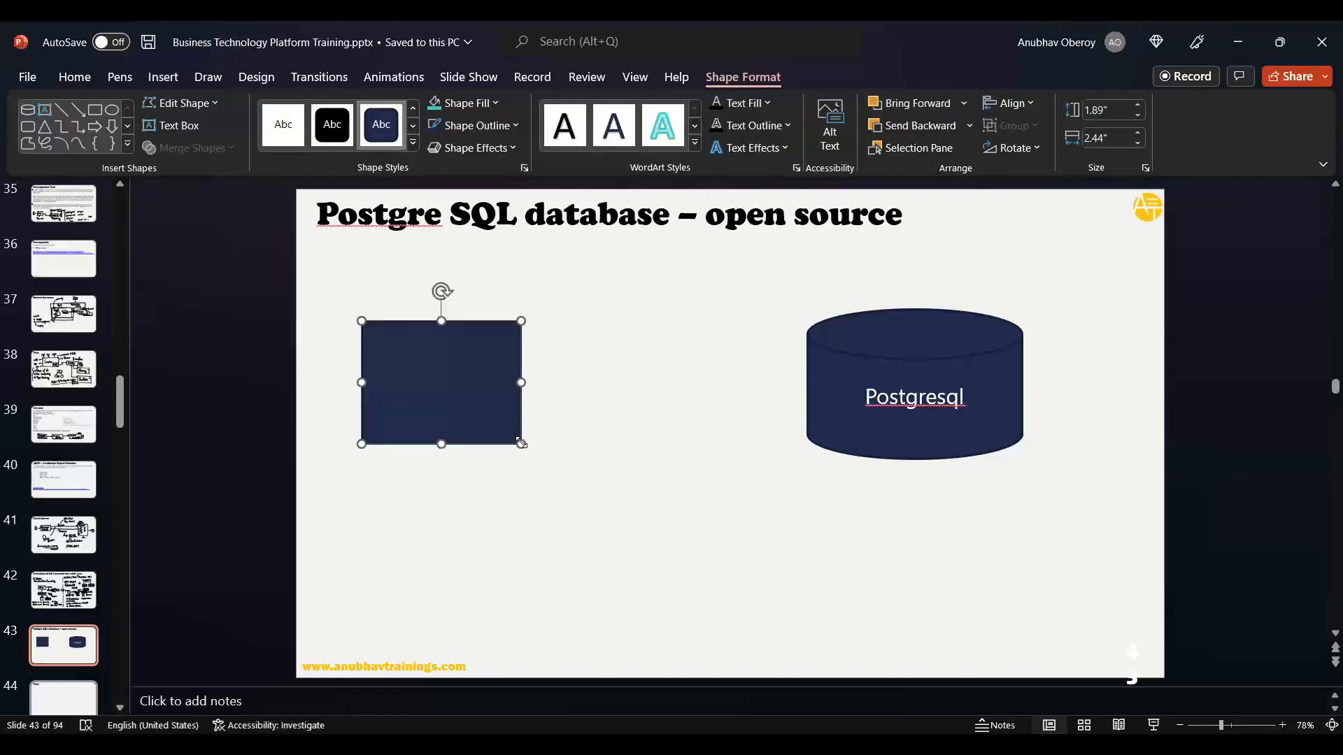
{"action": "type", "text": "pgAd"}
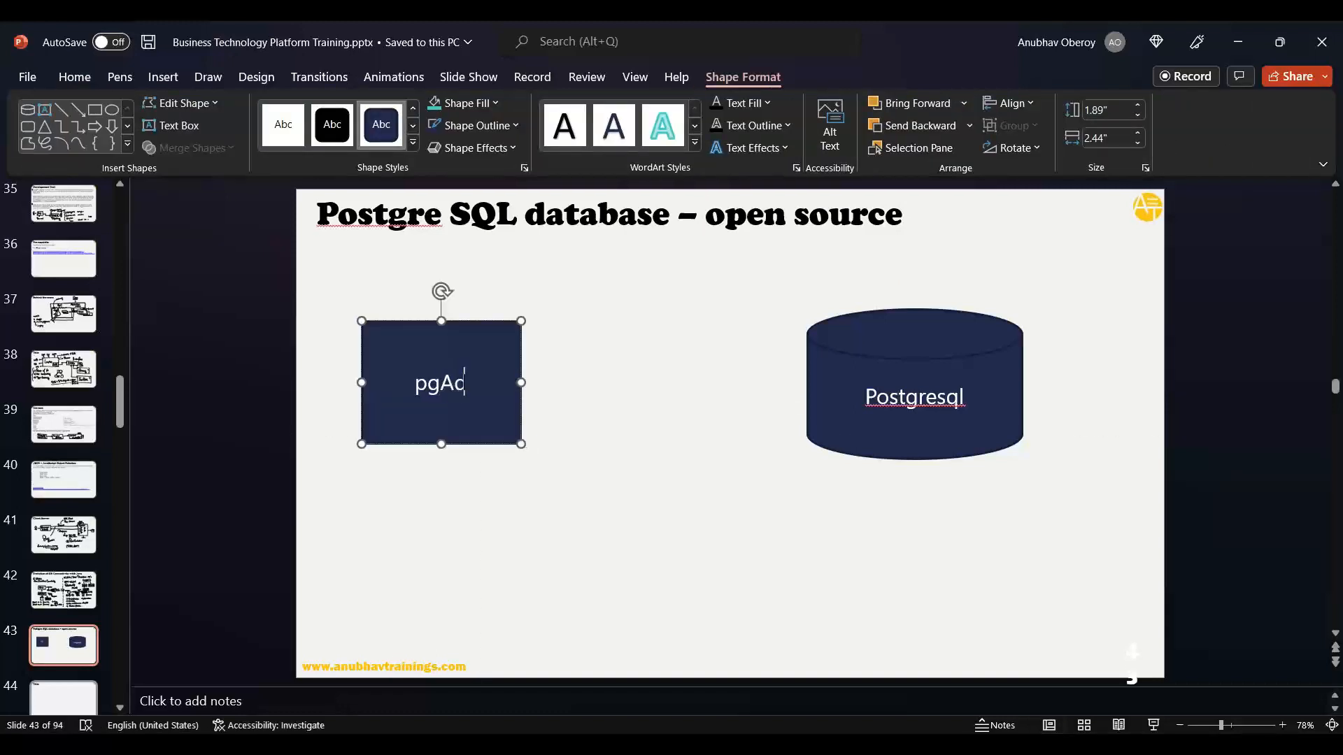
{"action": "type", "text": "min"}
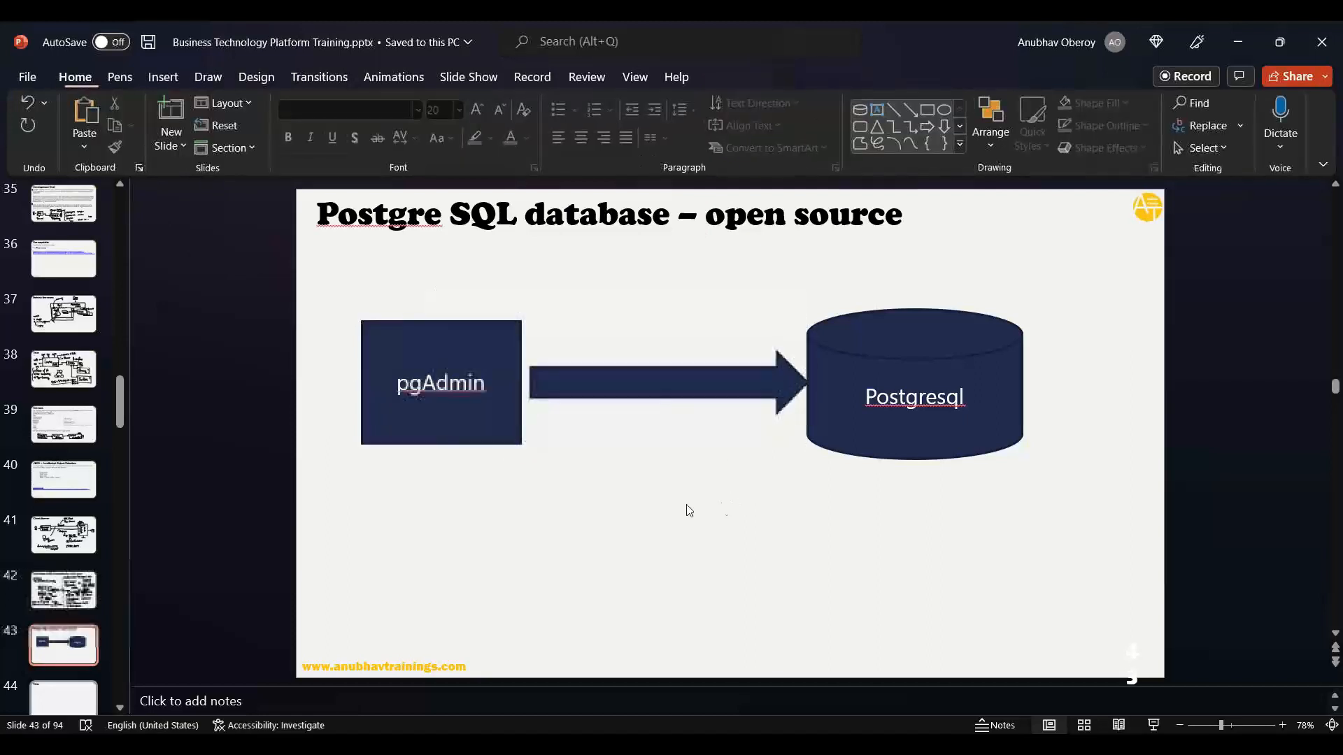
{"action": "left_click", "coordinate": [439, 383]}
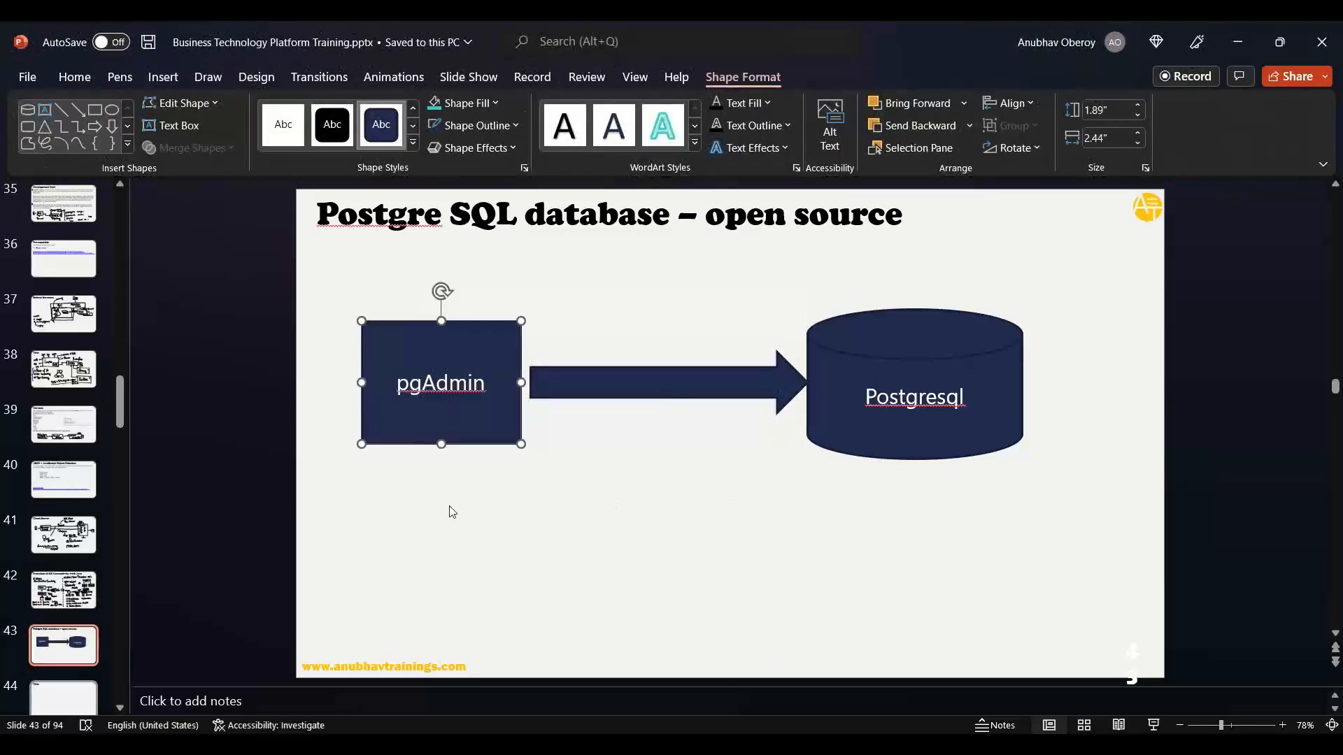
{"action": "mouse_move", "coordinate": [452, 452]}
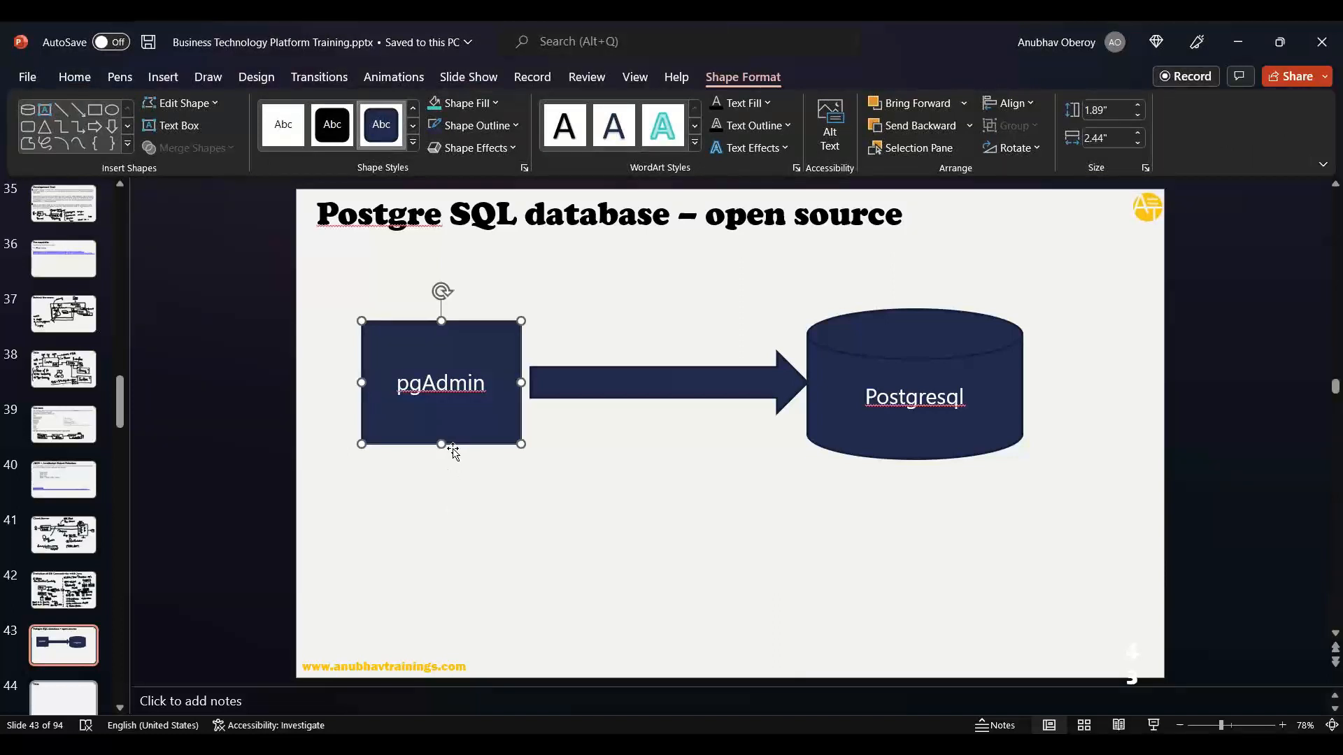
{"action": "mouse_move", "coordinate": [452, 439]}
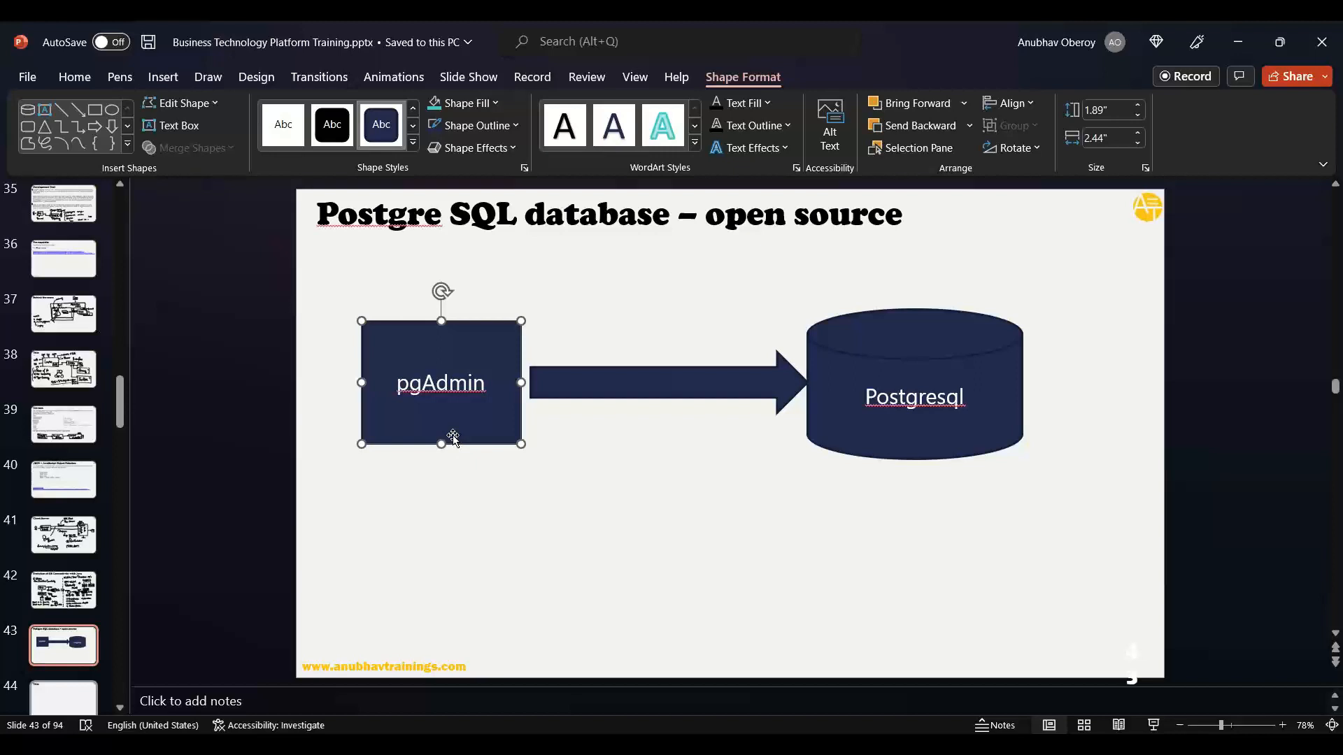
{"action": "mouse_move", "coordinate": [462, 403]}
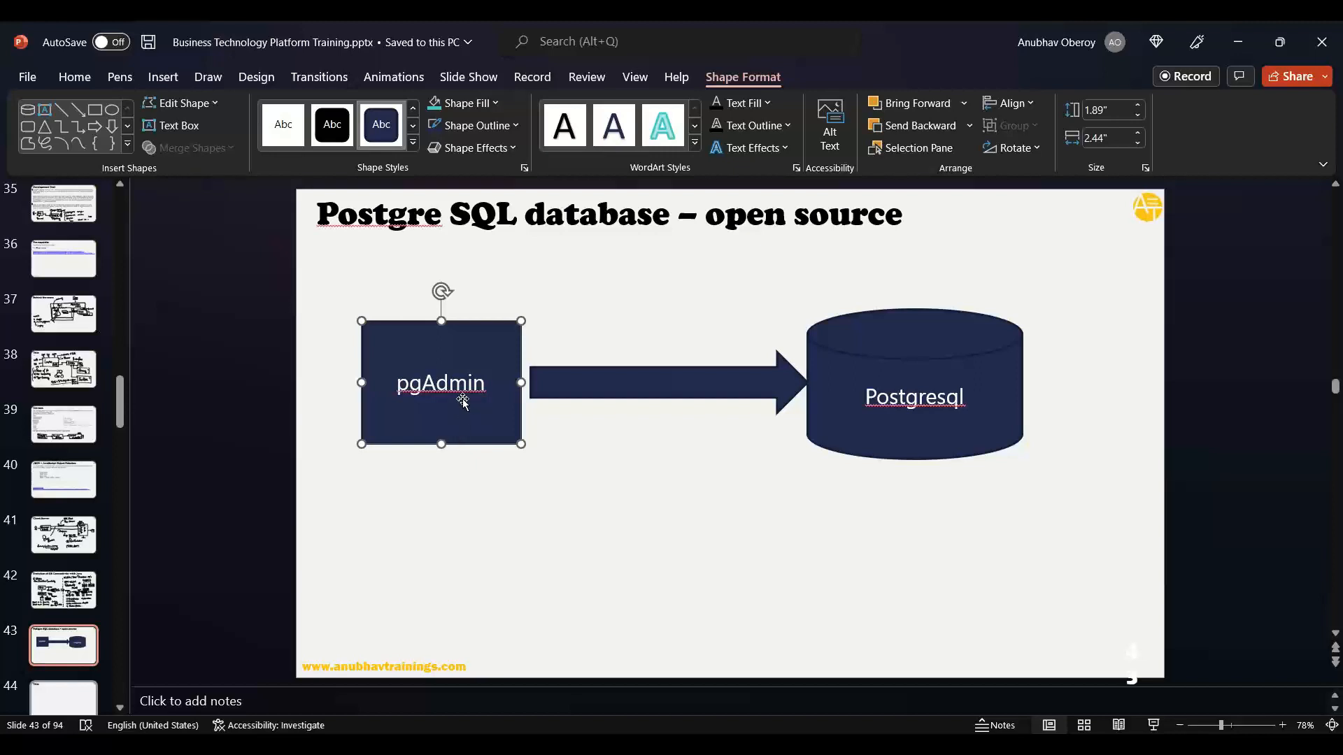
{"action": "mouse_move", "coordinate": [455, 324]}
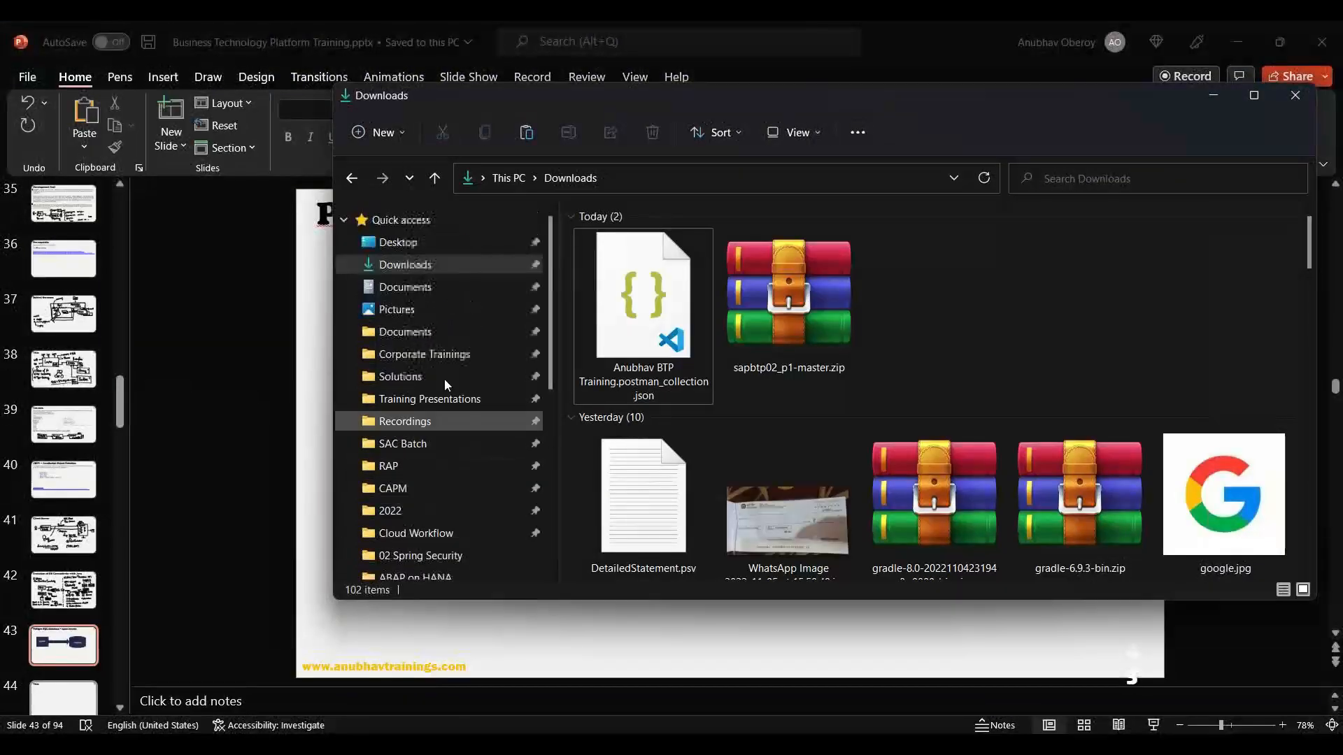
- Maximize the Downloads window and select the postgresql-15.0-1-windows-x64-binaries folder
{"action": "scroll", "scroll_direction": "down", "scroll_amount": 3}
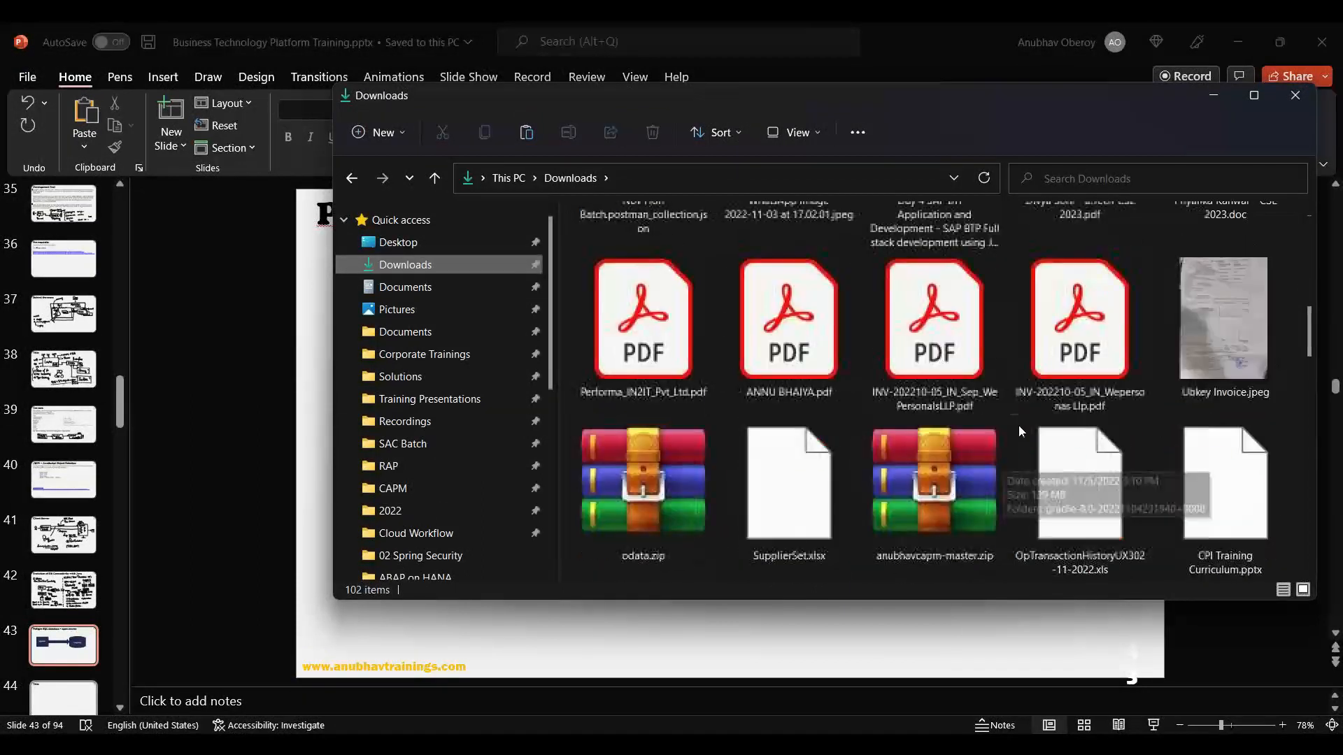
{"action": "left_click", "coordinate": [1252, 95]}
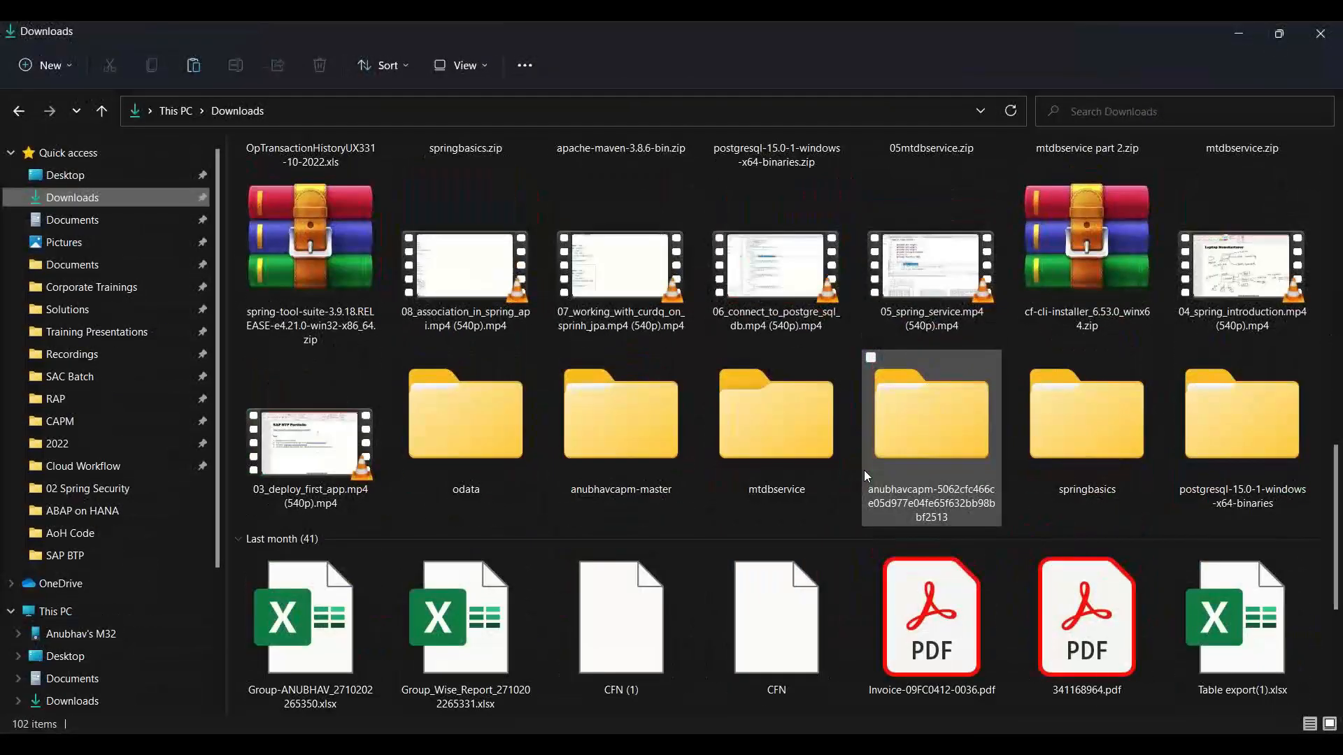
{"action": "left_click", "coordinate": [1240, 415]}
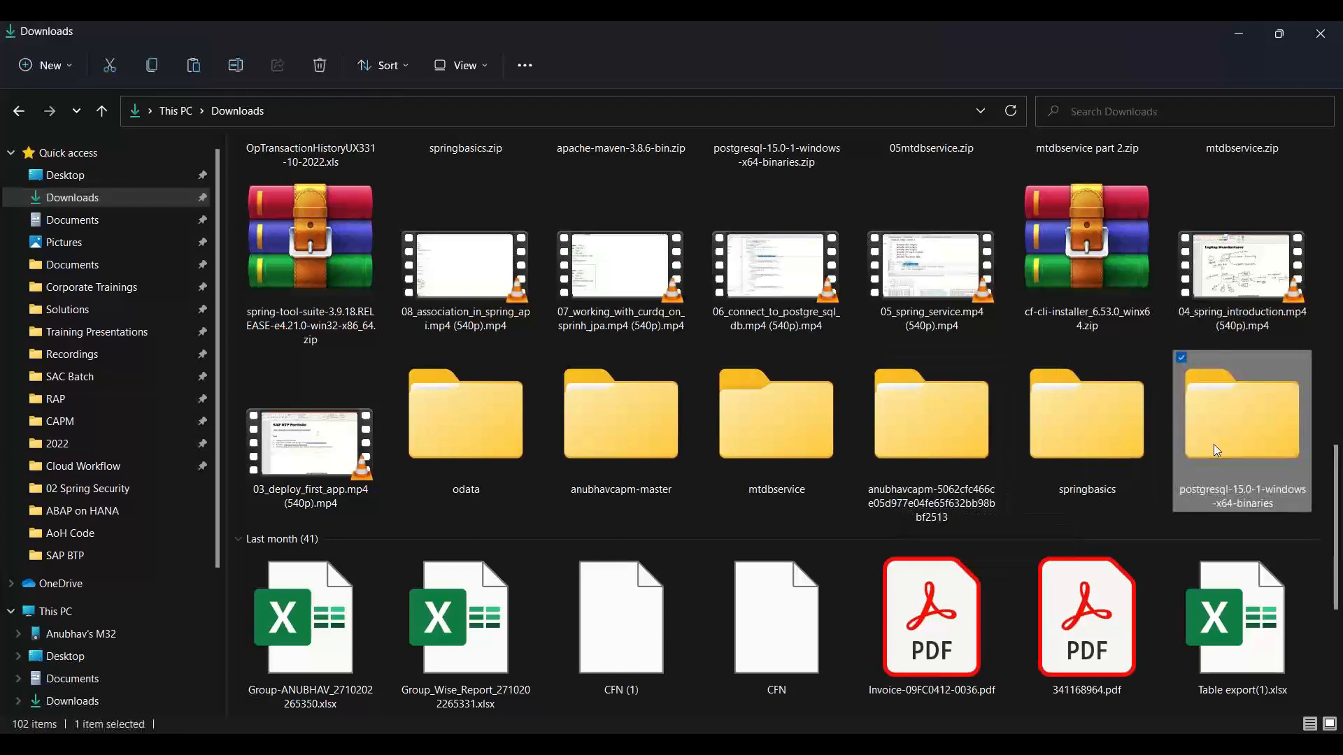
- Open the binaries folder, then pgAdmin 4 and its web subfolder
{"action": "double_click", "coordinate": [1240, 415]}
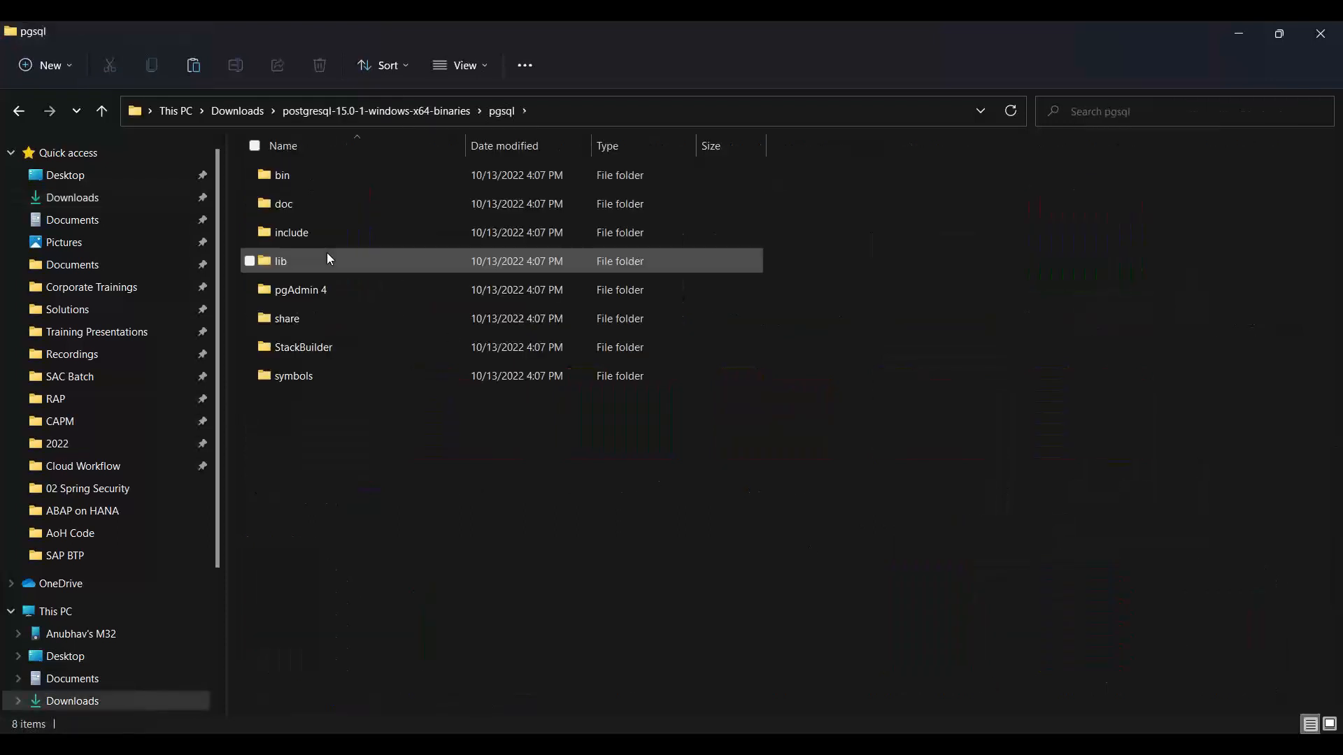
{"action": "mouse_move", "coordinate": [281, 175]}
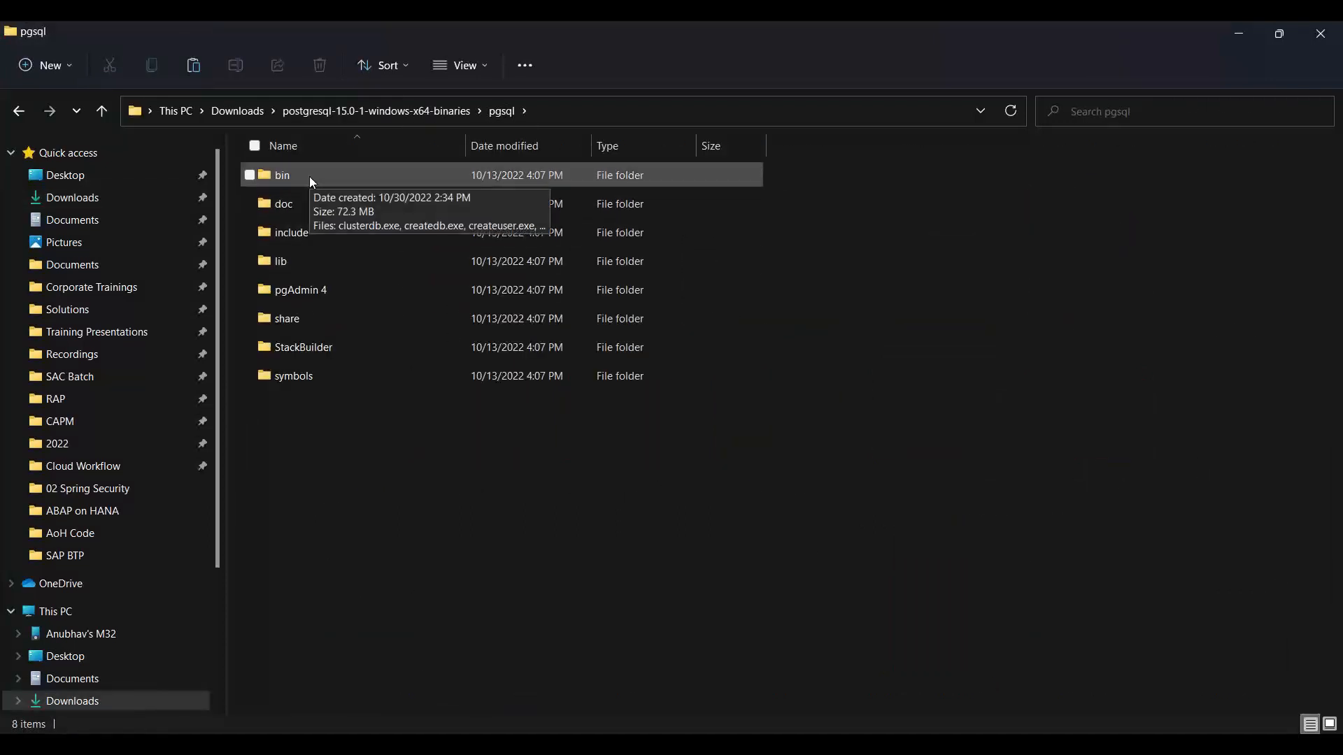
{"action": "left_click", "coordinate": [300, 289]}
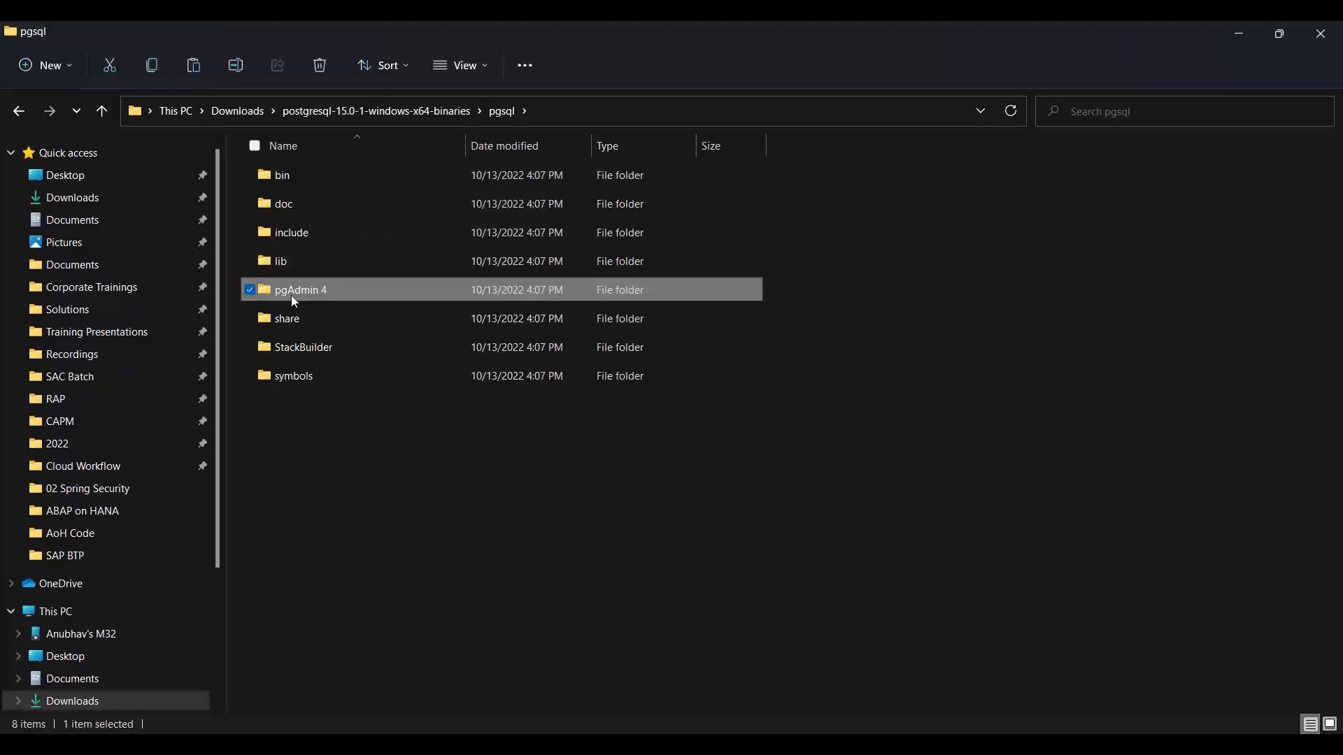
{"action": "double_click", "coordinate": [300, 289]}
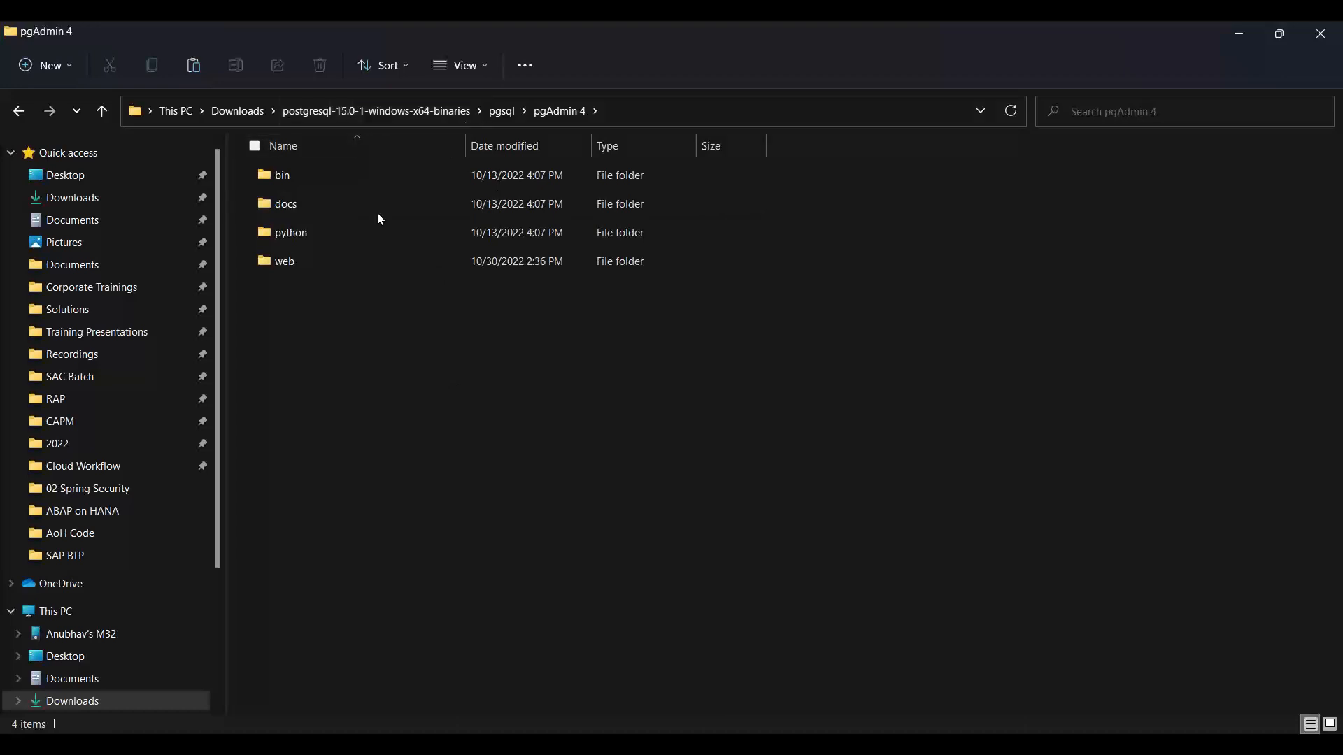
{"action": "double_click", "coordinate": [284, 260]}
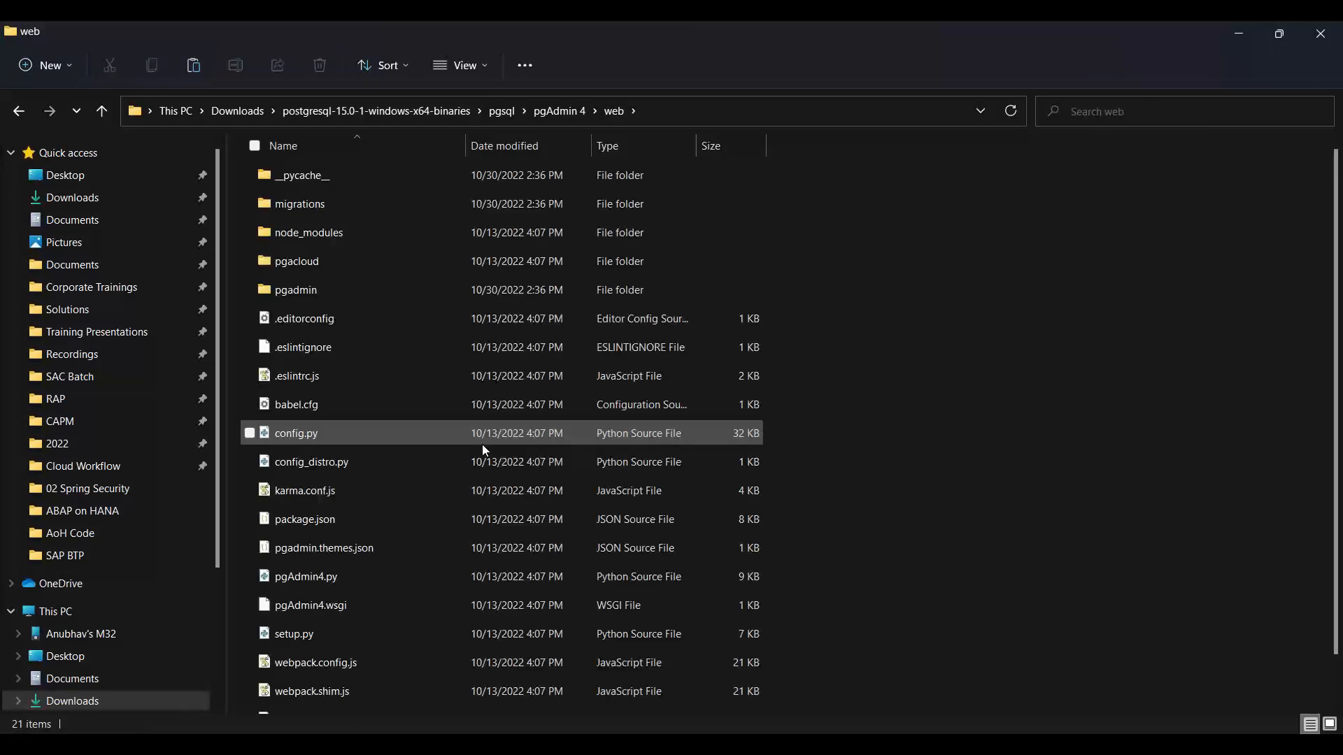
- Leave the web folder for pgsql and reopen pgAdmin 4 to reach bin
{"action": "scroll", "scroll_direction": "down", "scroll_amount": 3}
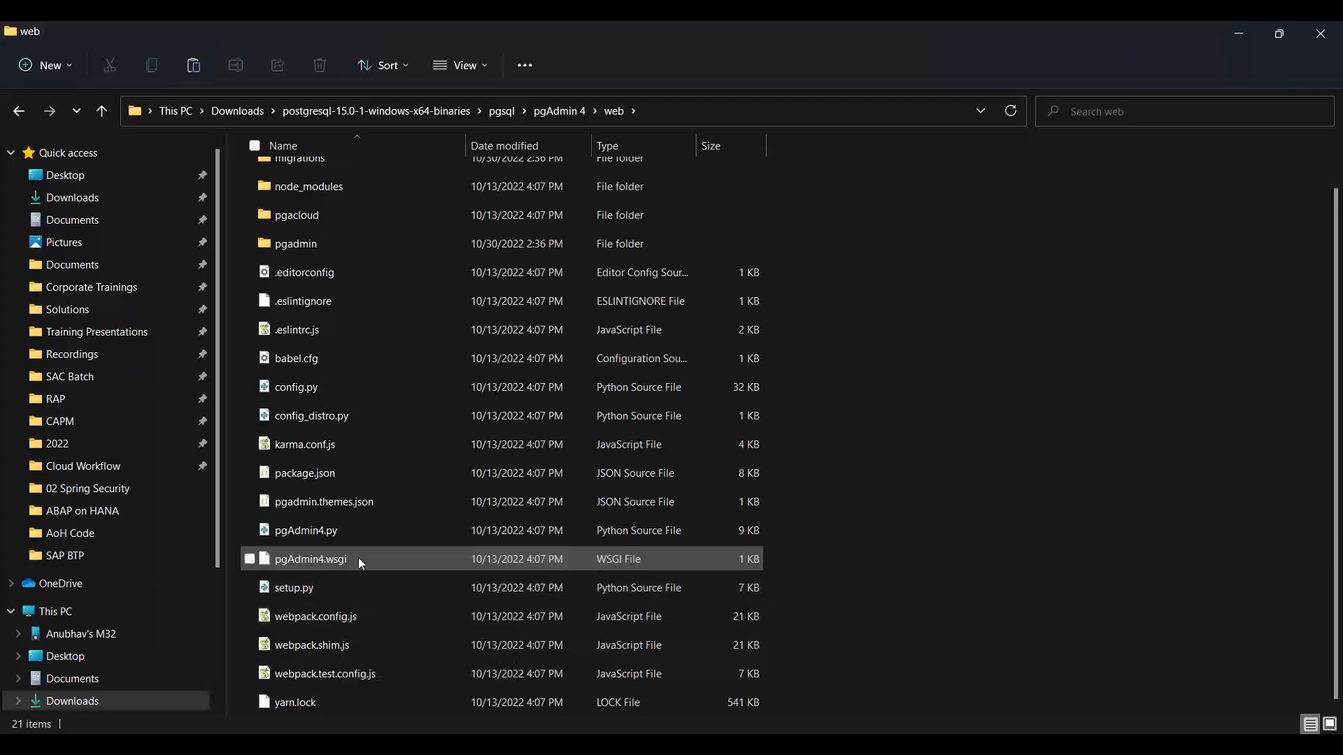
{"action": "left_click", "coordinate": [306, 530]}
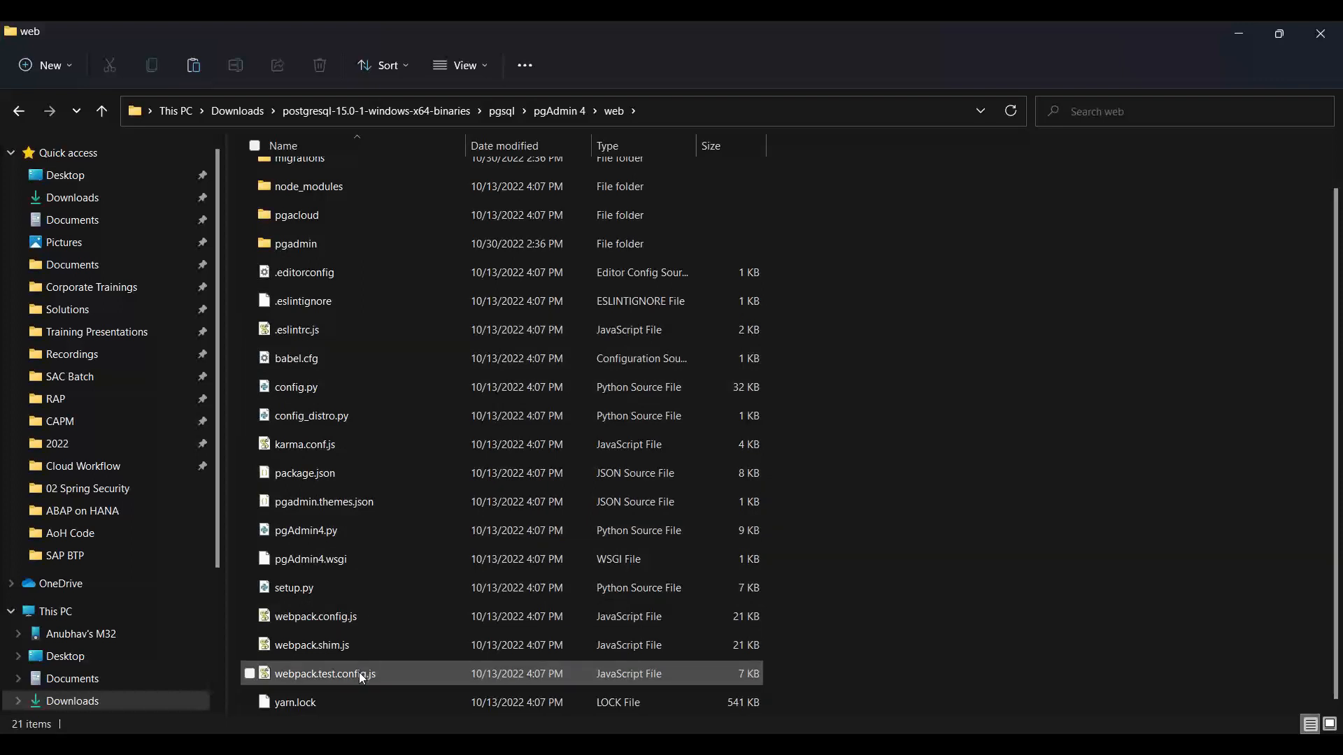
{"action": "left_click", "coordinate": [558, 111]}
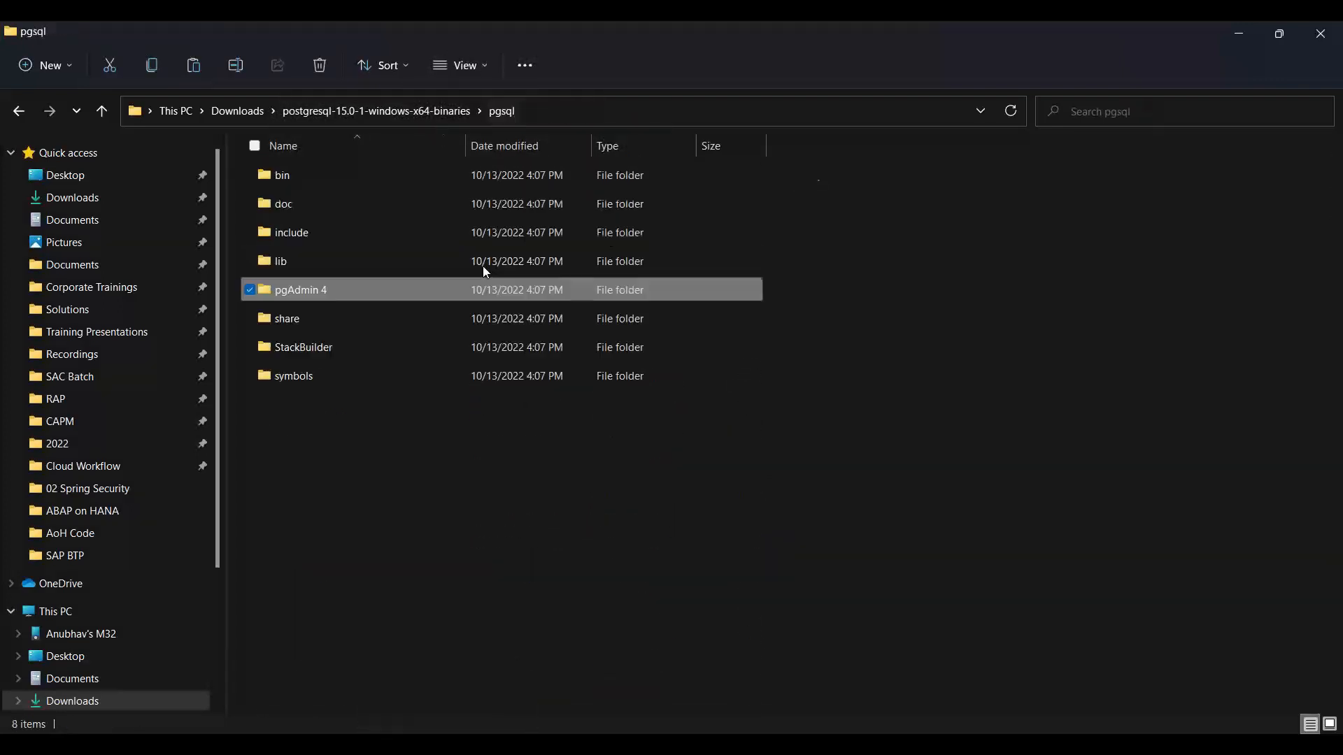
{"action": "left_click", "coordinate": [301, 289]}
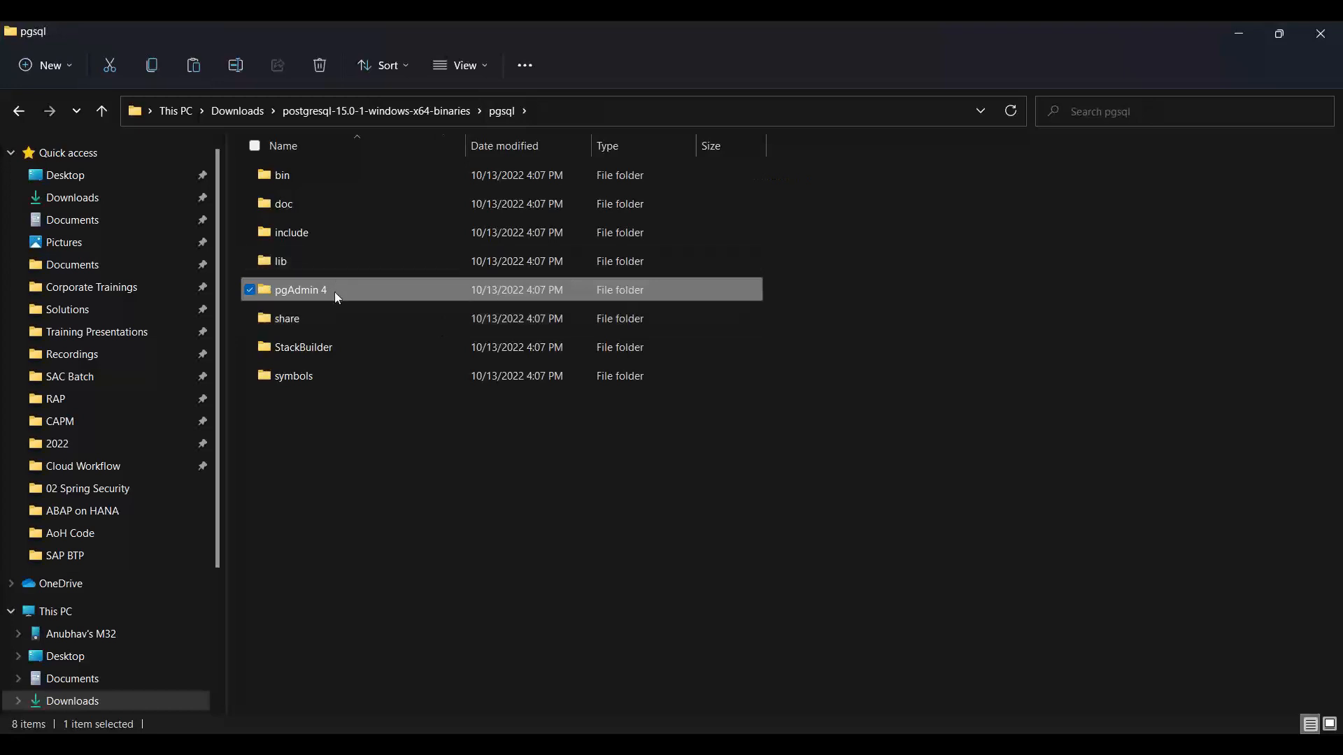
{"action": "double_click", "coordinate": [301, 289]}
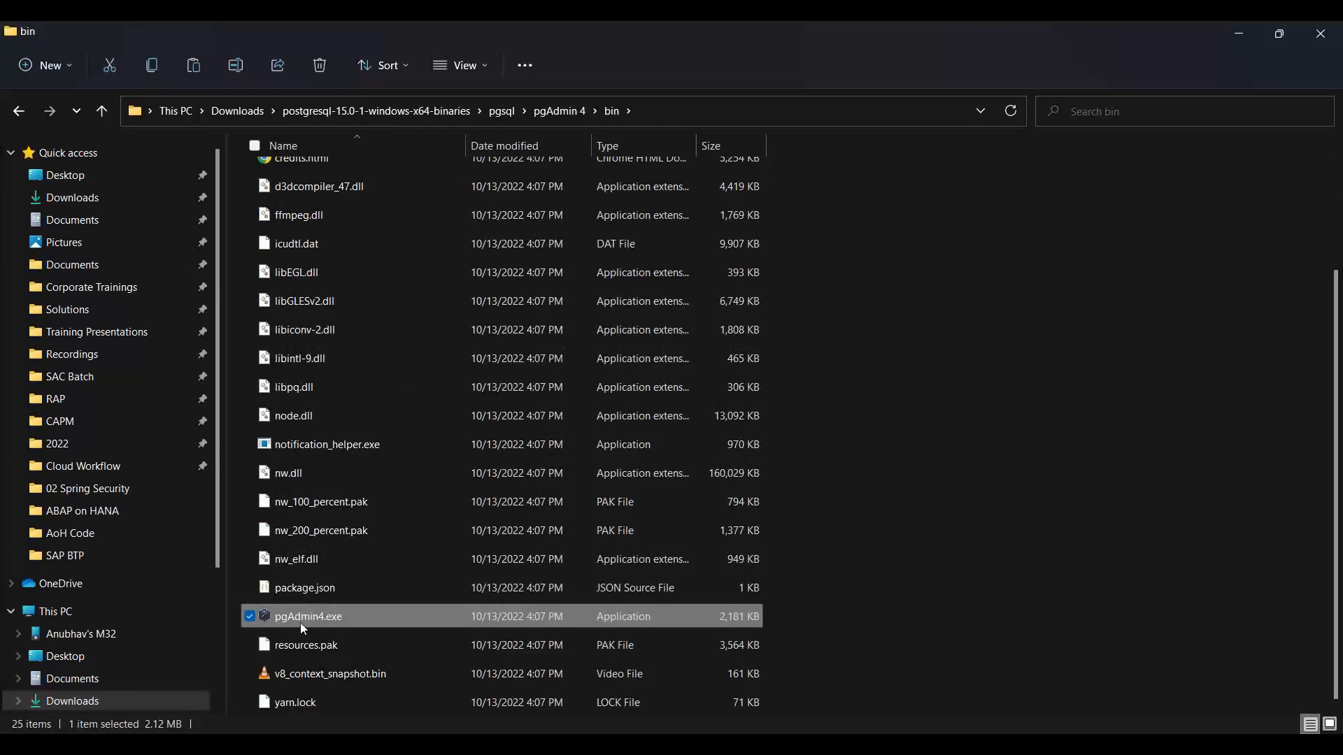
{"action": "mouse_move", "coordinate": [324, 625]}
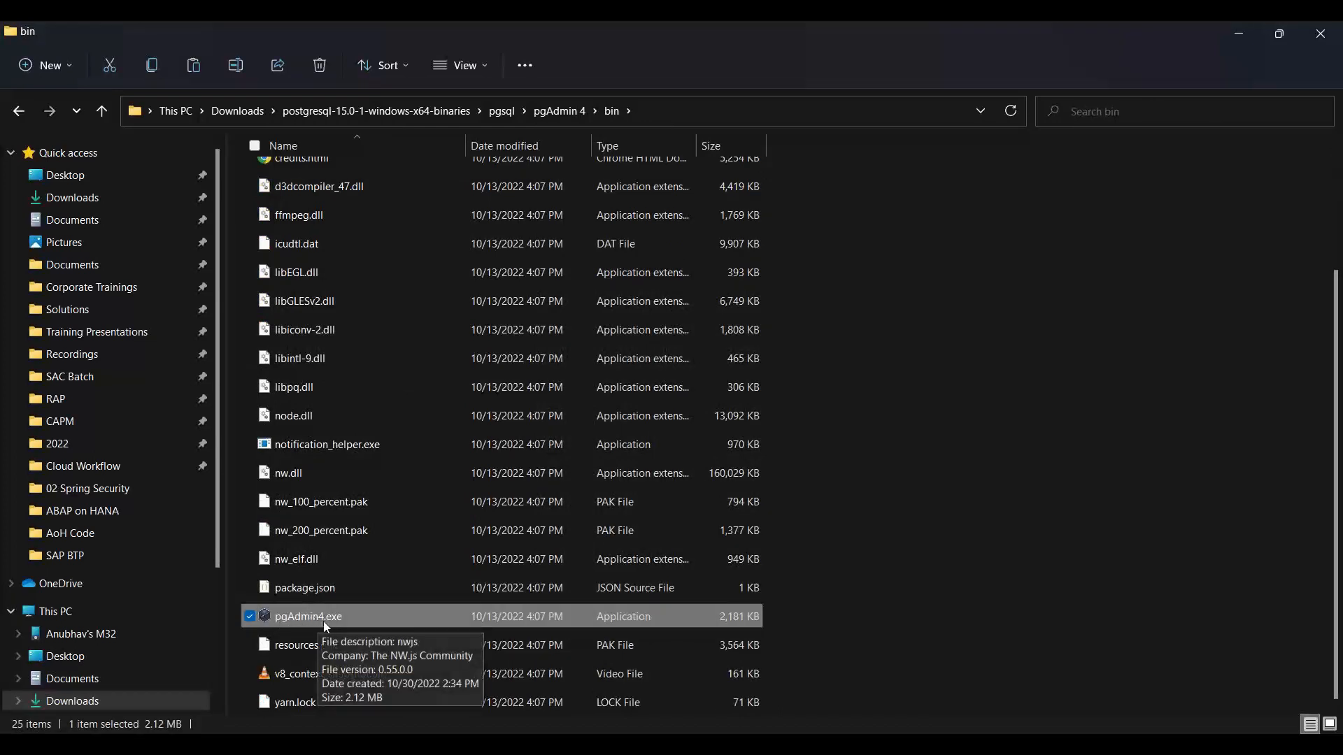
{"action": "mouse_move", "coordinate": [502, 111]}
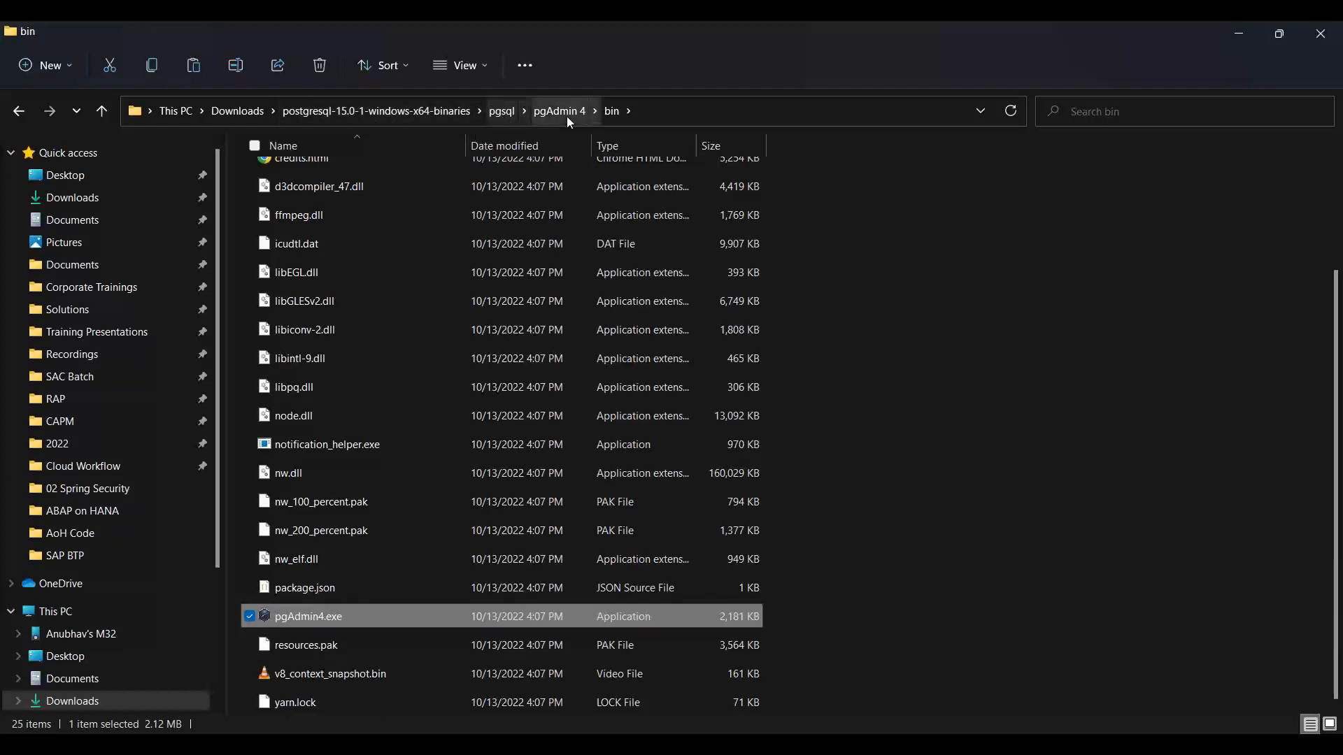
{"action": "mouse_move", "coordinate": [611, 111]}
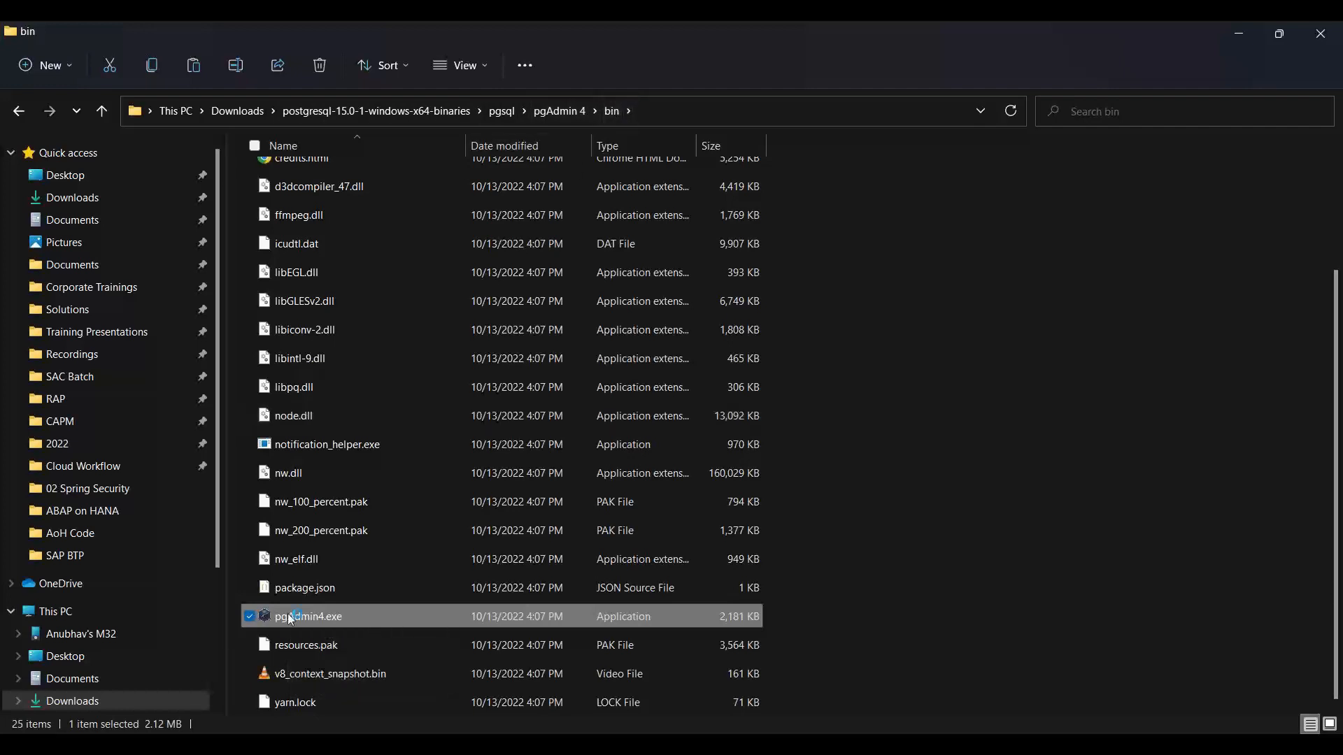
- Launch pgAdmin4.exe, then bring the PowerPoint presentation back to the front
{"action": "double_click", "coordinate": [308, 616]}
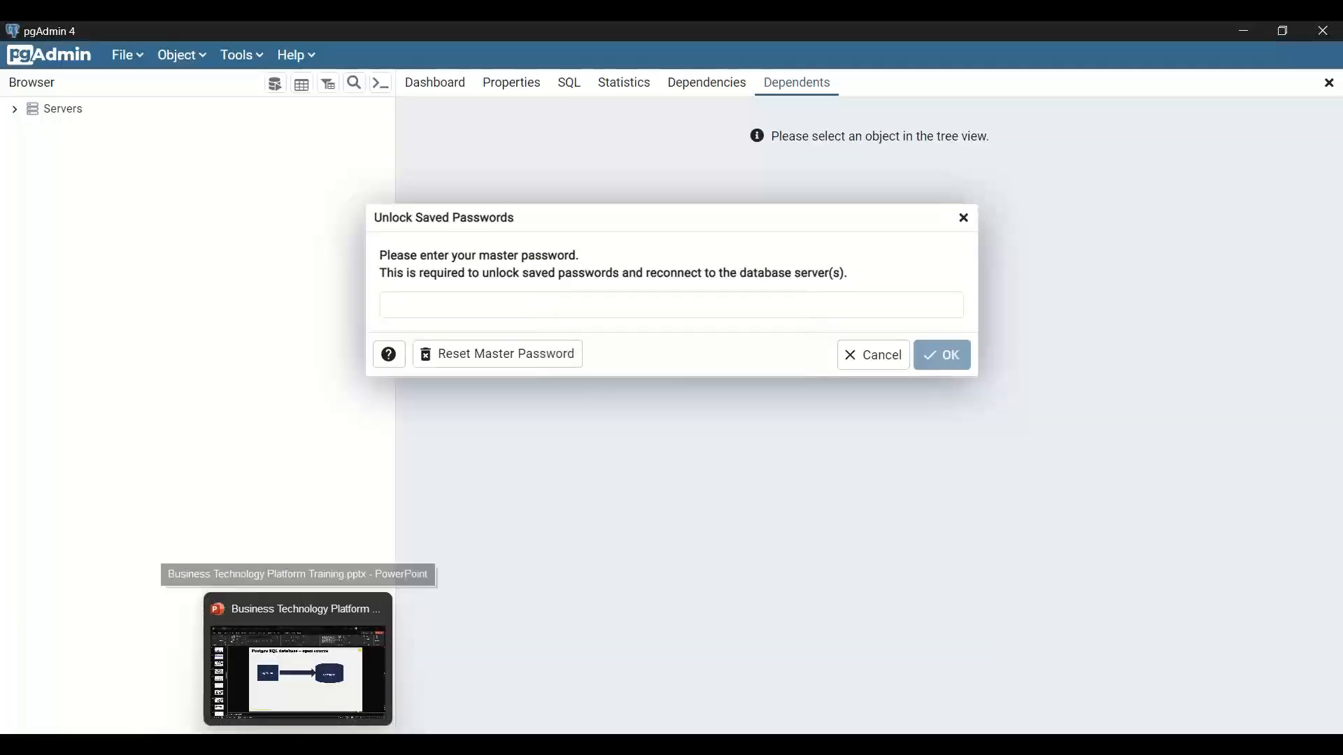
{"action": "left_click", "coordinate": [297, 660]}
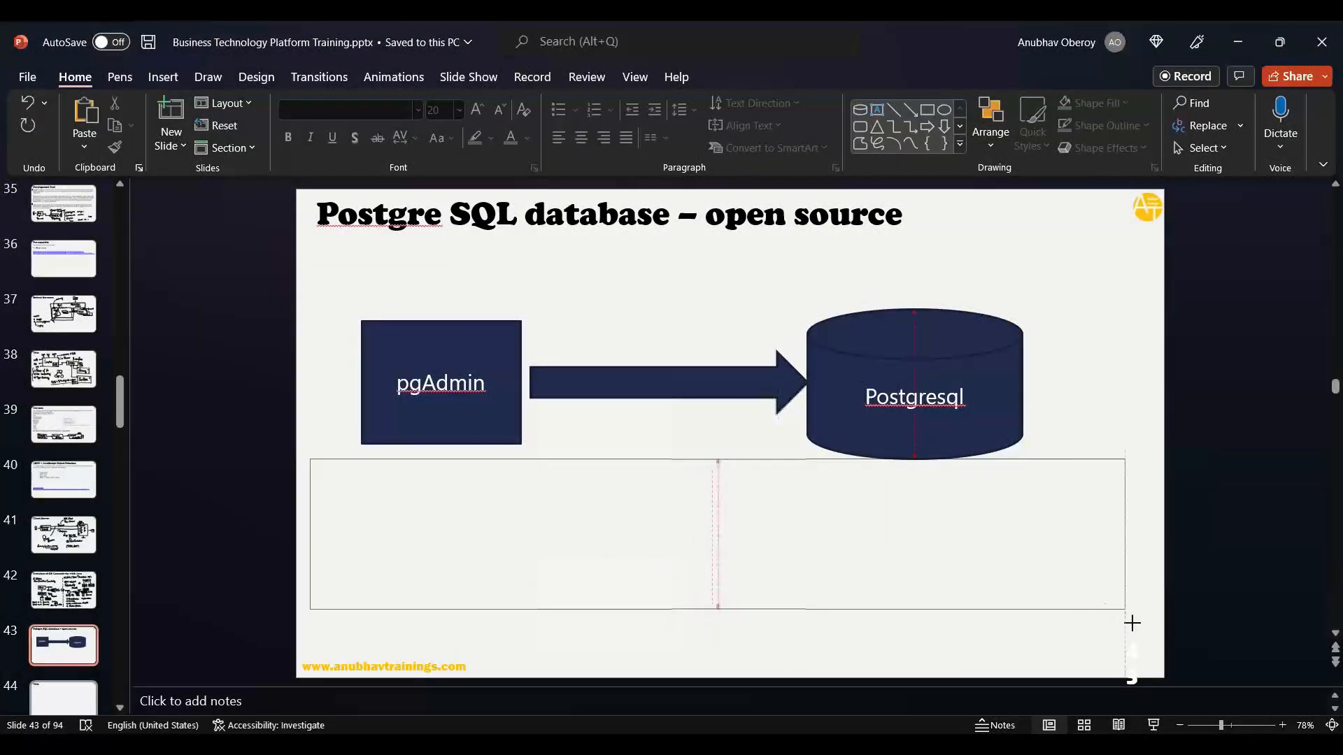
- Write step 1: find pgAdmin under C:\Users\conta\Downloads\postgresql-15.0-1-windows-x64-binaries\pgsql\pgAdmin 4\bin
{"action": "left_click", "coordinate": [717, 534]}
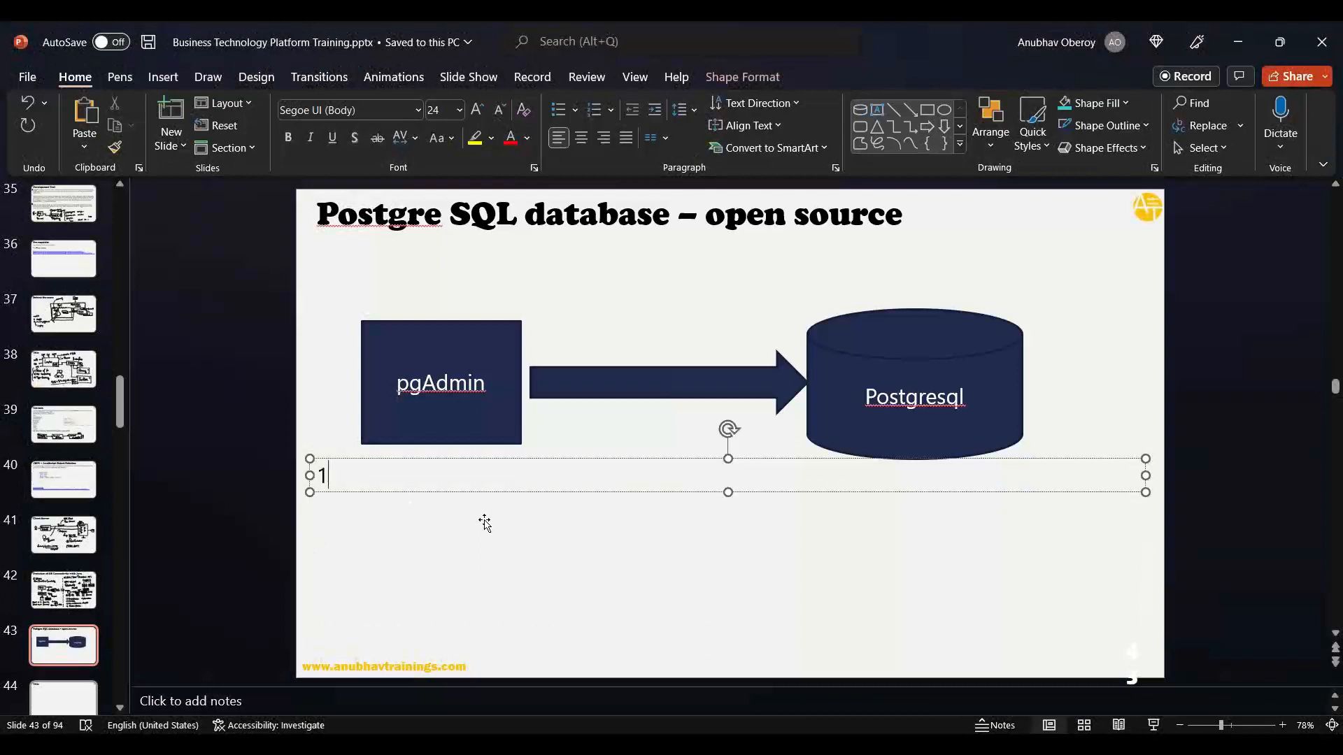
{"action": "type", "text": ". Find the"}
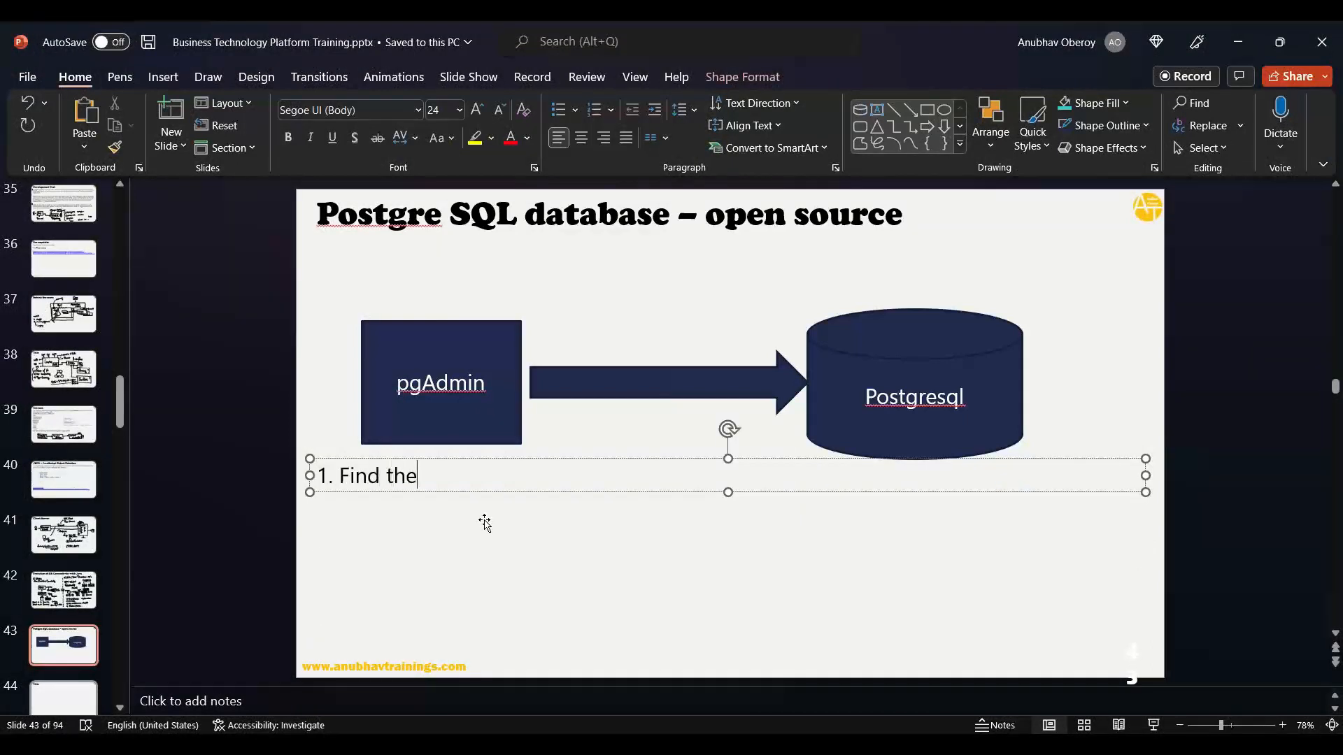
{"action": "type", "text": "pgAdmin tool und"}
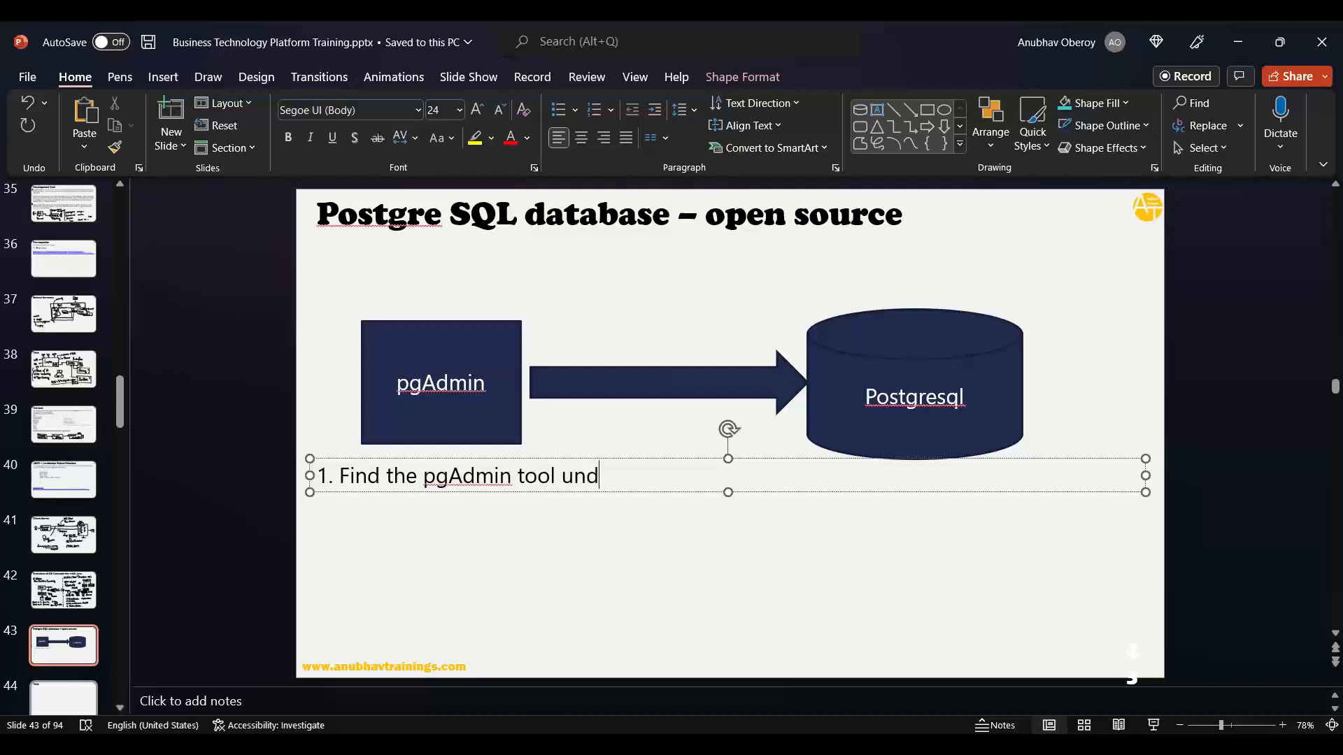
{"action": "type", "text": "er below directory"}
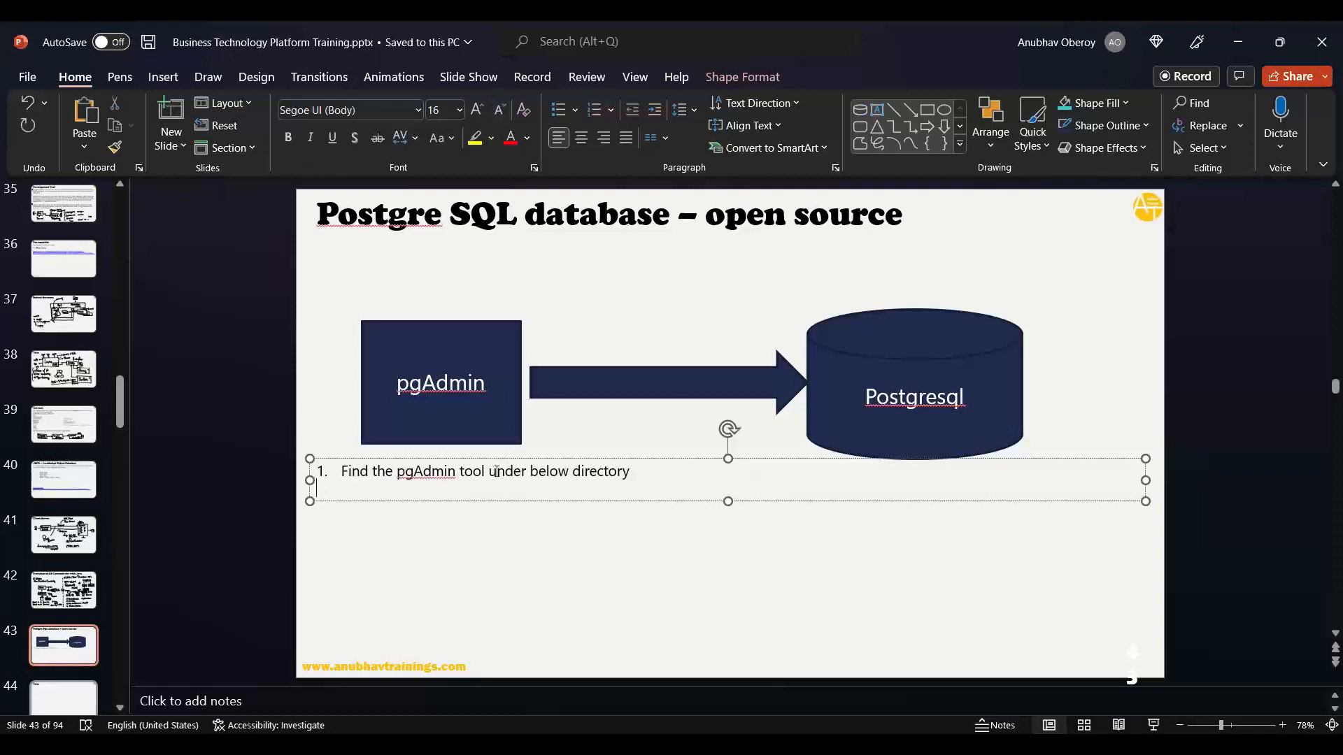
{"action": "type", "text": "C:\\Users\\conta\\Downloads\\postgresql-15.0-1-windows-x64-binaries\\pgsql\\pgAdmin 4\\bin"}
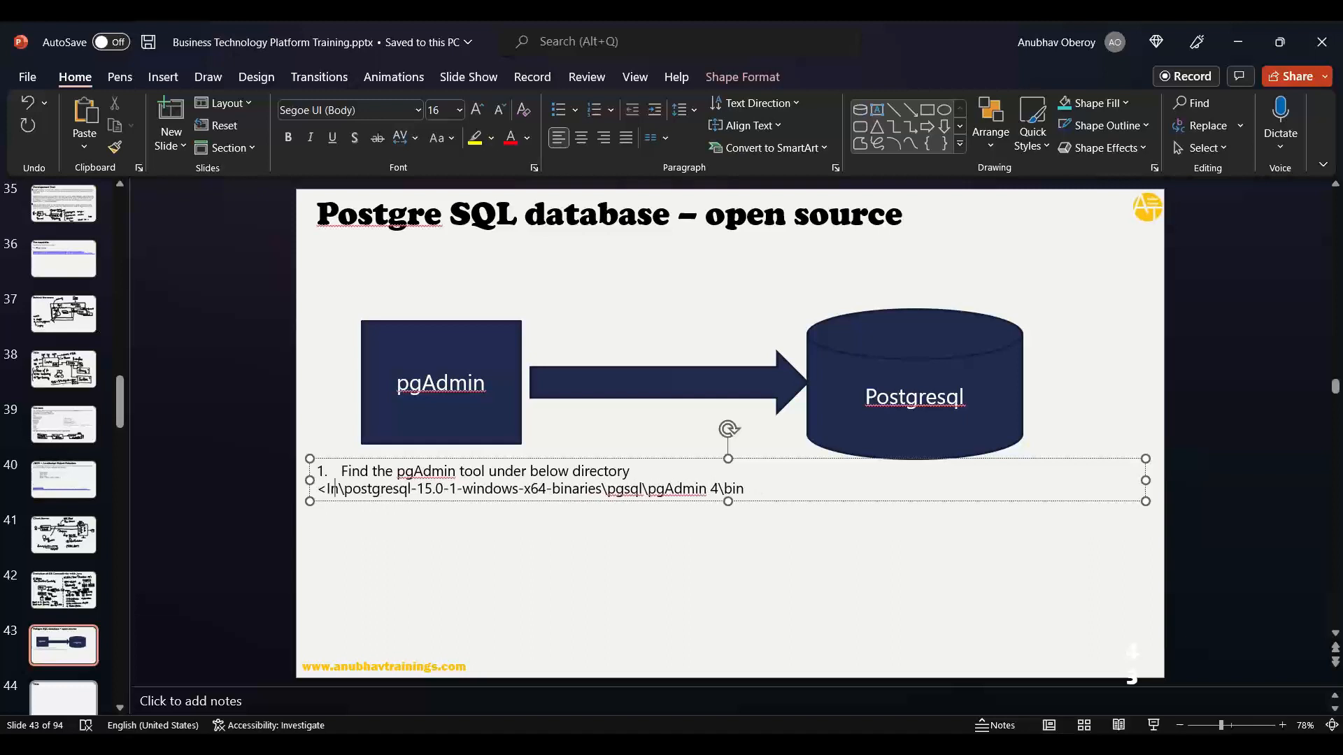
{"action": "type", "text": "your installation directory>"}
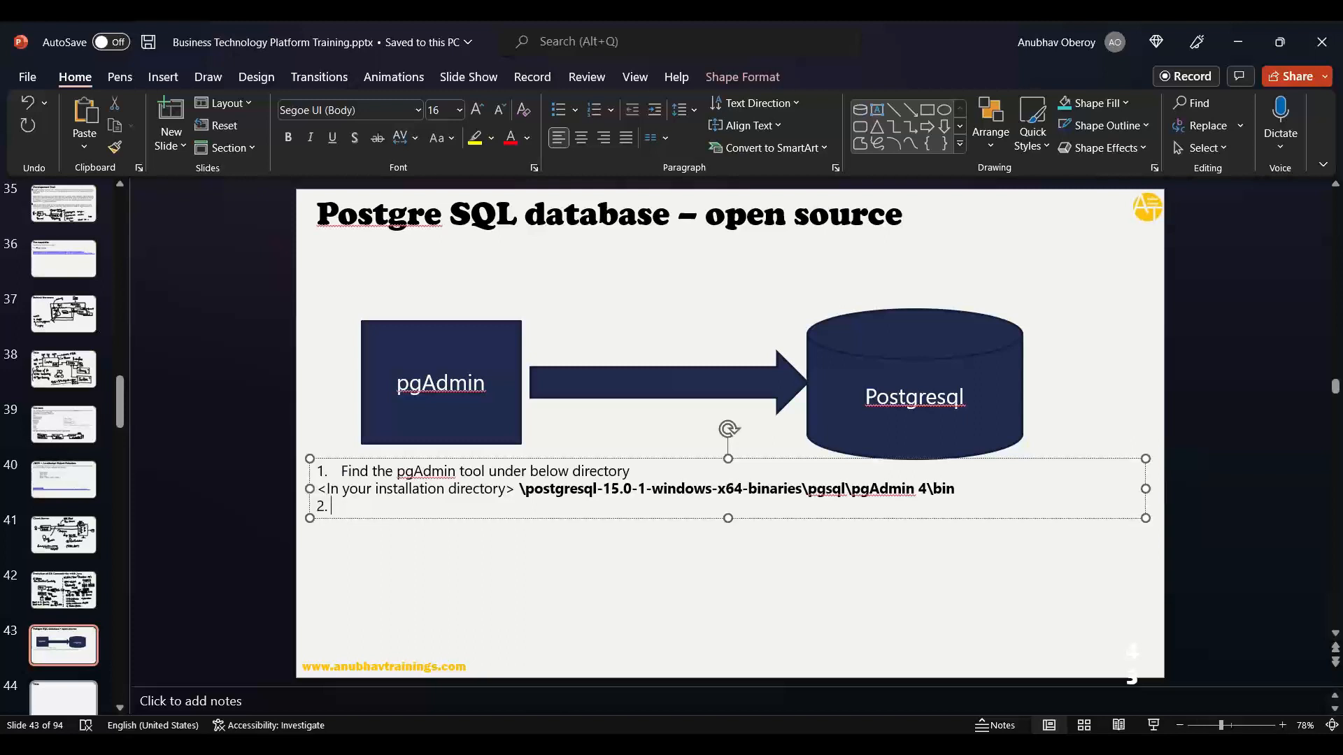
{"action": "type", "text": "O"}
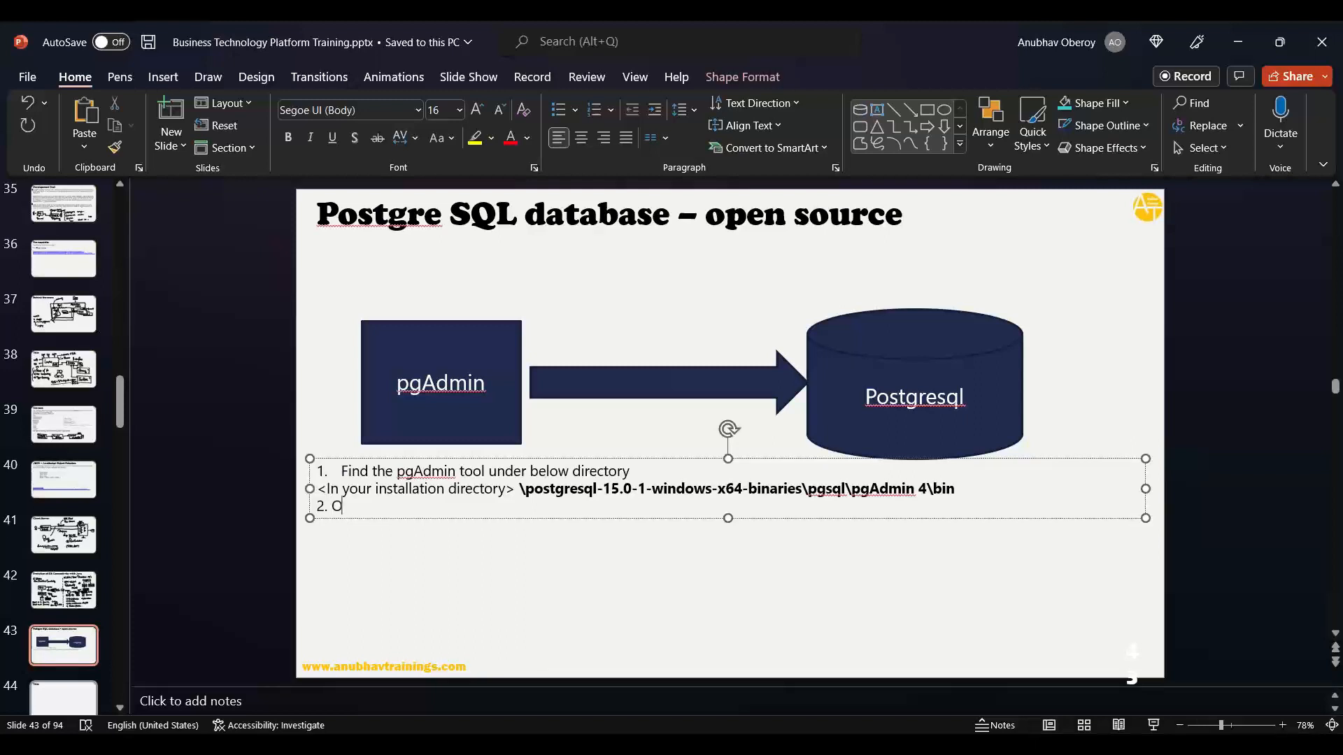
{"action": "type", "text": "pen the tool a"}
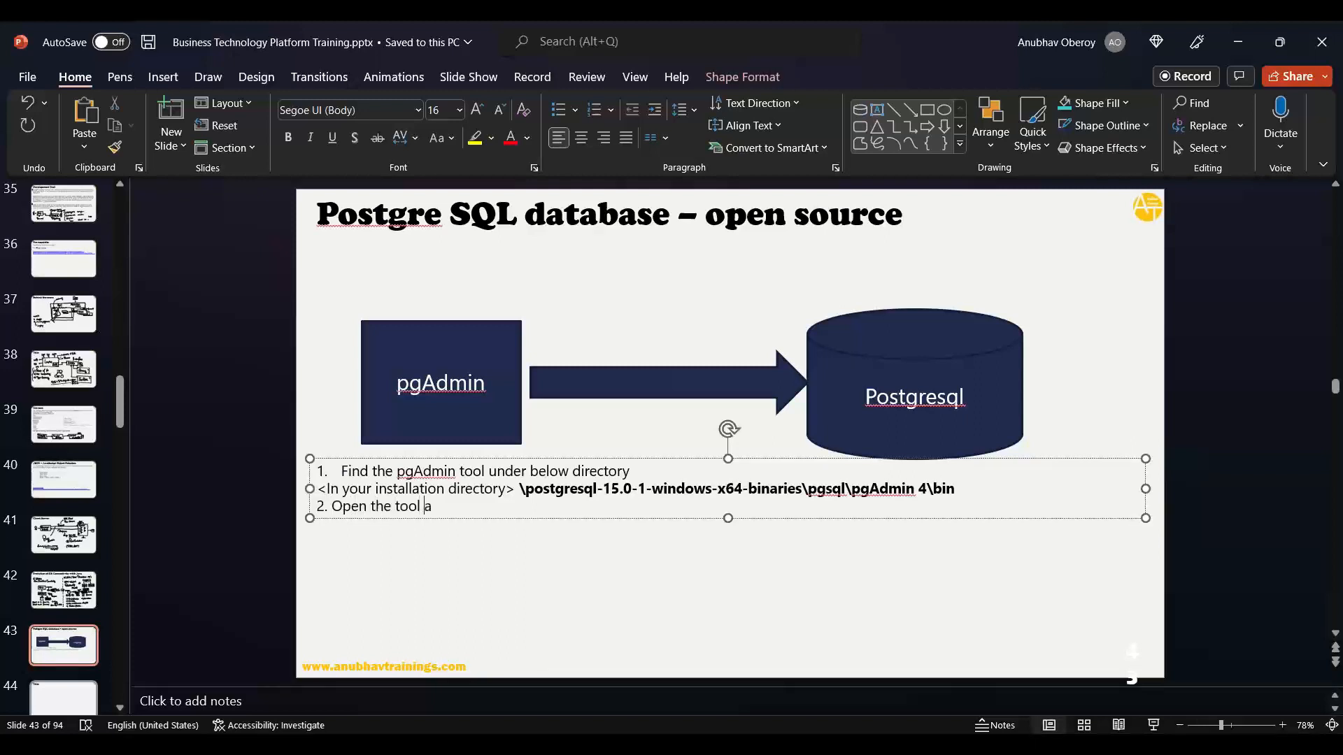
{"action": "type", "text": "nd"}
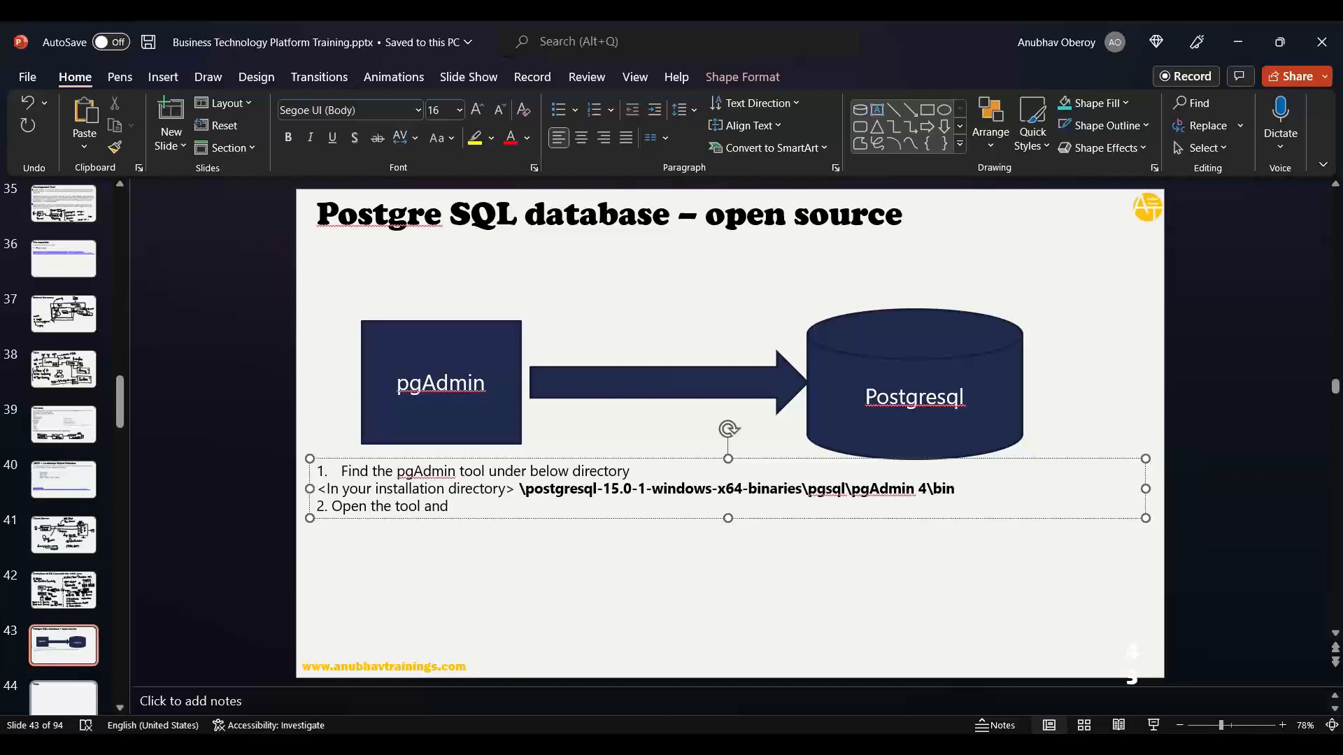
{"action": "type", "text": "enter a ma"}
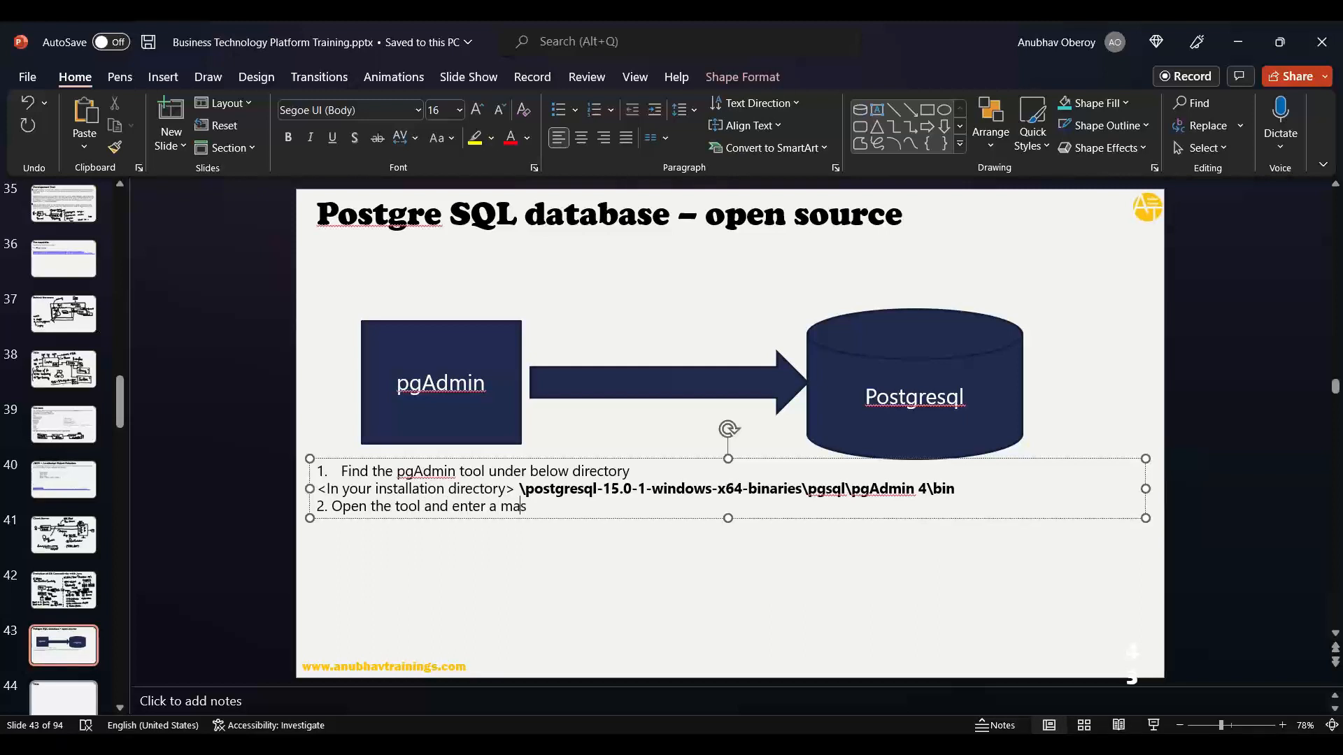
{"action": "type", "text": "ster password"}
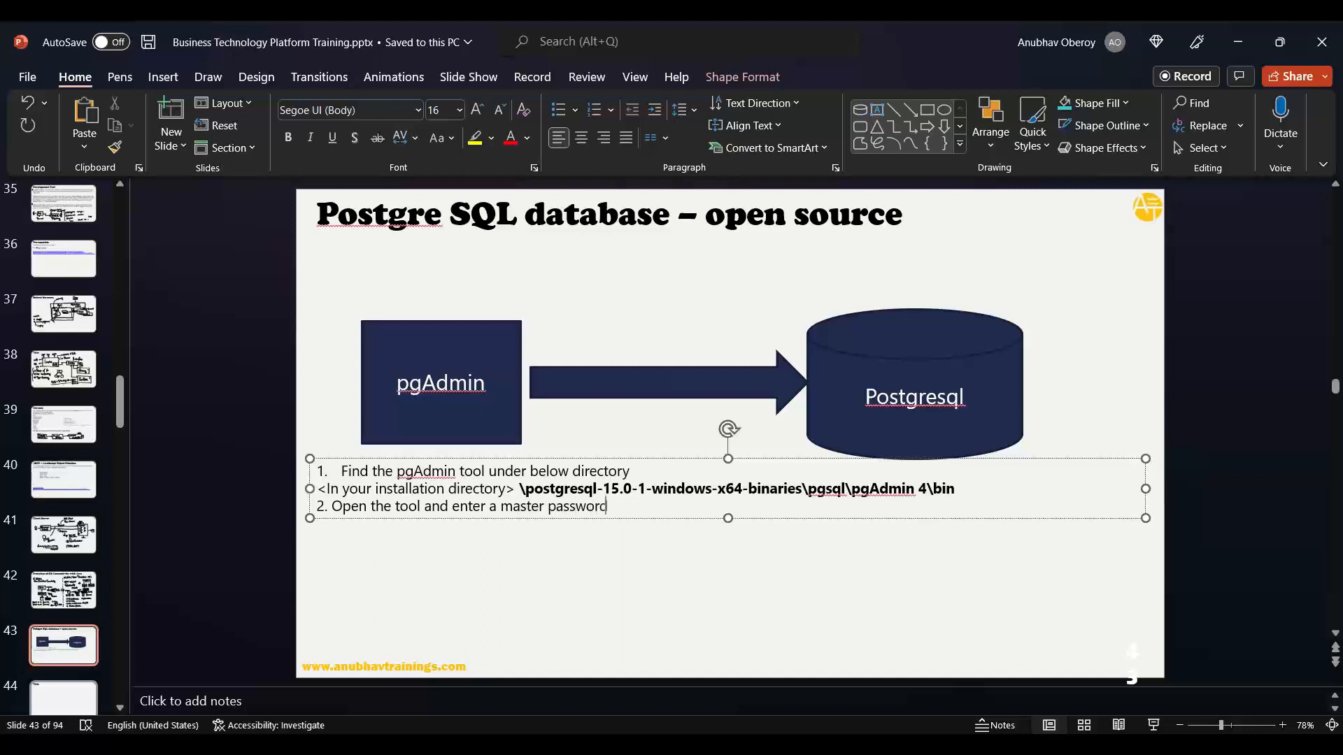
{"action": "left_click", "coordinate": [287, 138]}
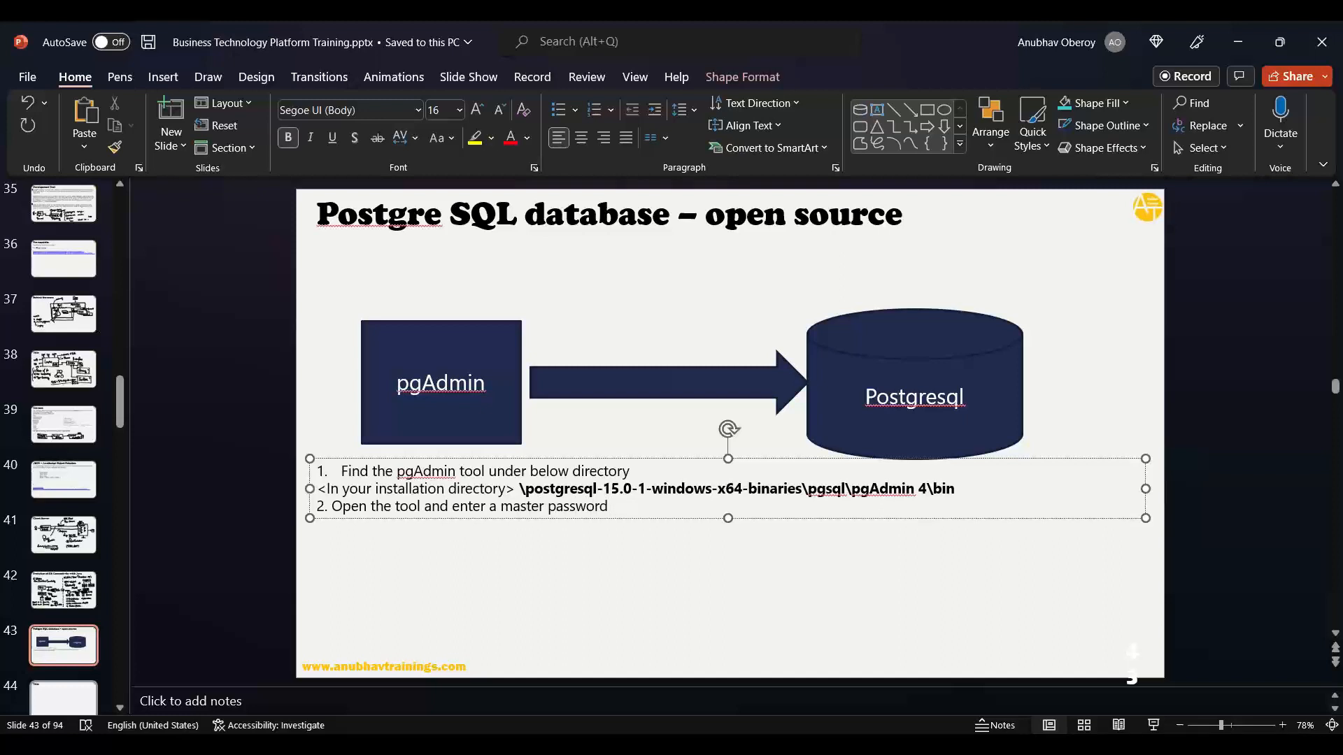
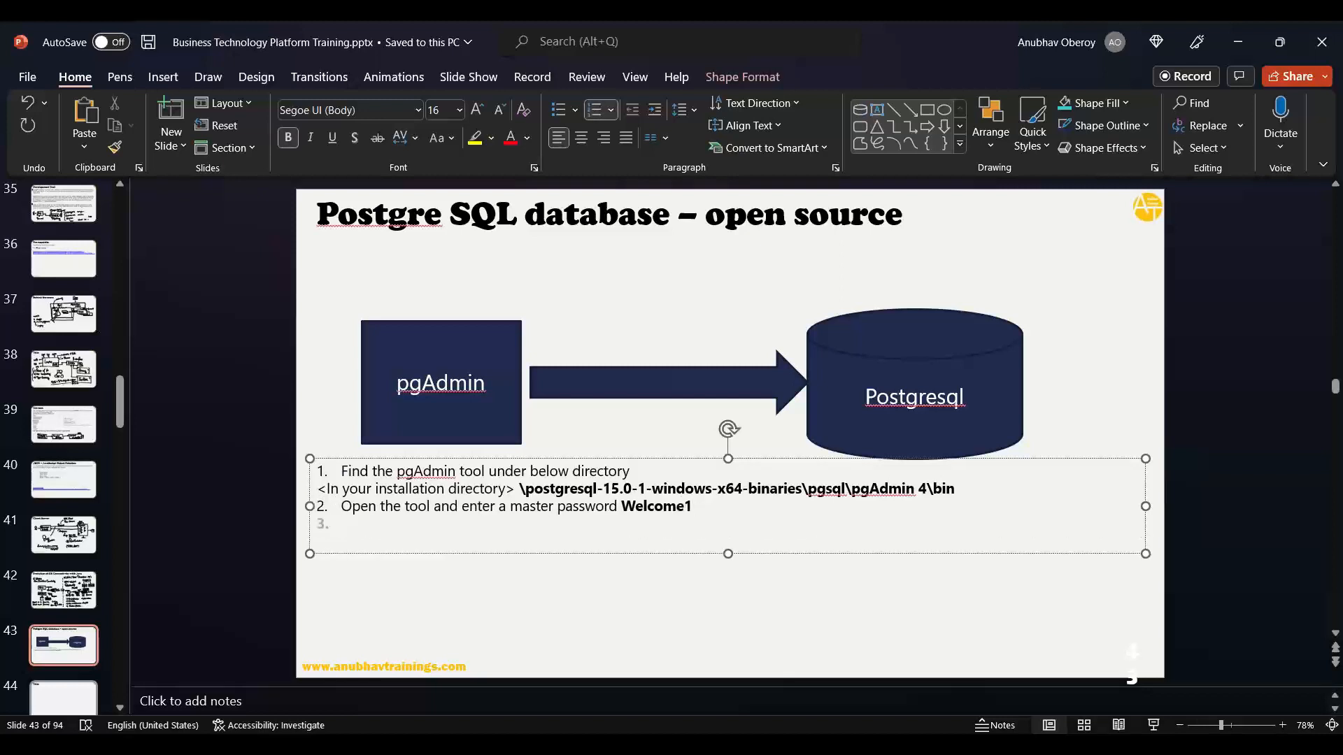
- Write step 3 about testing end-to-end microservices locally before the cloud, then save
{"action": "type", "text": "This"}
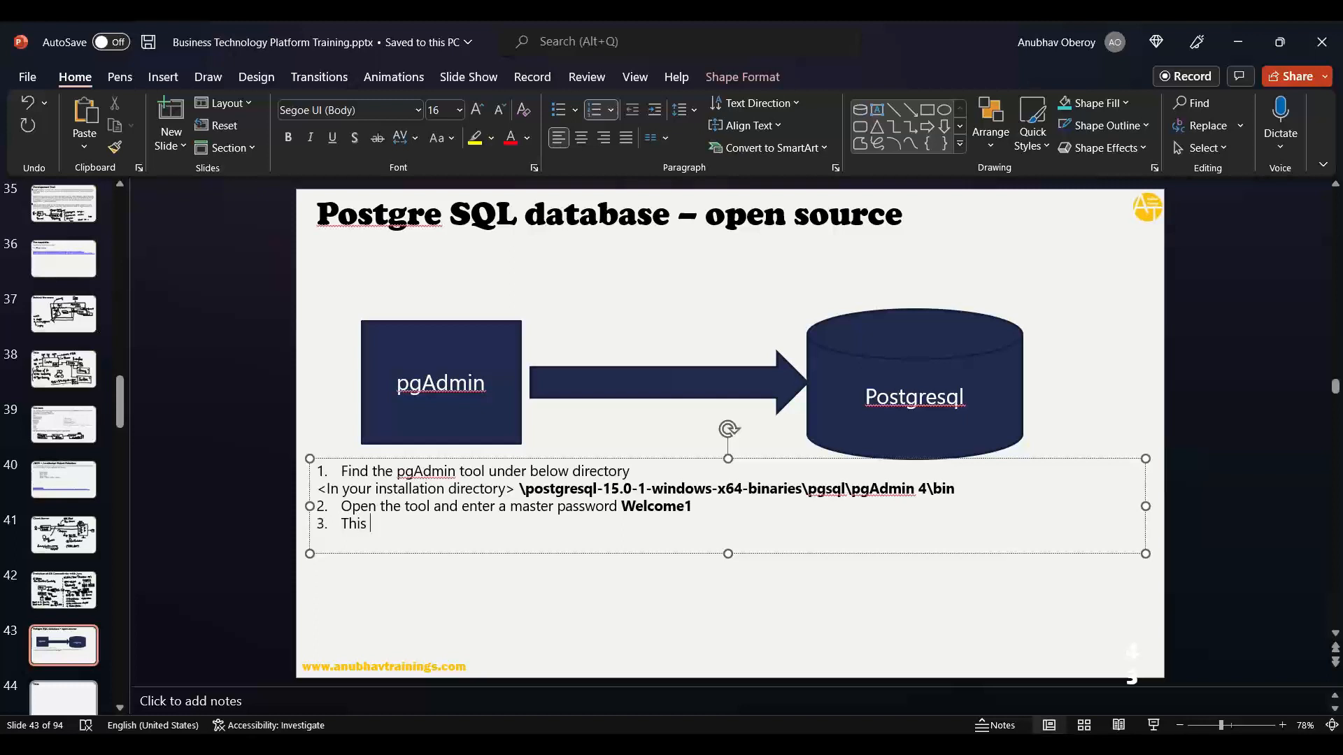
{"action": "type", "text": "is a local database so as a developer, we c"}
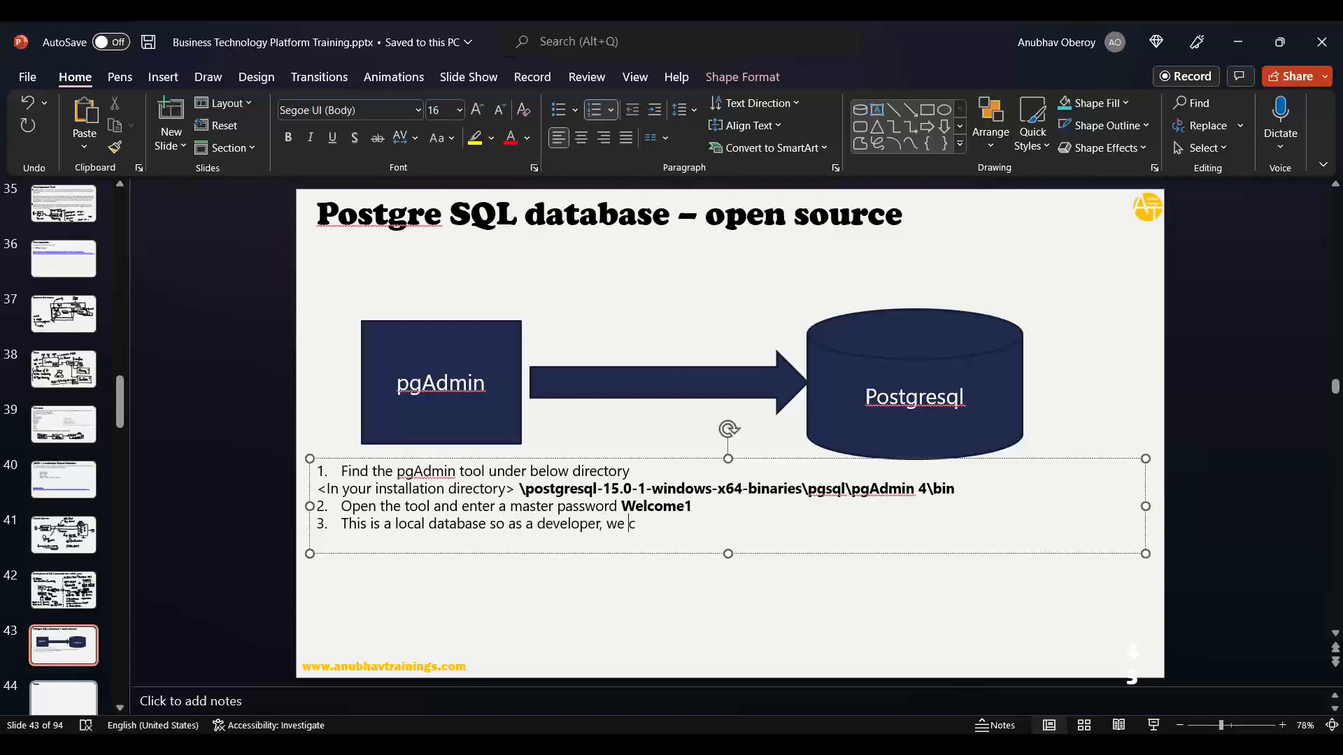
{"action": "type", "text": "an develop,"}
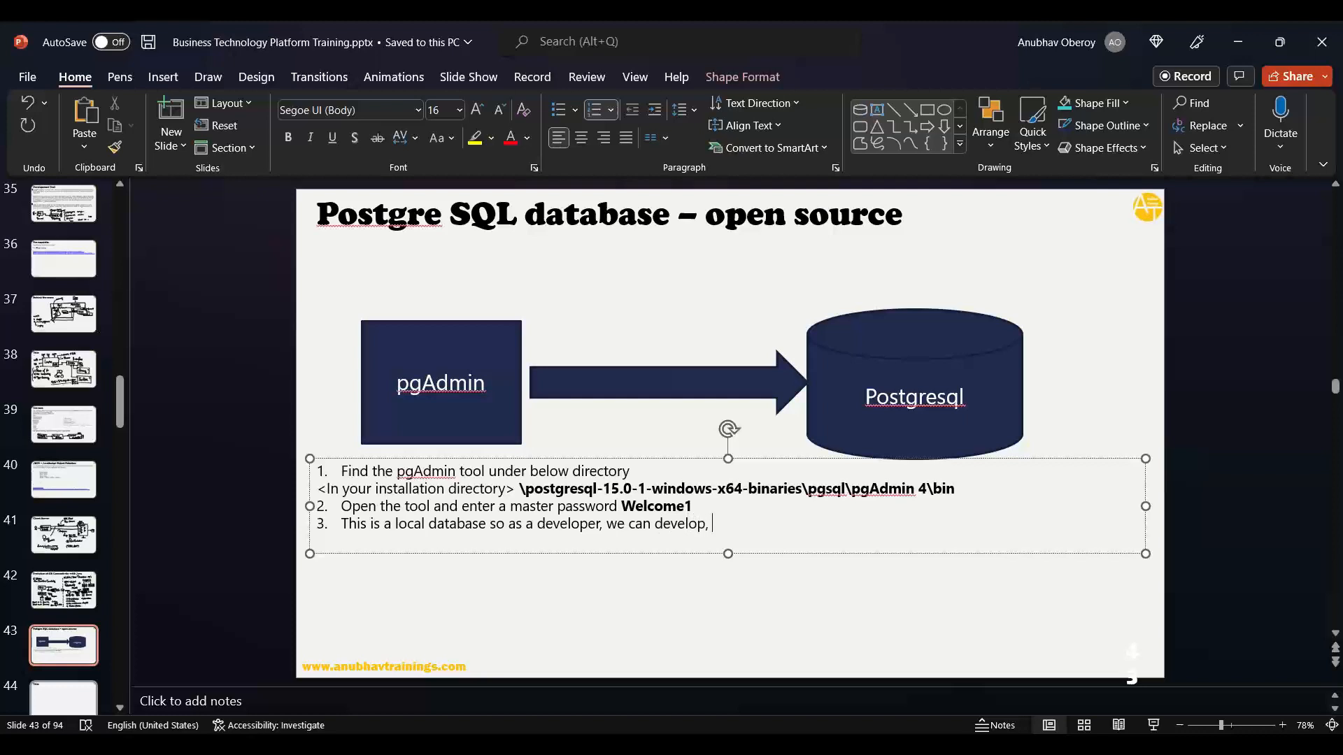
{"action": "type", "text": "design,"}
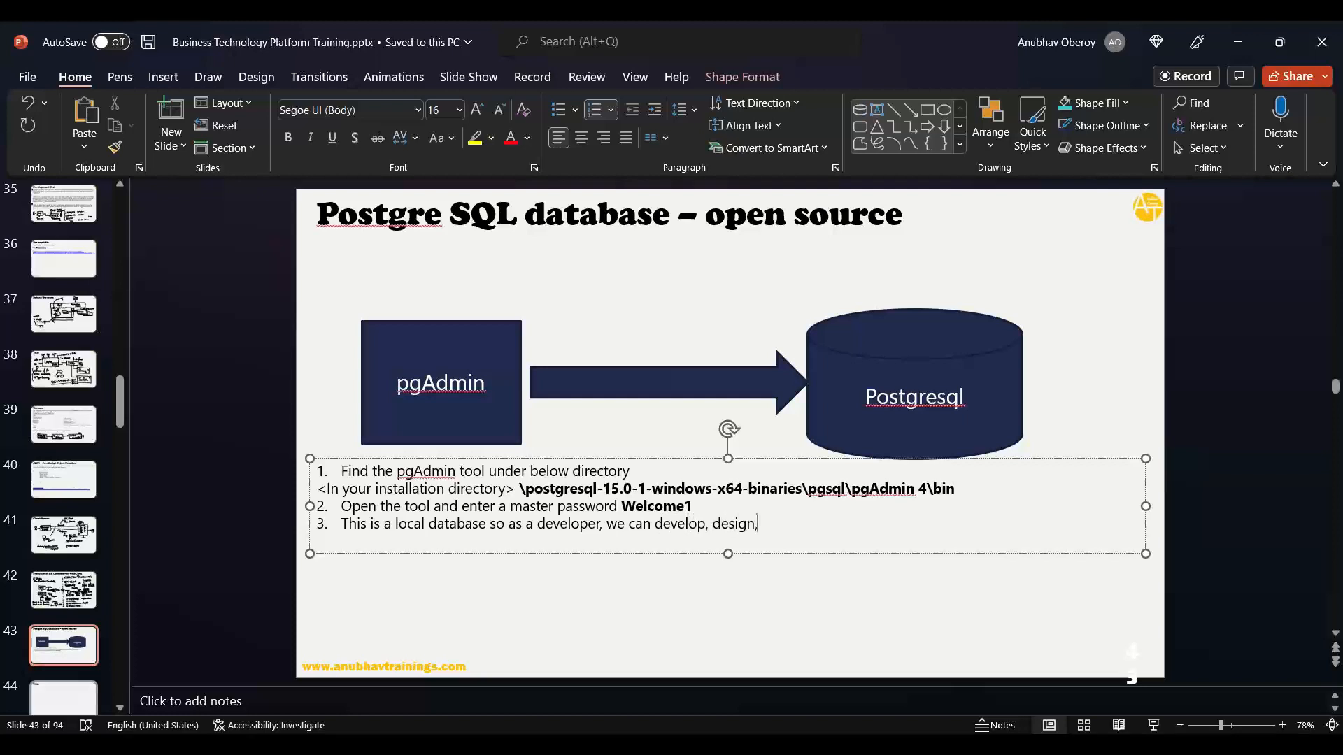
{"action": "type", "text": "test, o"}
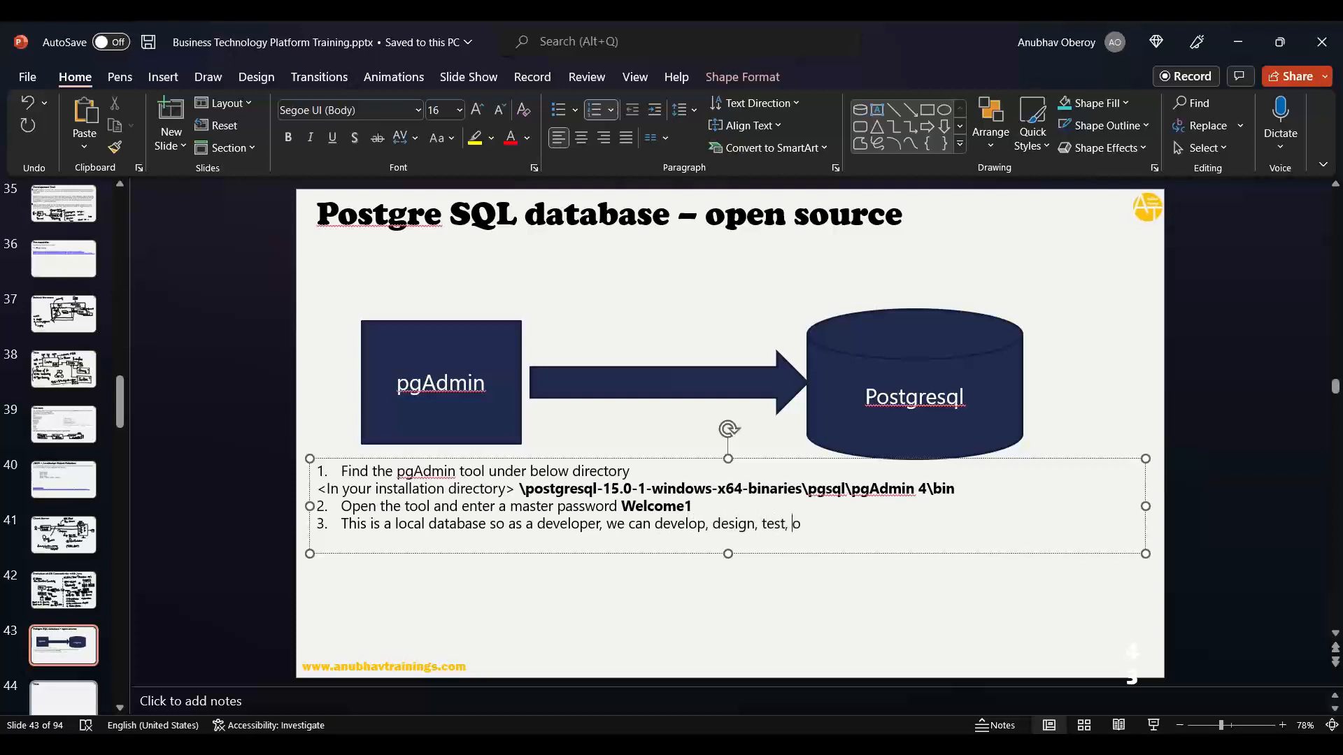
{"action": "type", "text": "ur end to end"}
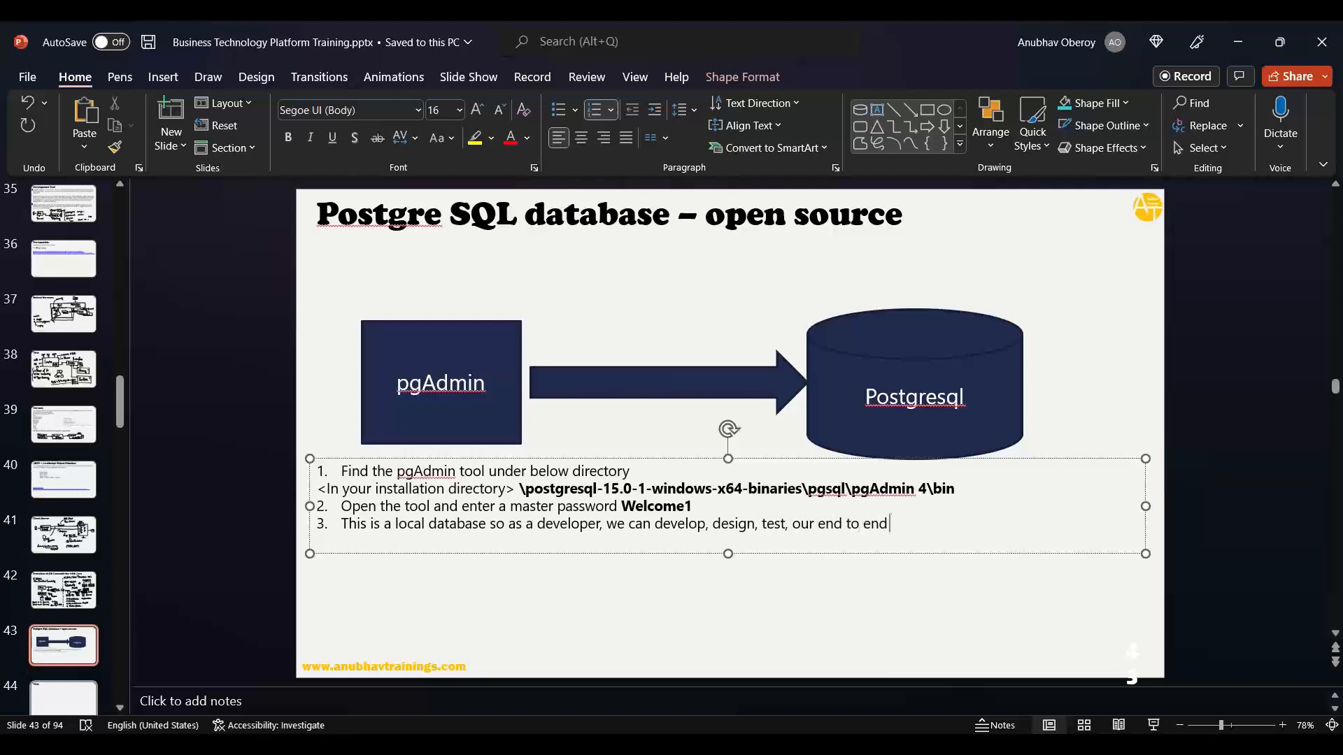
{"action": "type", "text": "microservice"}
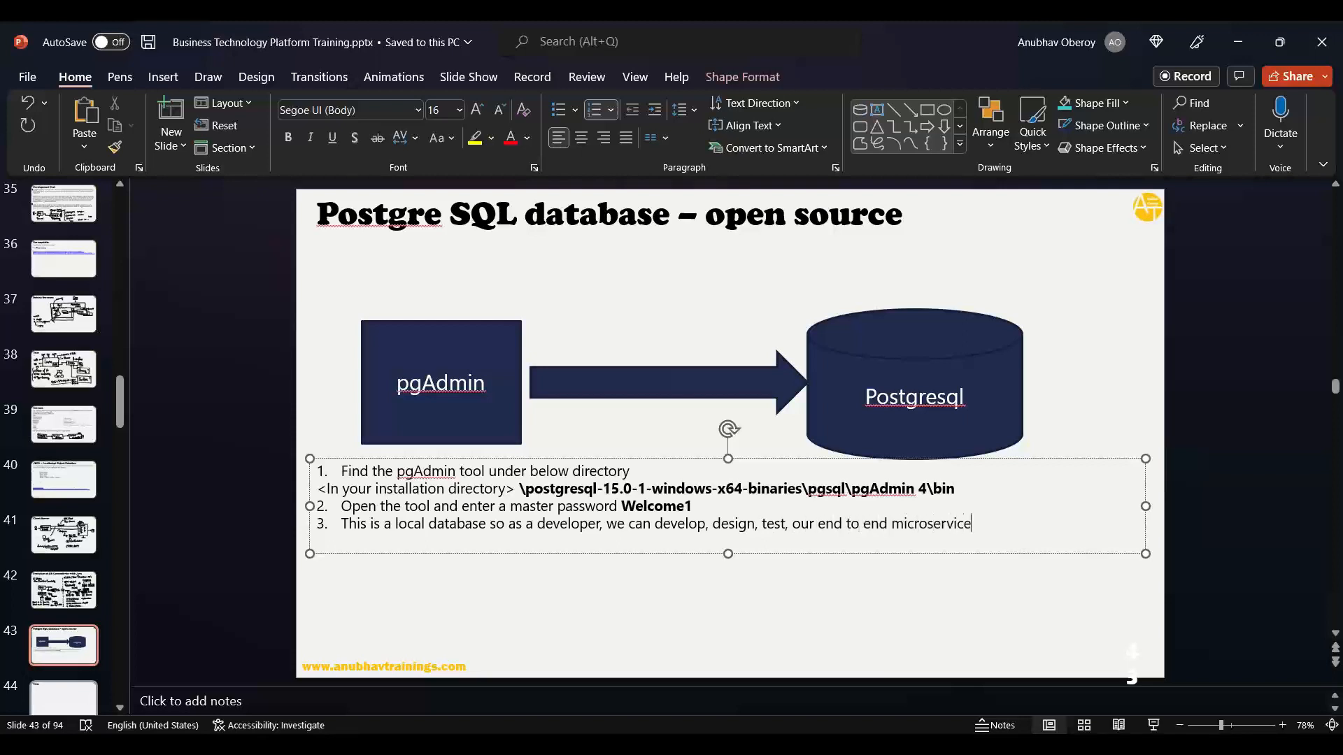
{"action": "type", "text": "in local m"}
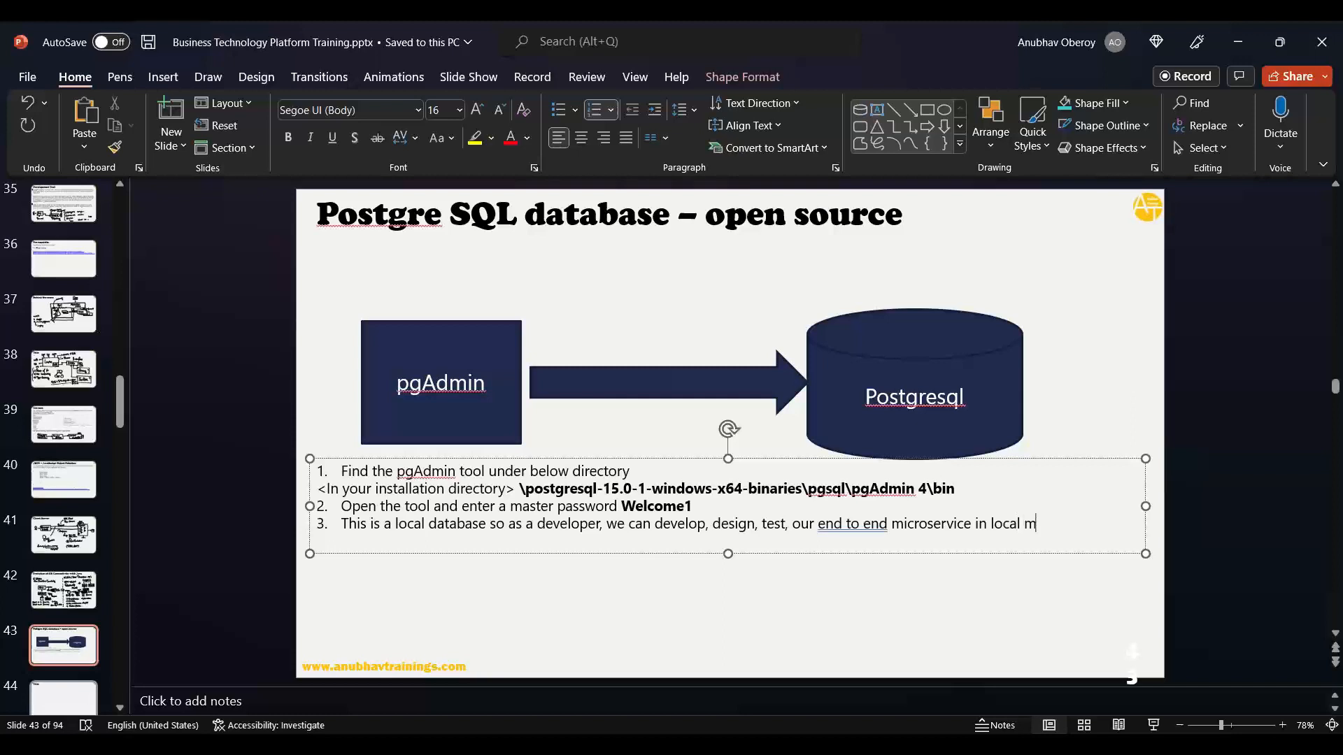
{"action": "type", "text": "achine b"}
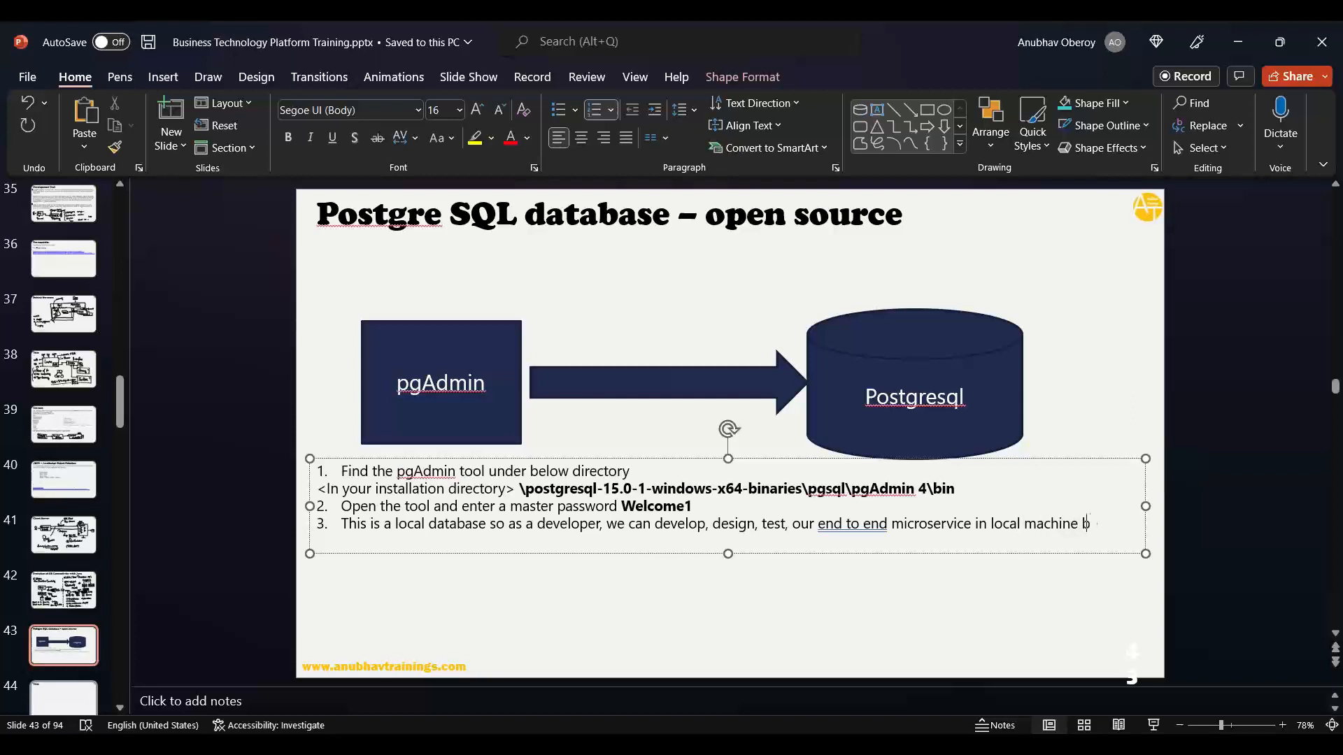
{"action": "type", "text": "before putt"}
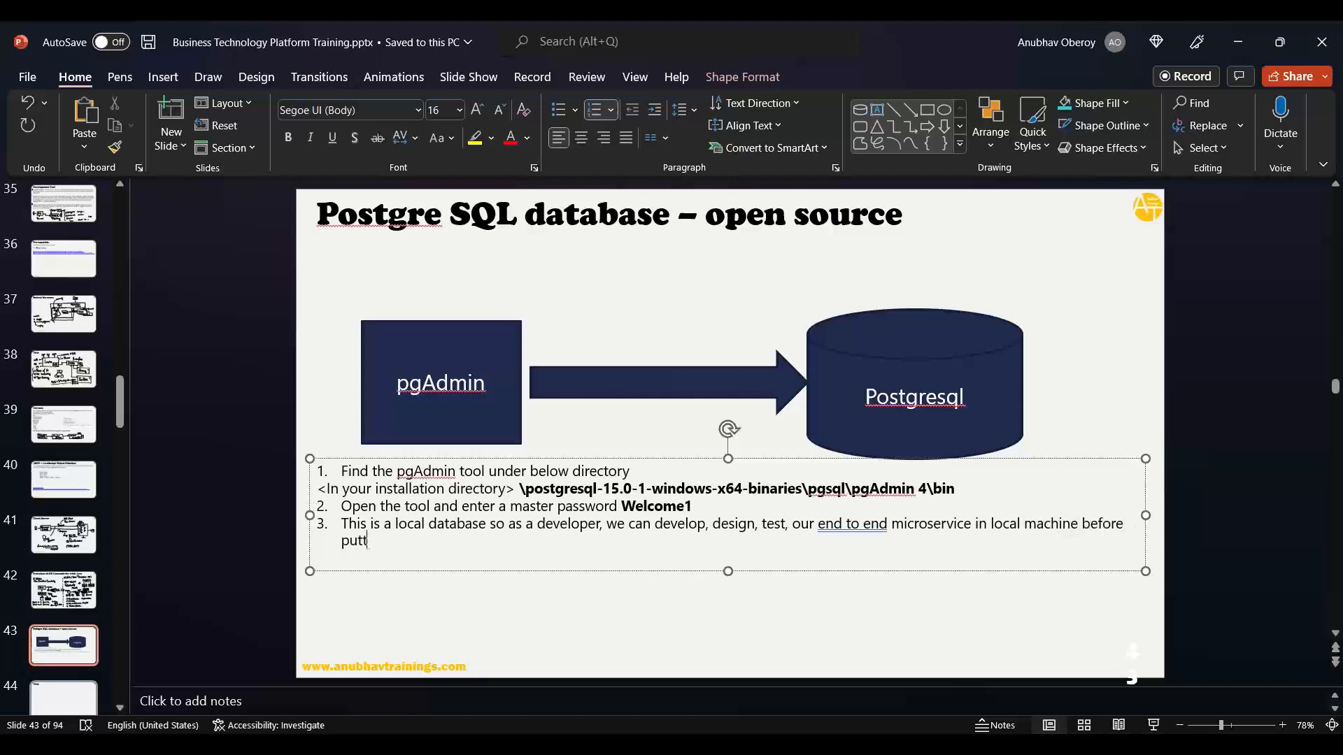
{"action": "type", "text": "ing into the c"}
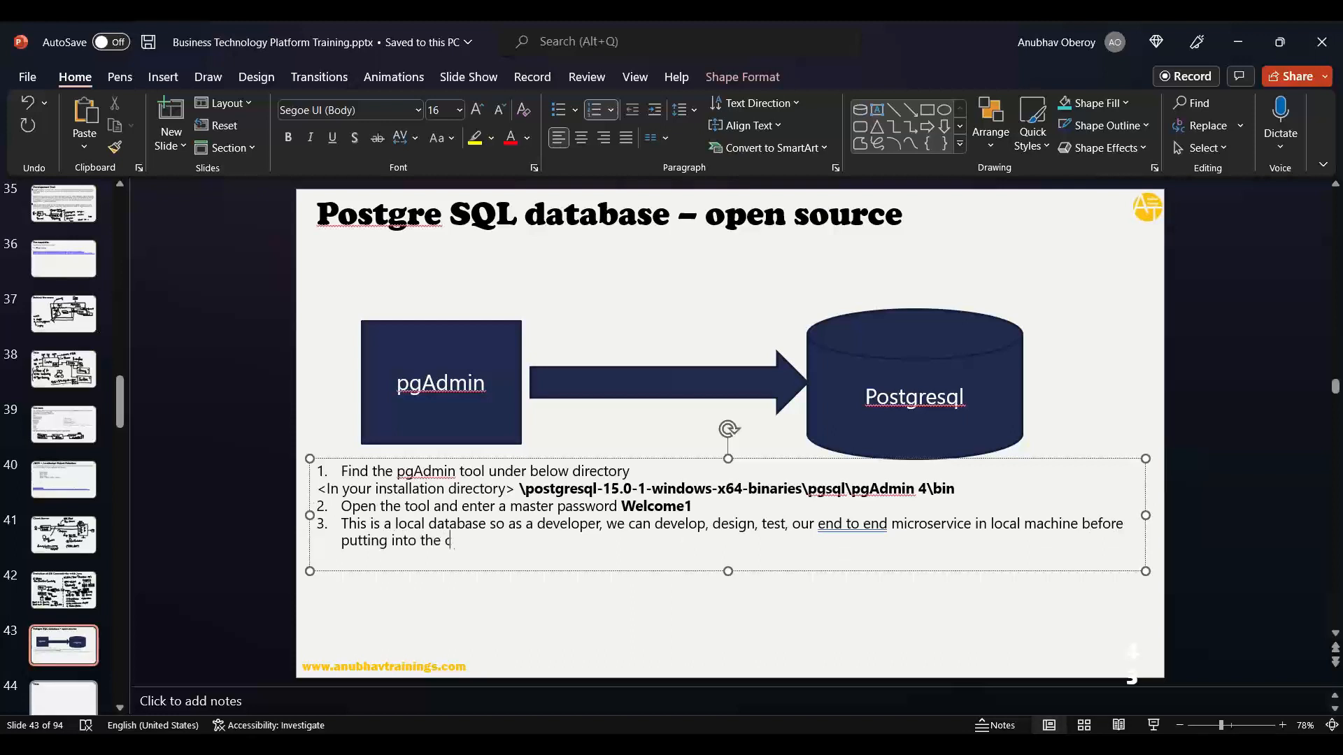
{"action": "type", "text": "loud."}
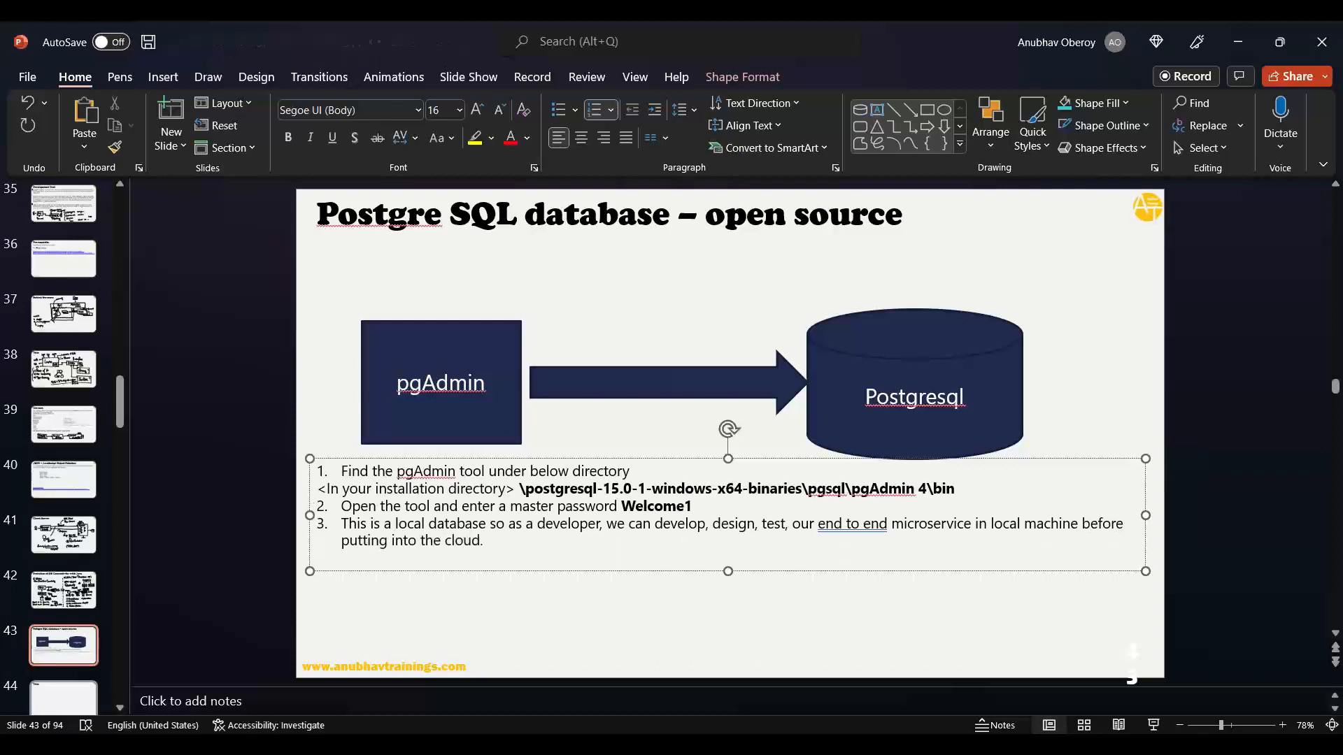
{"action": "key", "text": "ctrl+s"}
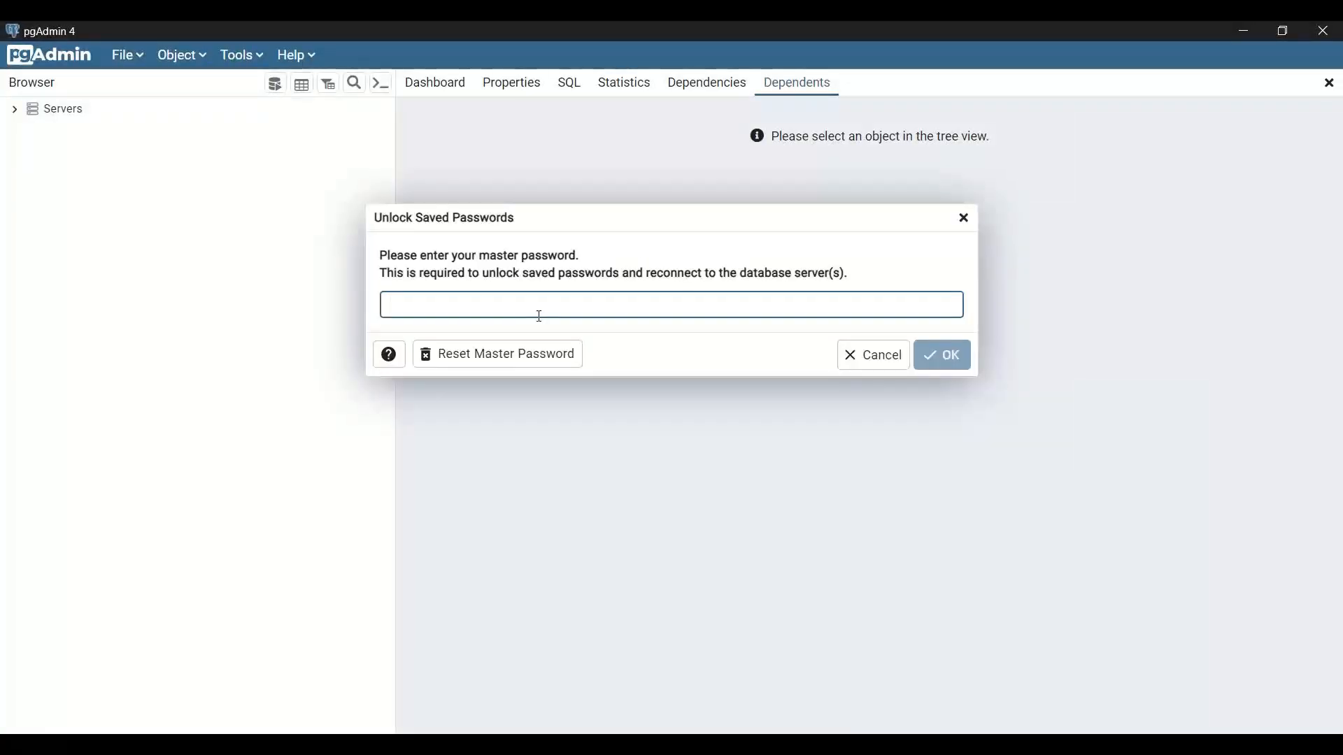
- Unlock pgAdmin and expand PostgreSQL 14 down to the postgres public schema, viewing its Dependents
{"action": "left_click", "coordinate": [872, 355]}
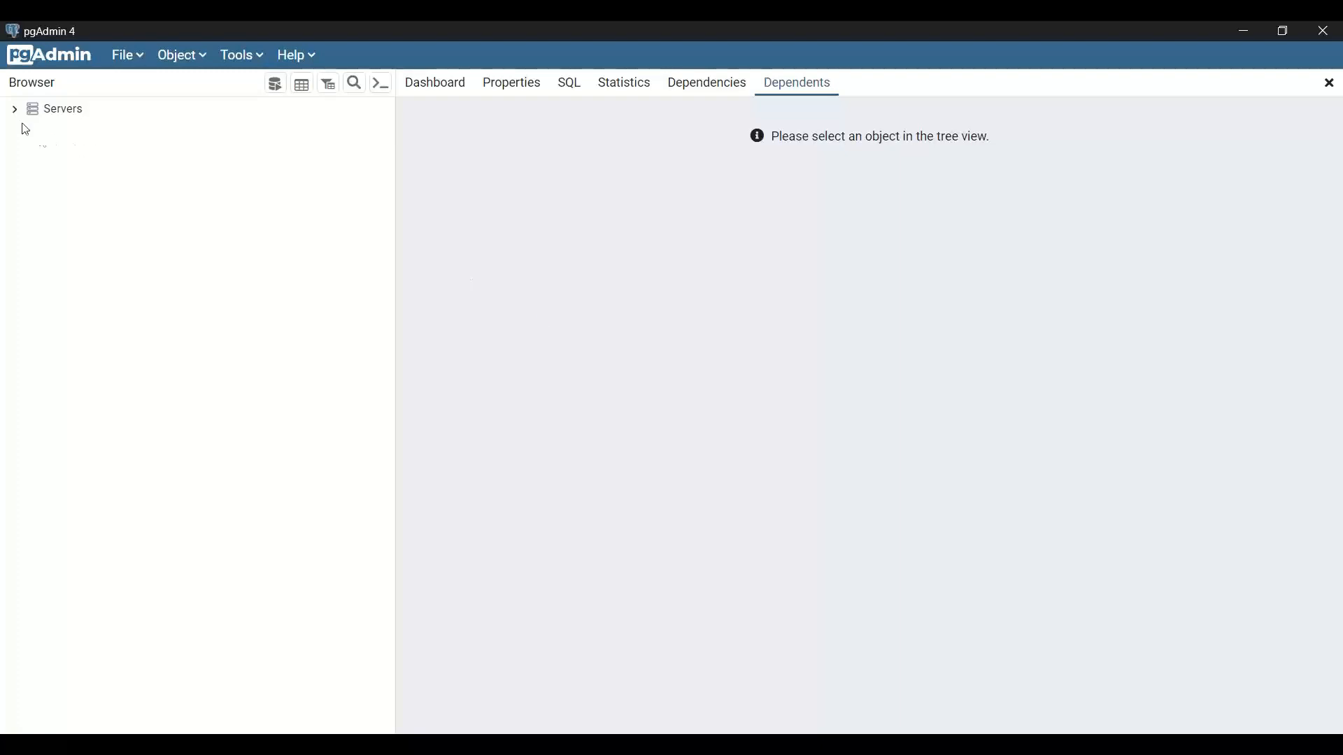
{"action": "left_click", "coordinate": [14, 108]}
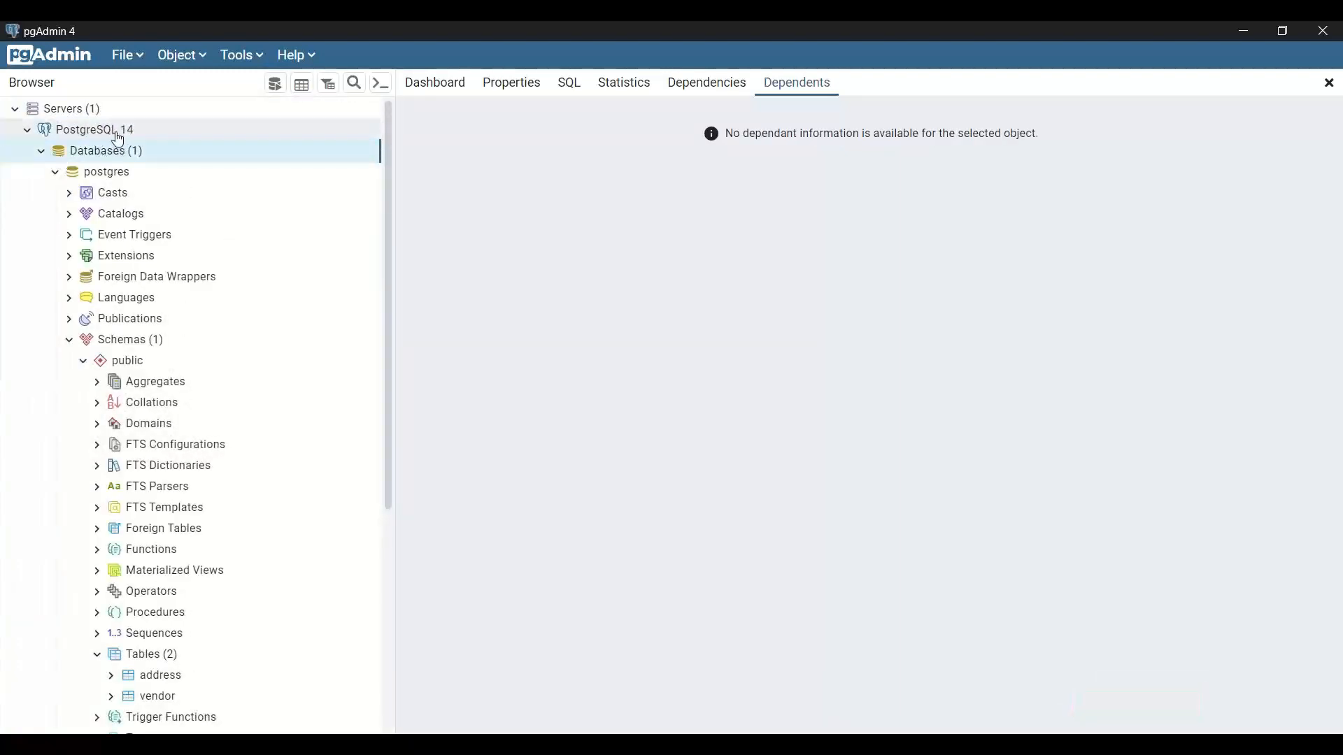
{"action": "left_click", "coordinate": [55, 151]}
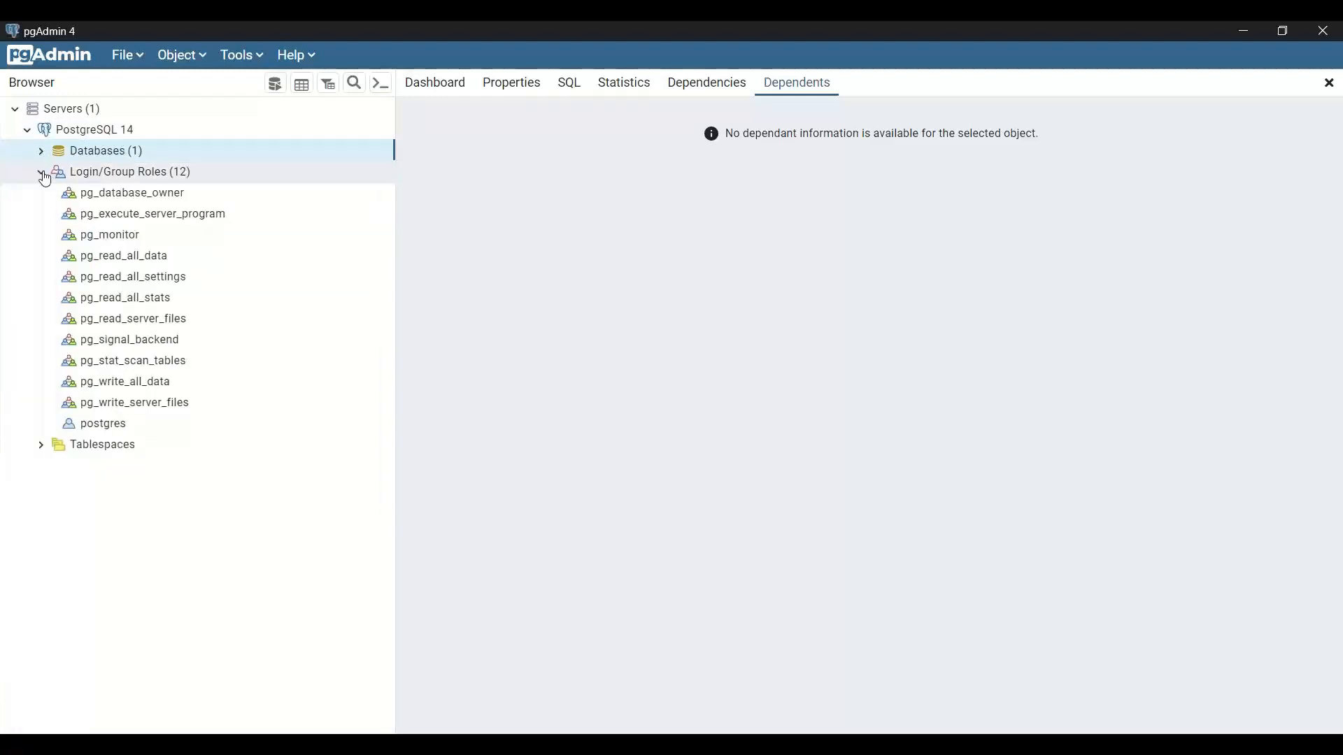
{"action": "left_click", "coordinate": [41, 151]}
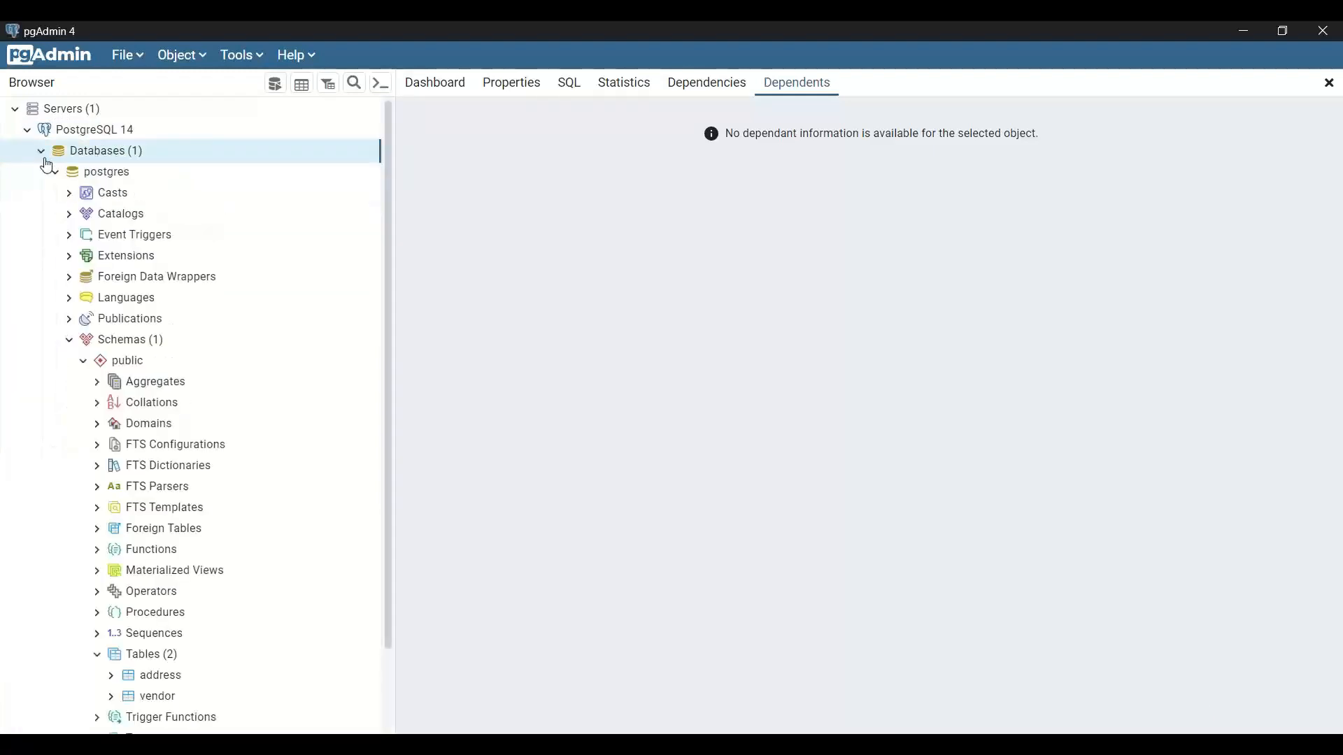
{"action": "left_click", "coordinate": [68, 340]}
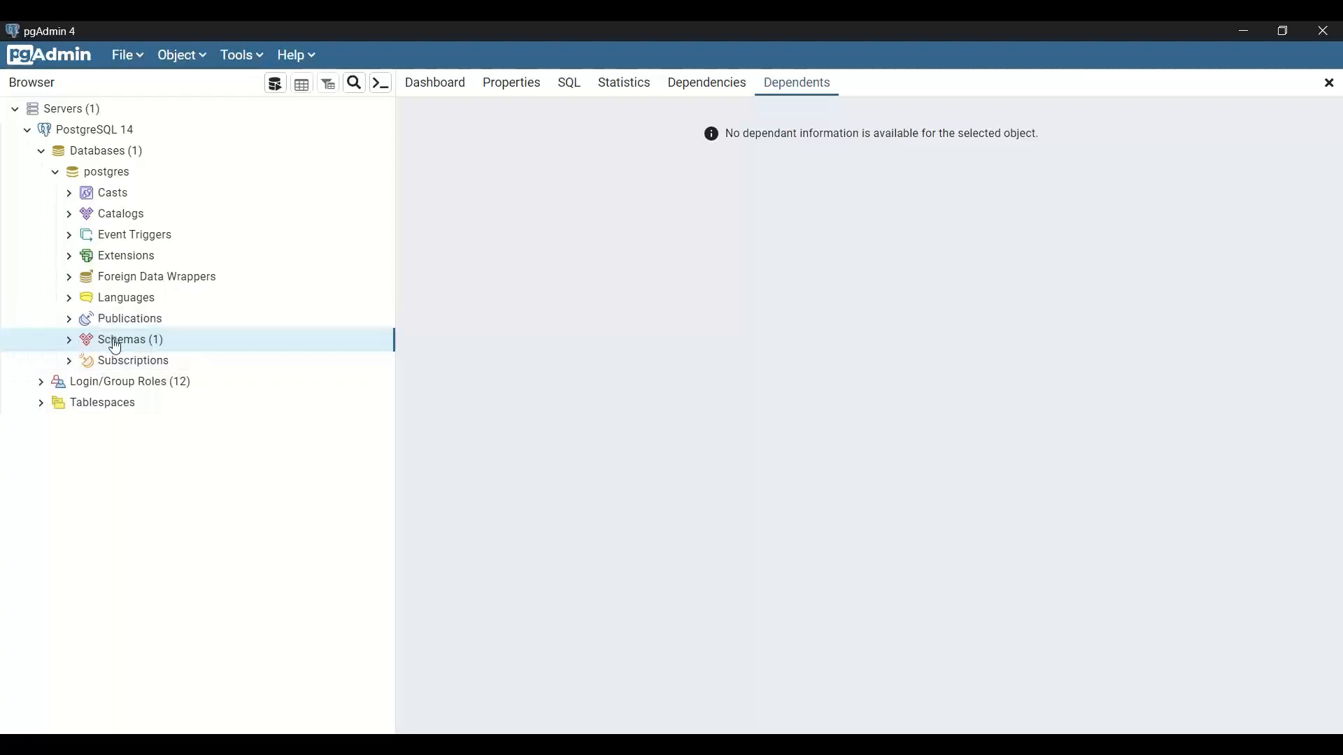
{"action": "left_click", "coordinate": [68, 339]}
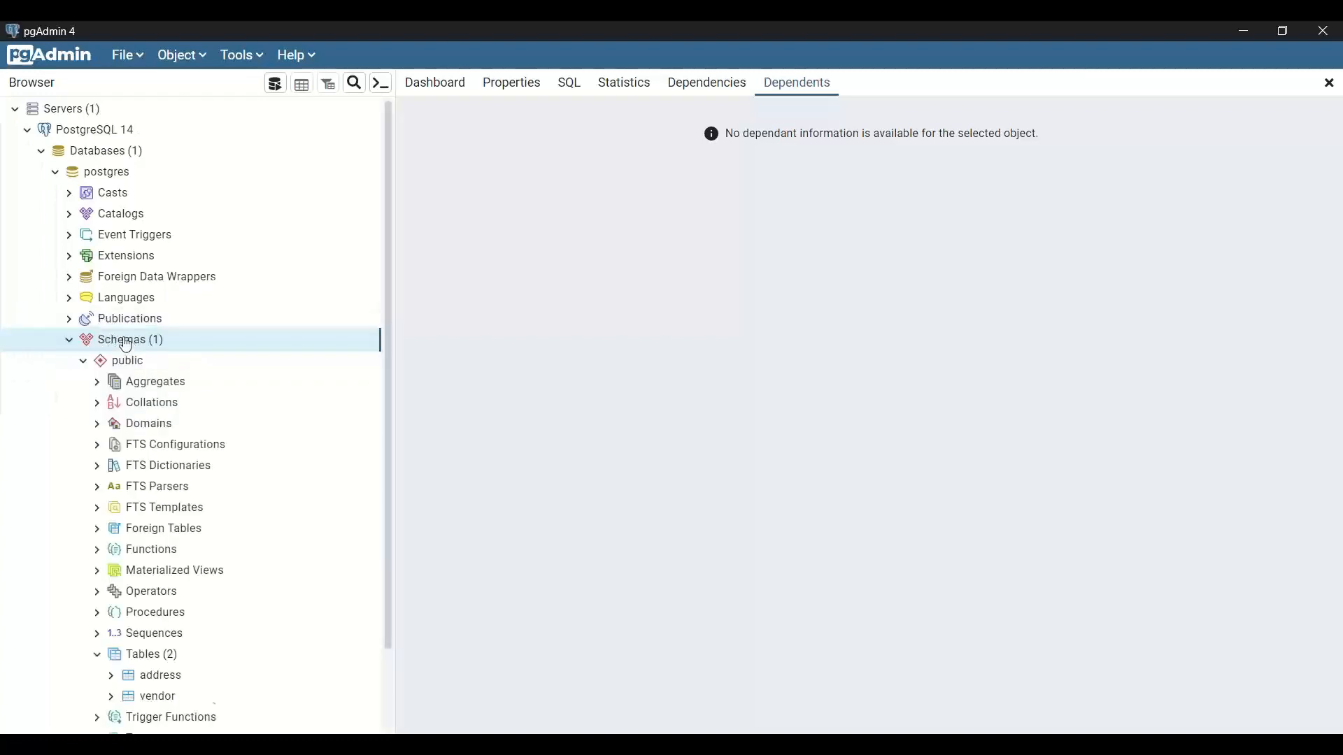
{"action": "left_click", "coordinate": [127, 359]}
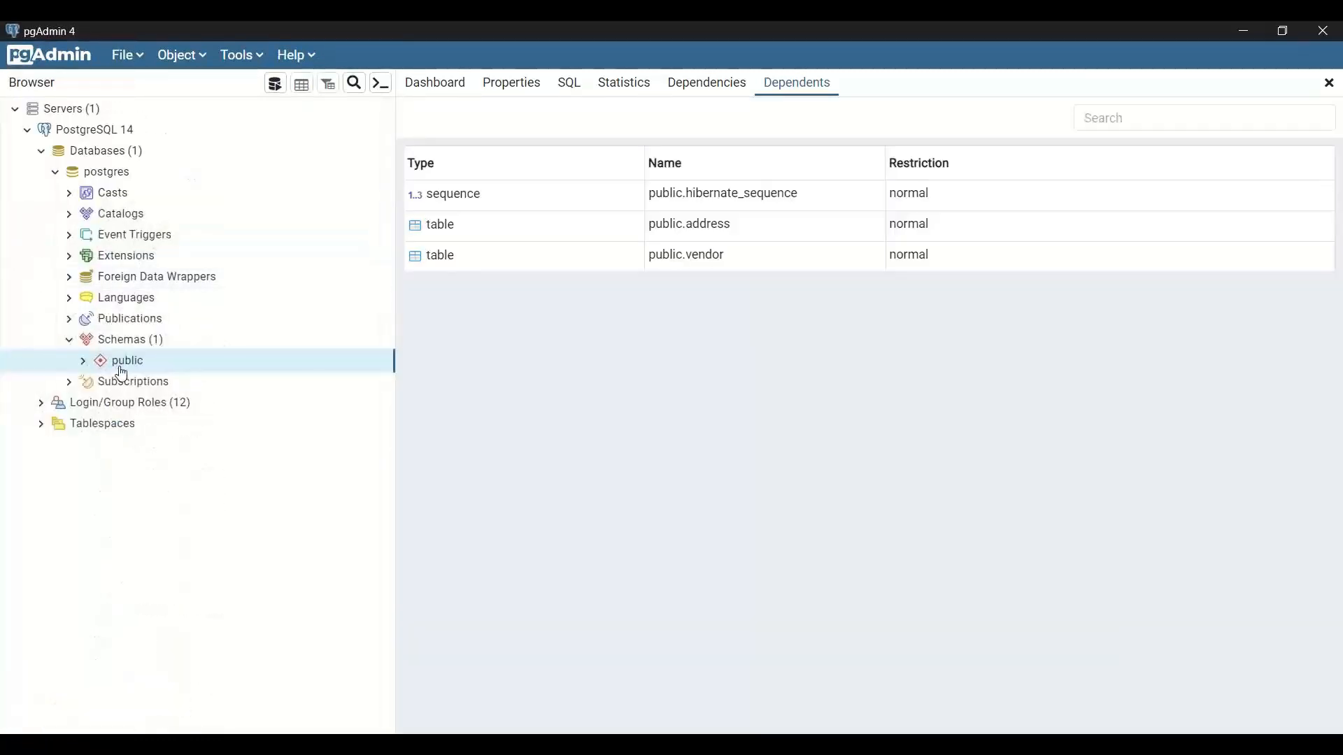
{"action": "left_click", "coordinate": [84, 360]}
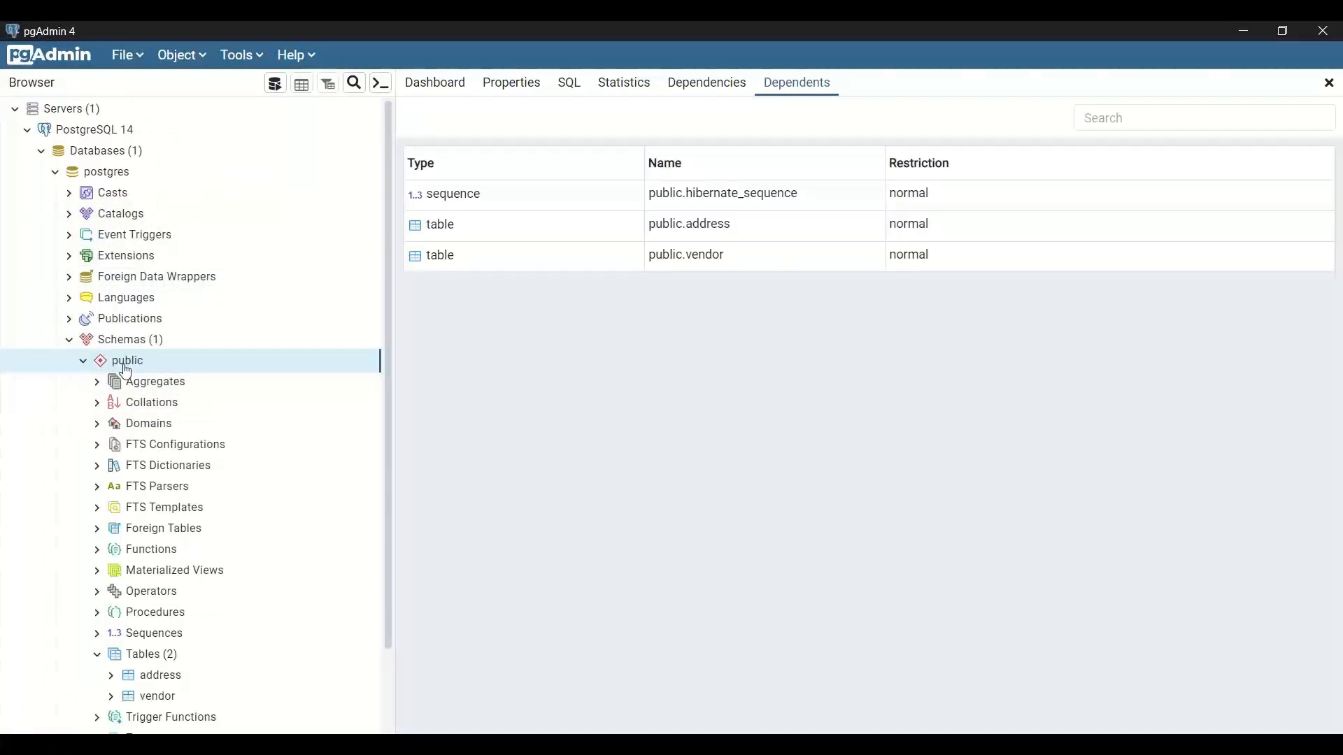
{"action": "mouse_move", "coordinate": [472, 118]}
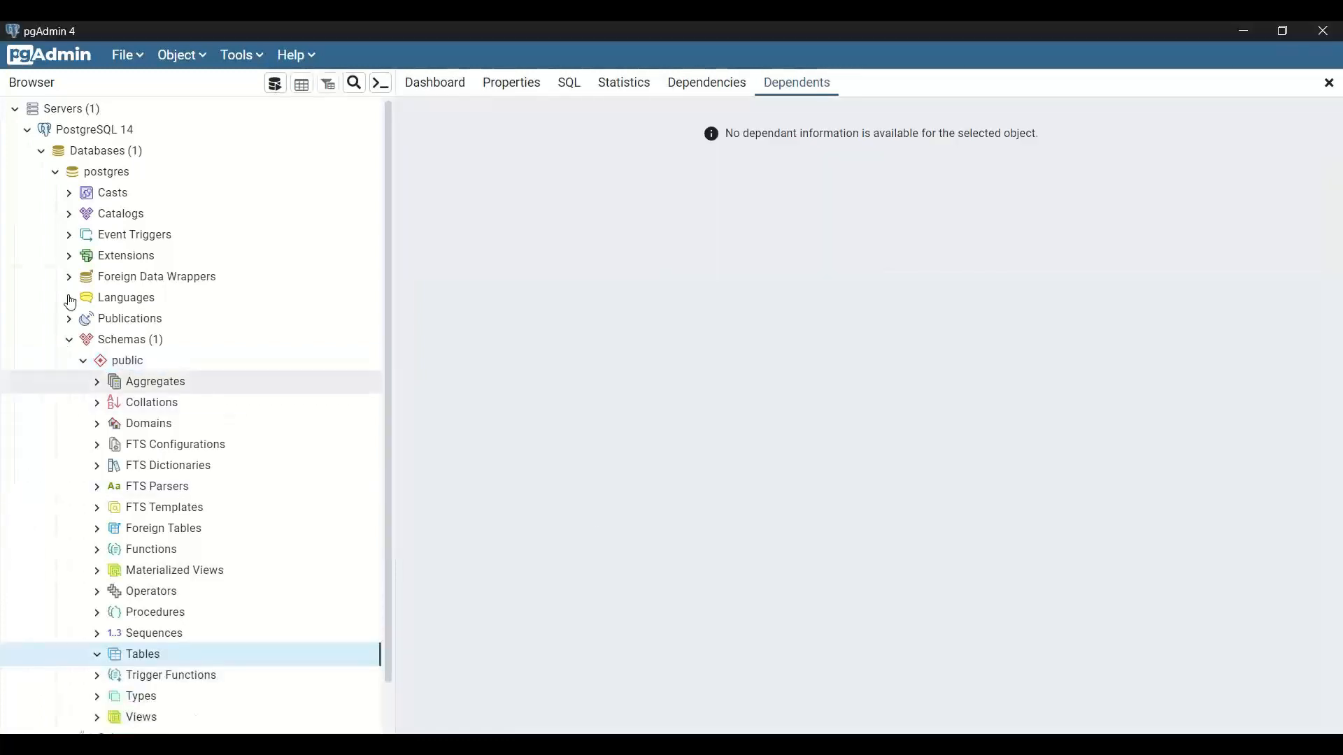
- Scroll the pgAdmin browser tree down and back up to check the public schema's Tables node
{"action": "scroll", "scroll_direction": "down", "scroll_amount": 3}
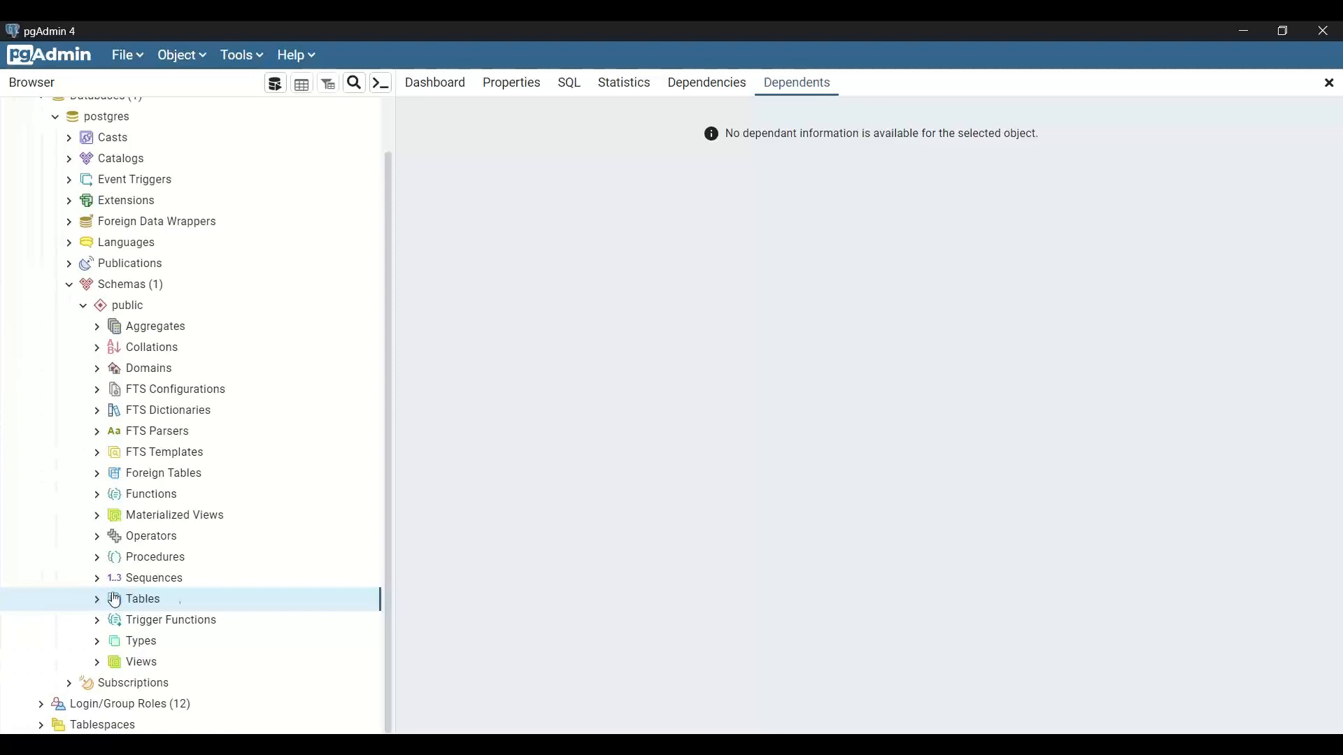
{"action": "mouse_move", "coordinate": [134, 614]}
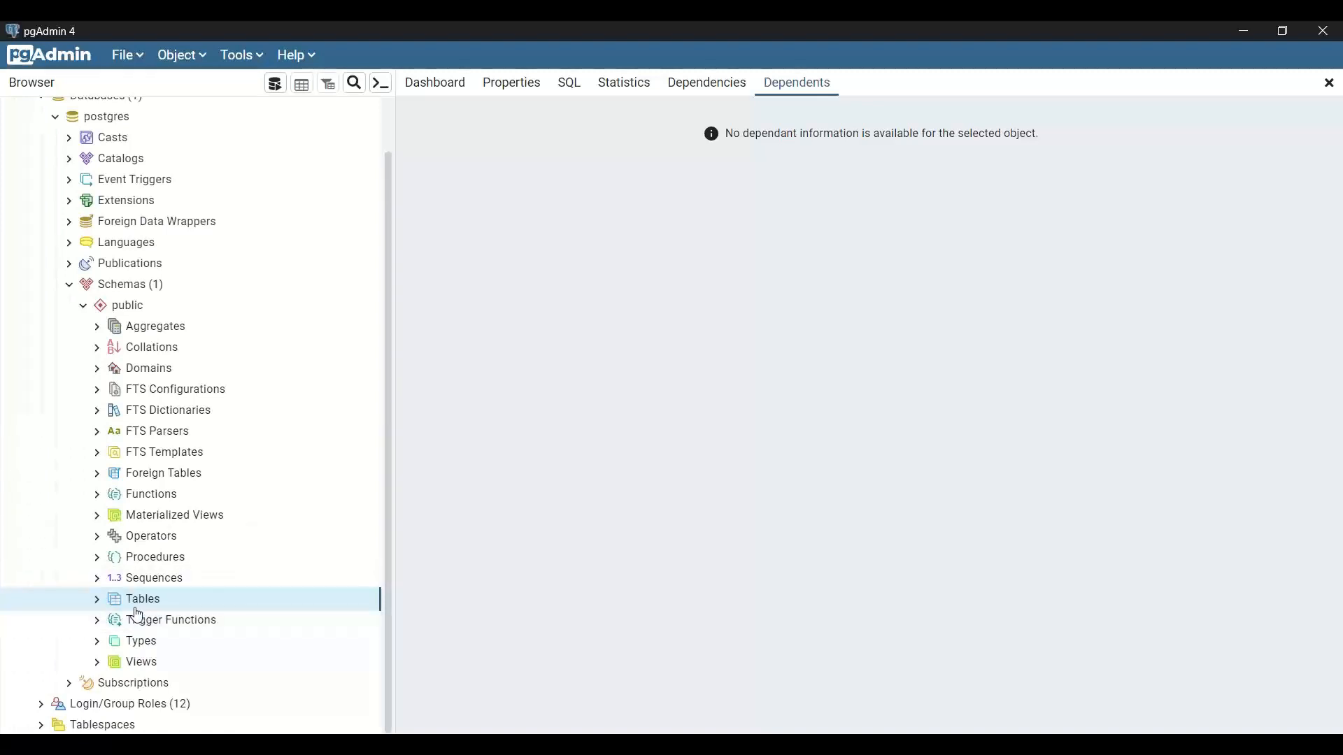
{"action": "scroll", "scroll_direction": "up", "scroll_amount": 3}
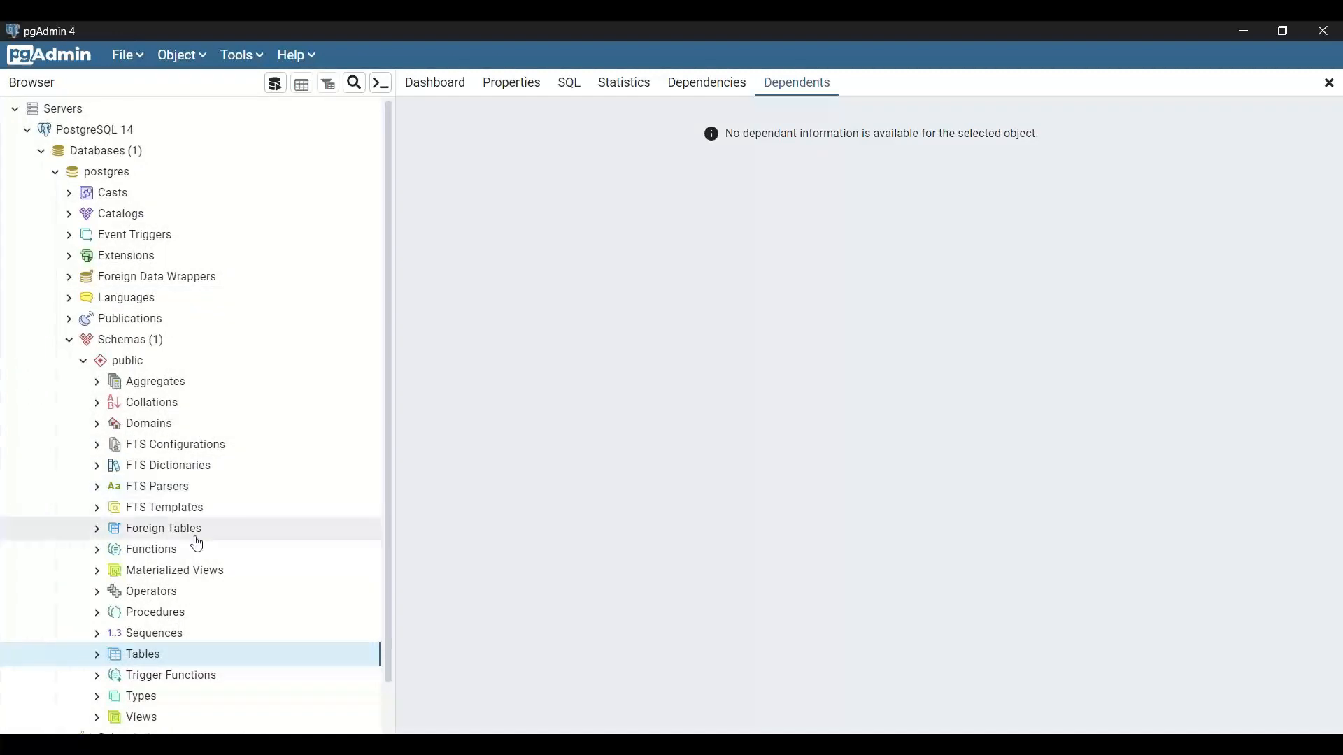
{"action": "mouse_move", "coordinate": [200, 579]}
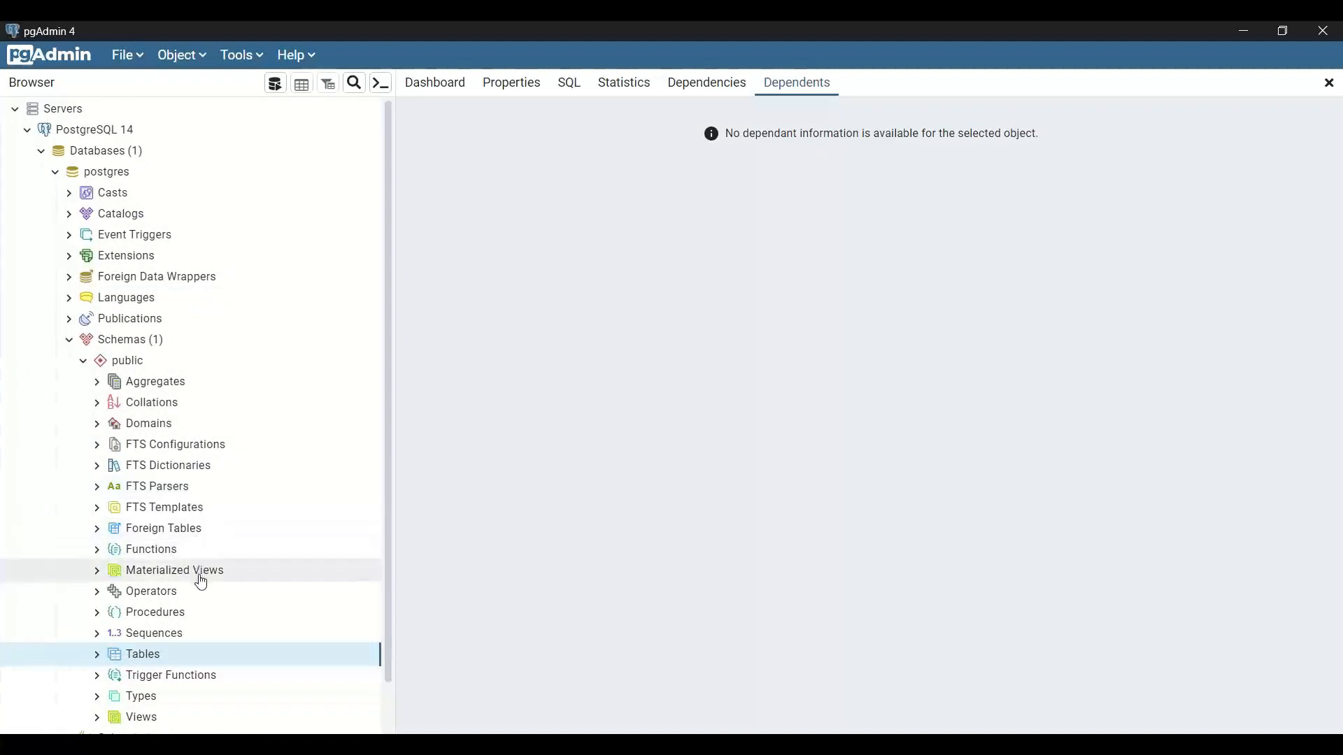